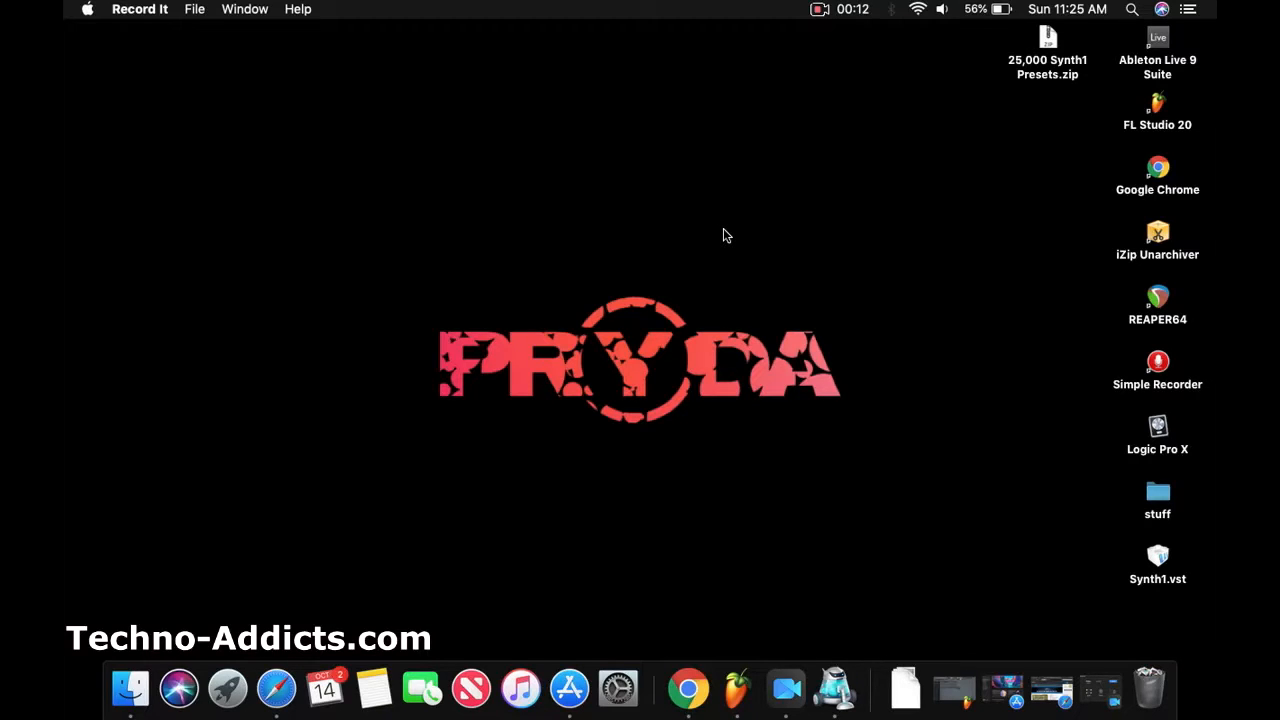
mouse_move(722, 384)
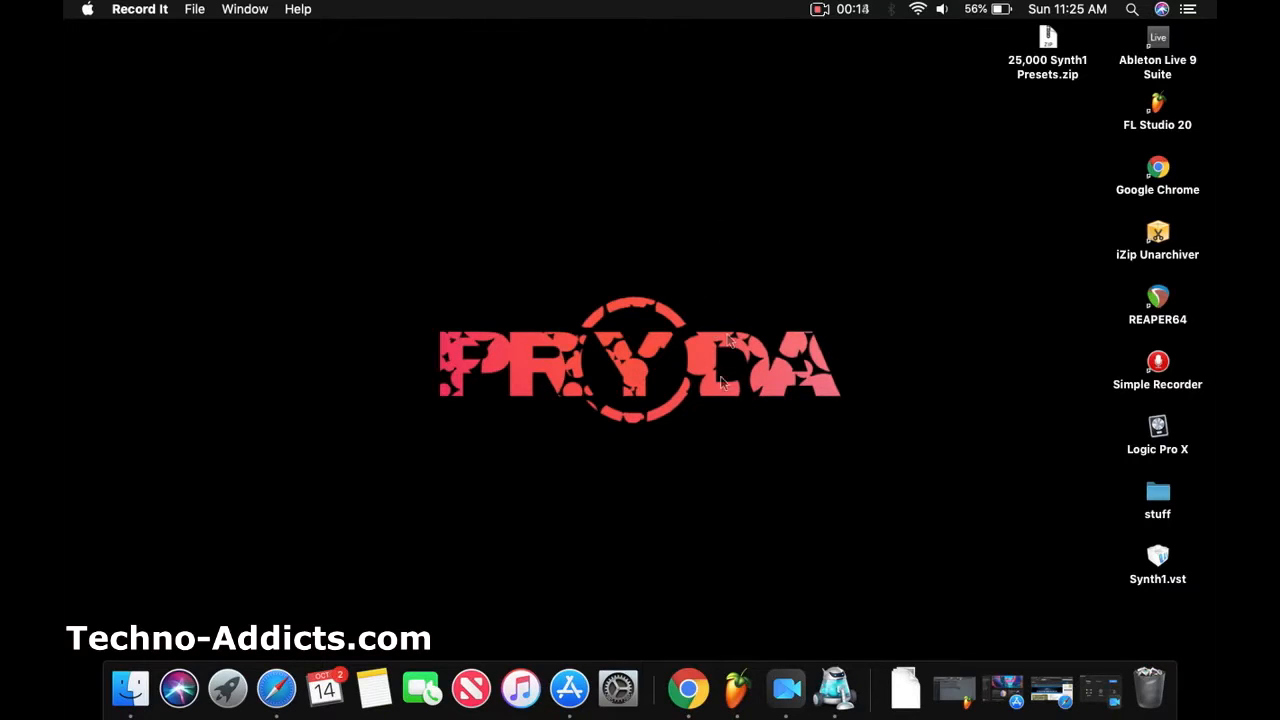
mouse_move(712, 394)
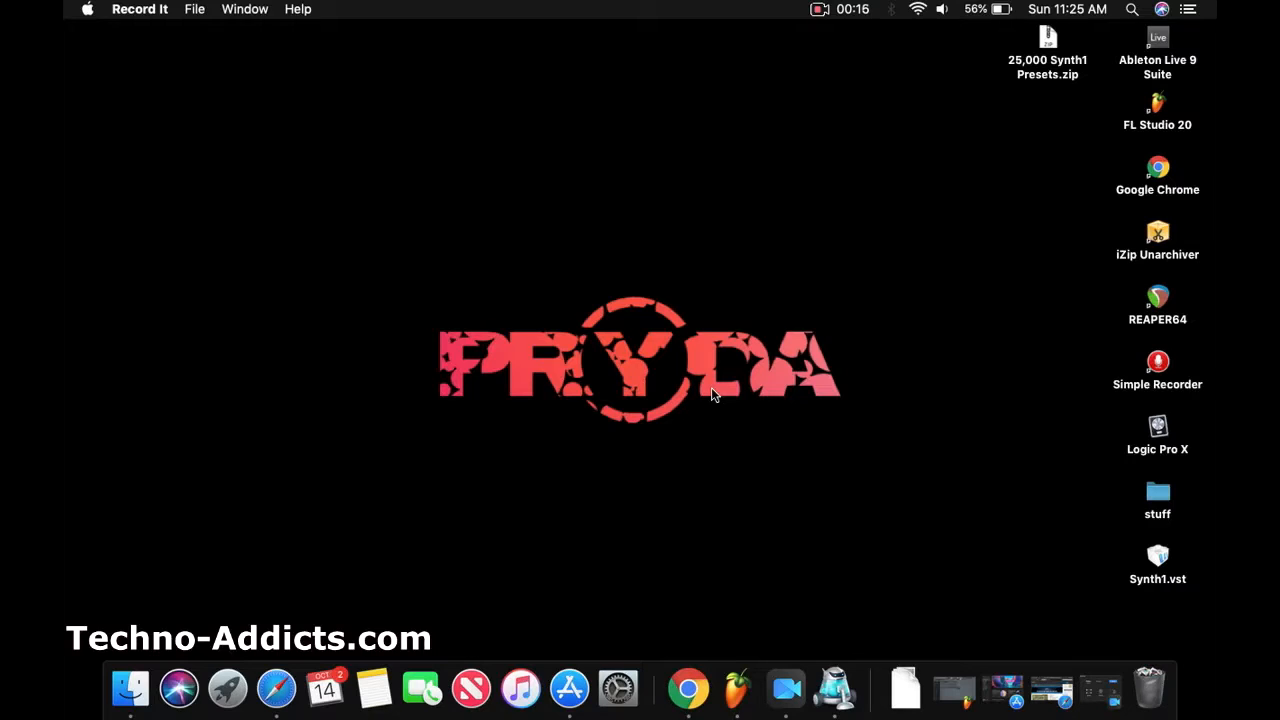
mouse_move(596, 408)
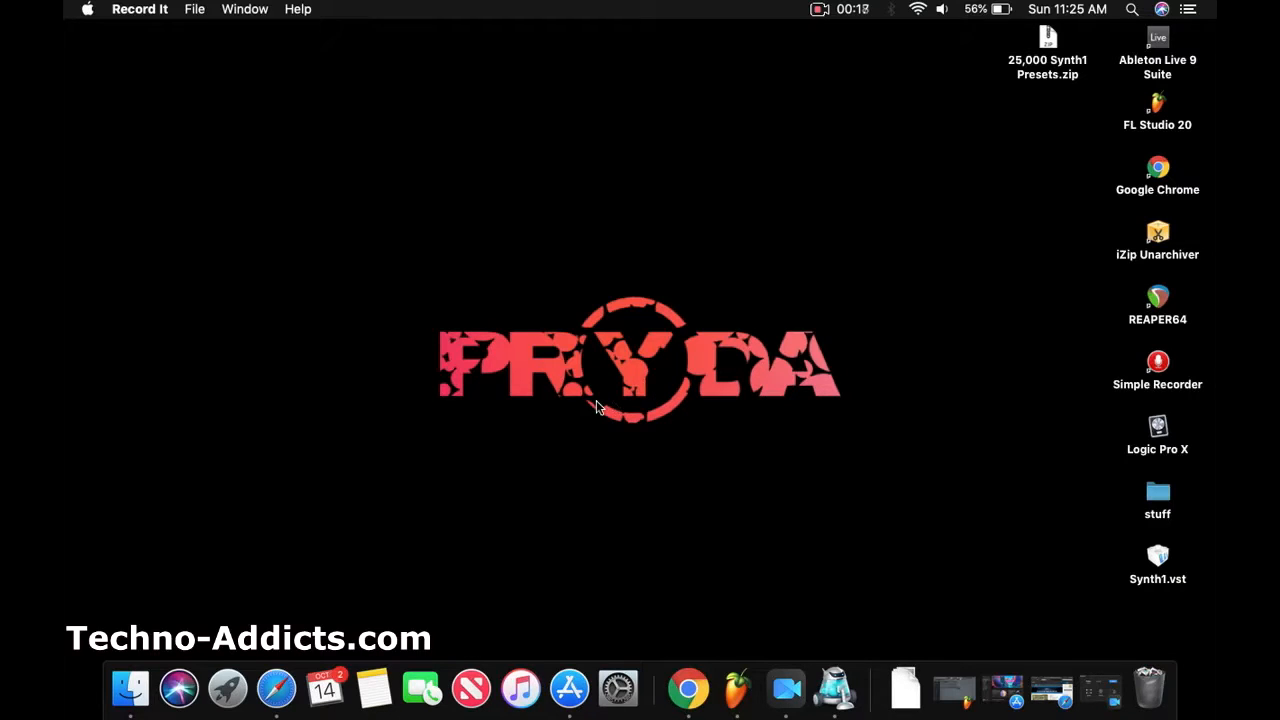
mouse_move(624, 440)
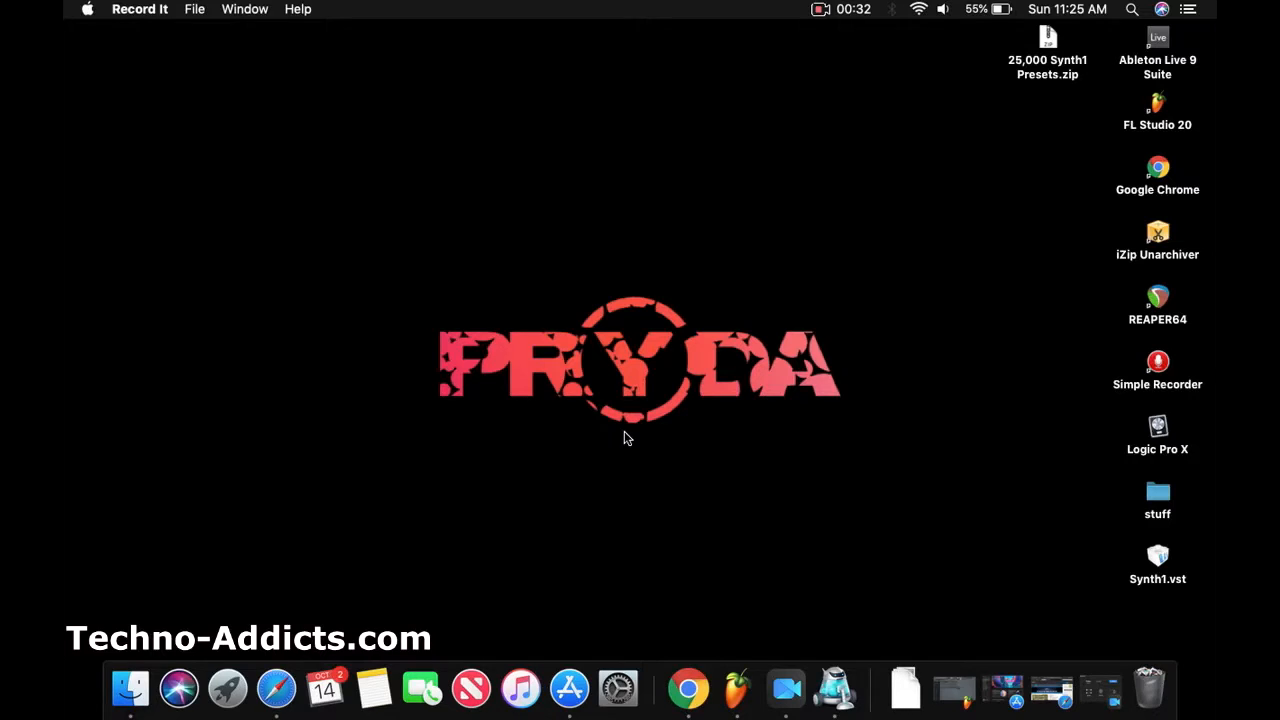
mouse_move(578, 442)
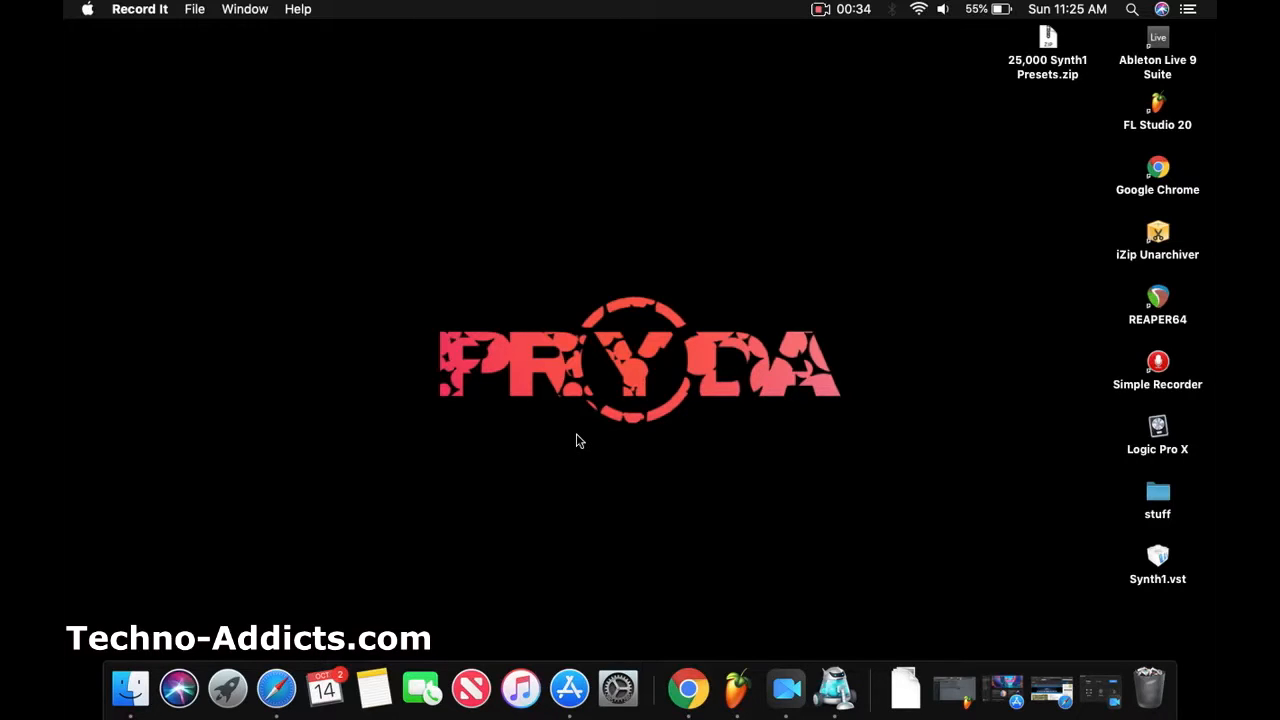
mouse_move(542, 442)
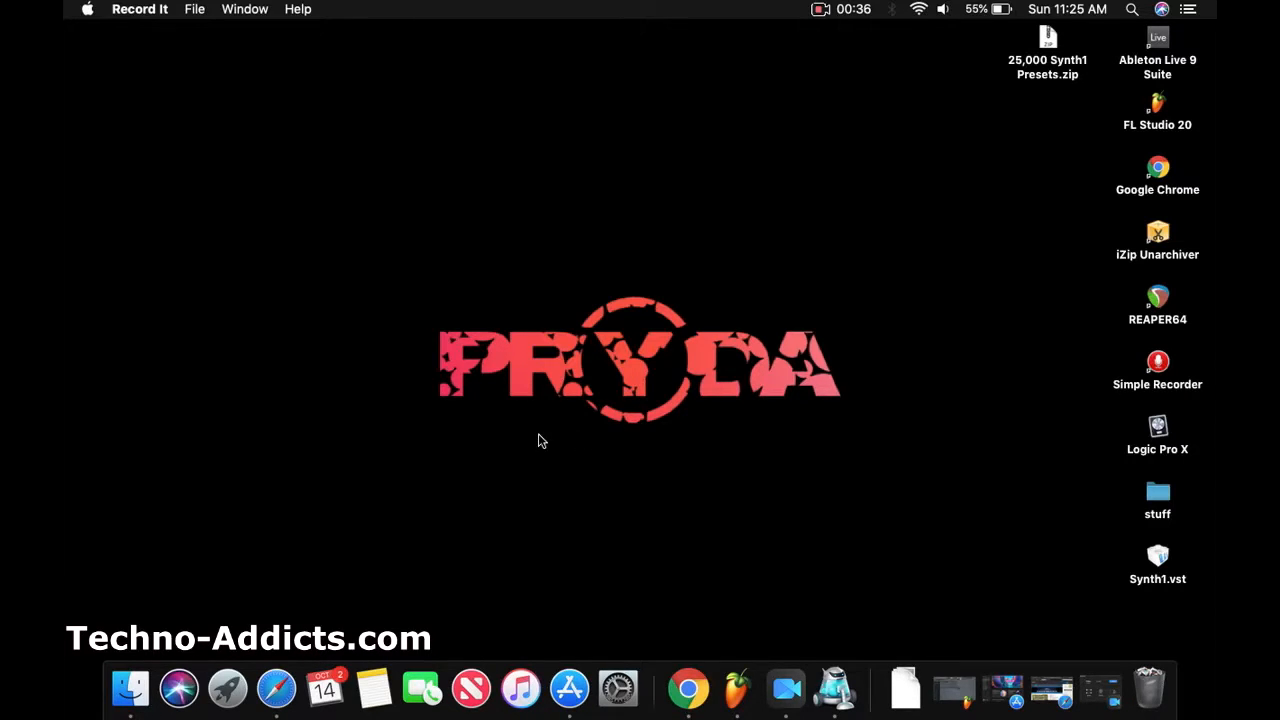
mouse_move(532, 444)
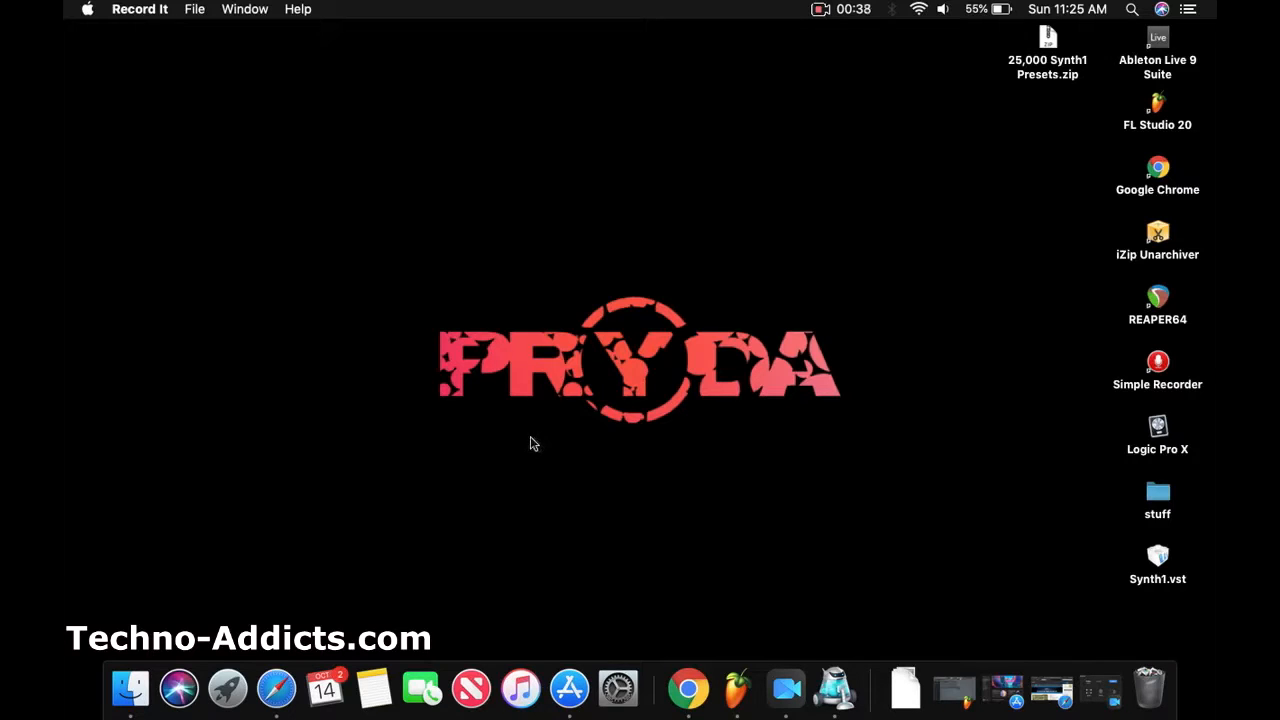
mouse_move(488, 428)
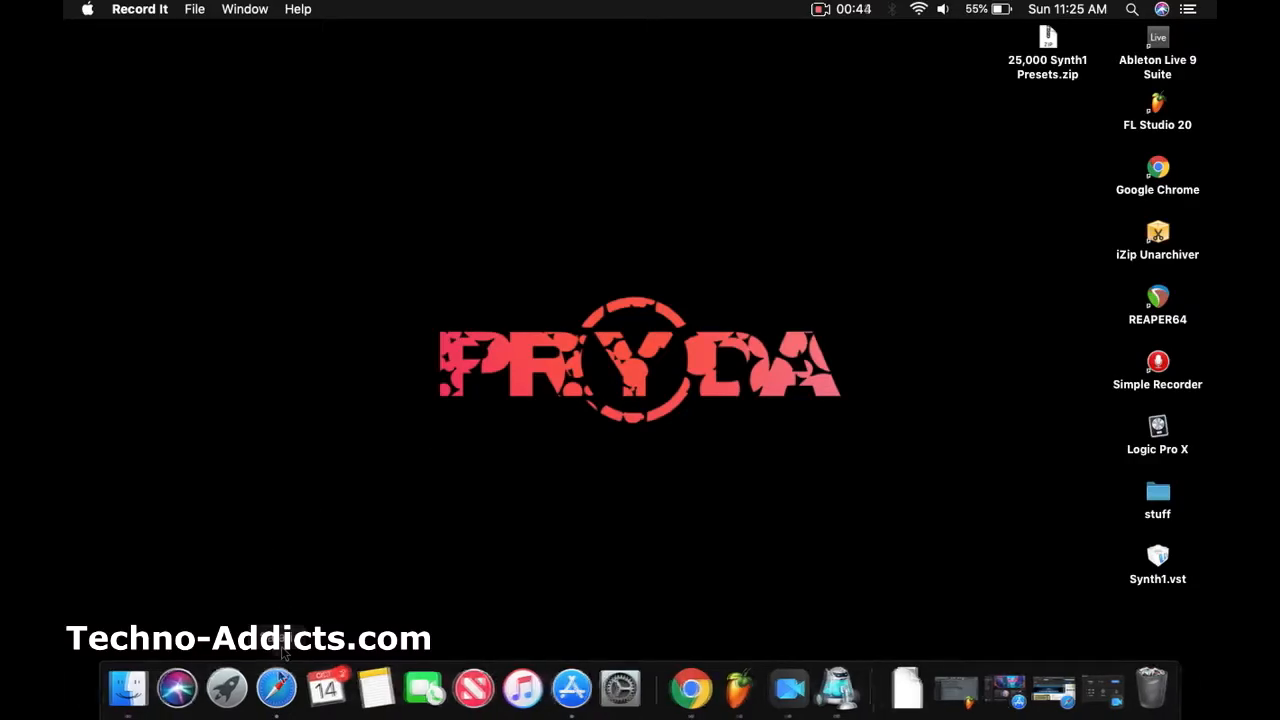
- From the KVR Synth1 page, follow the Mac download link to the developer's download page
left_click(276, 688)
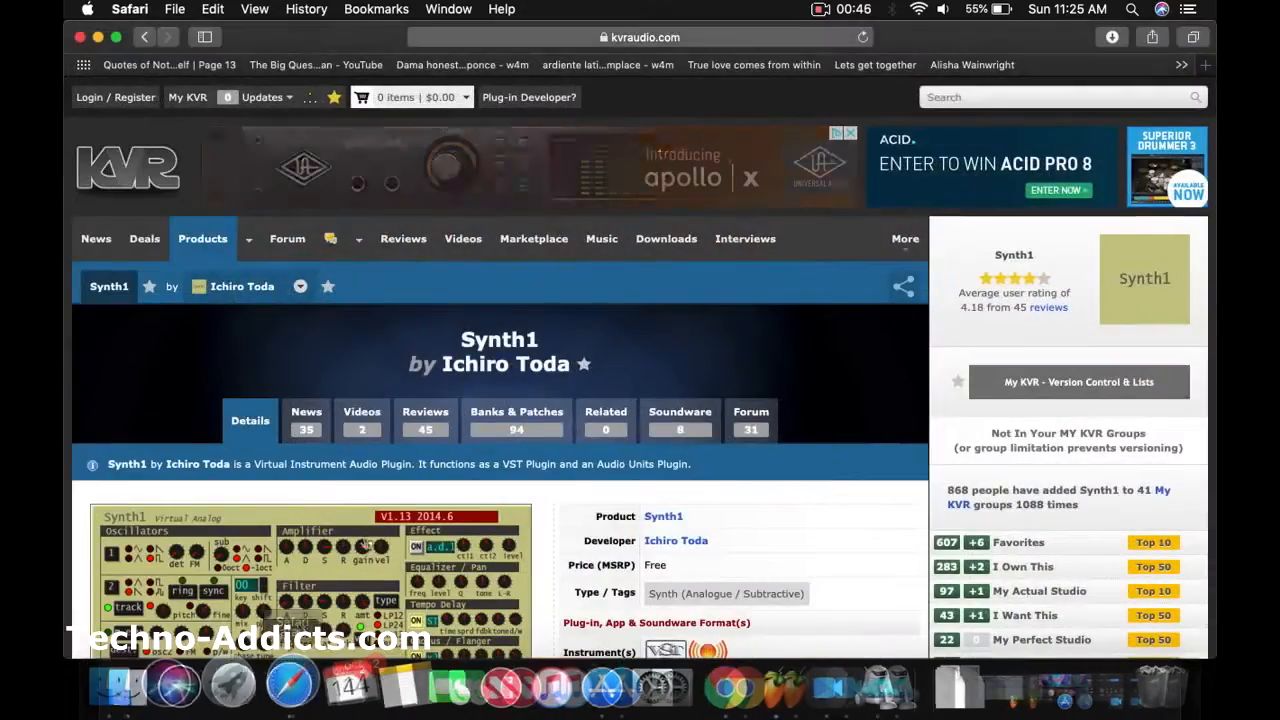
scroll("down", 3)
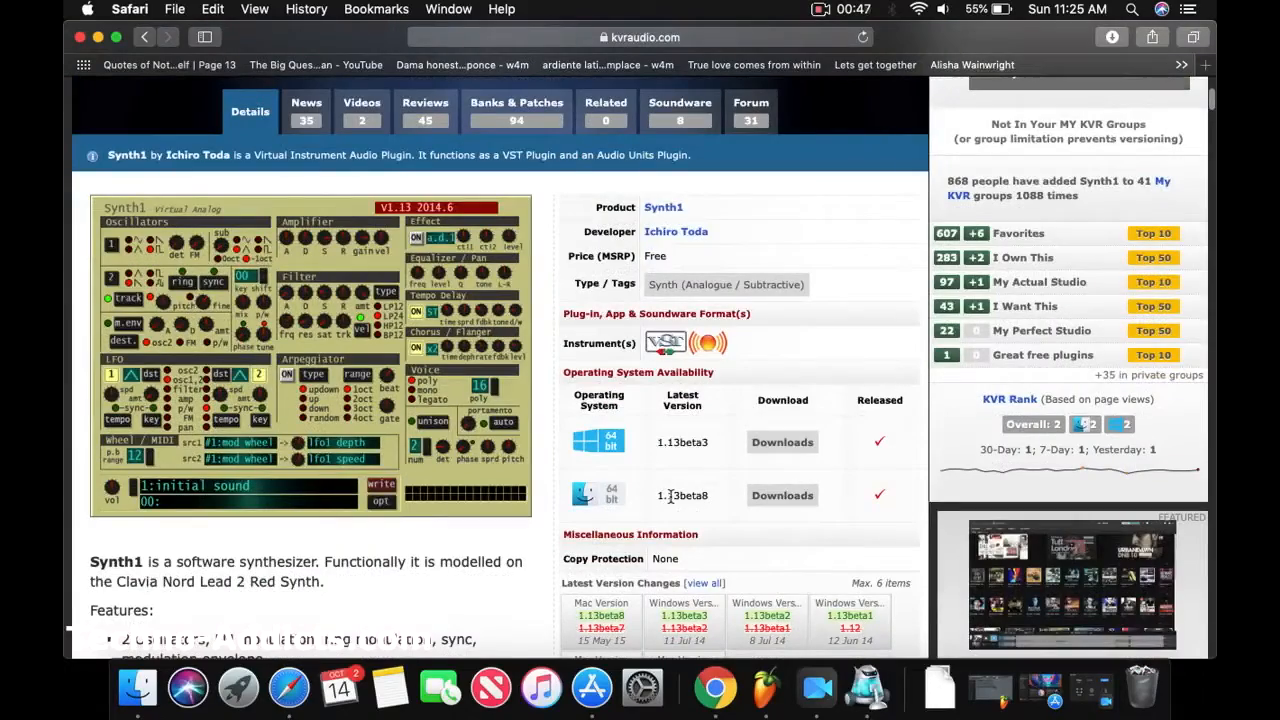
scroll("down", 3)
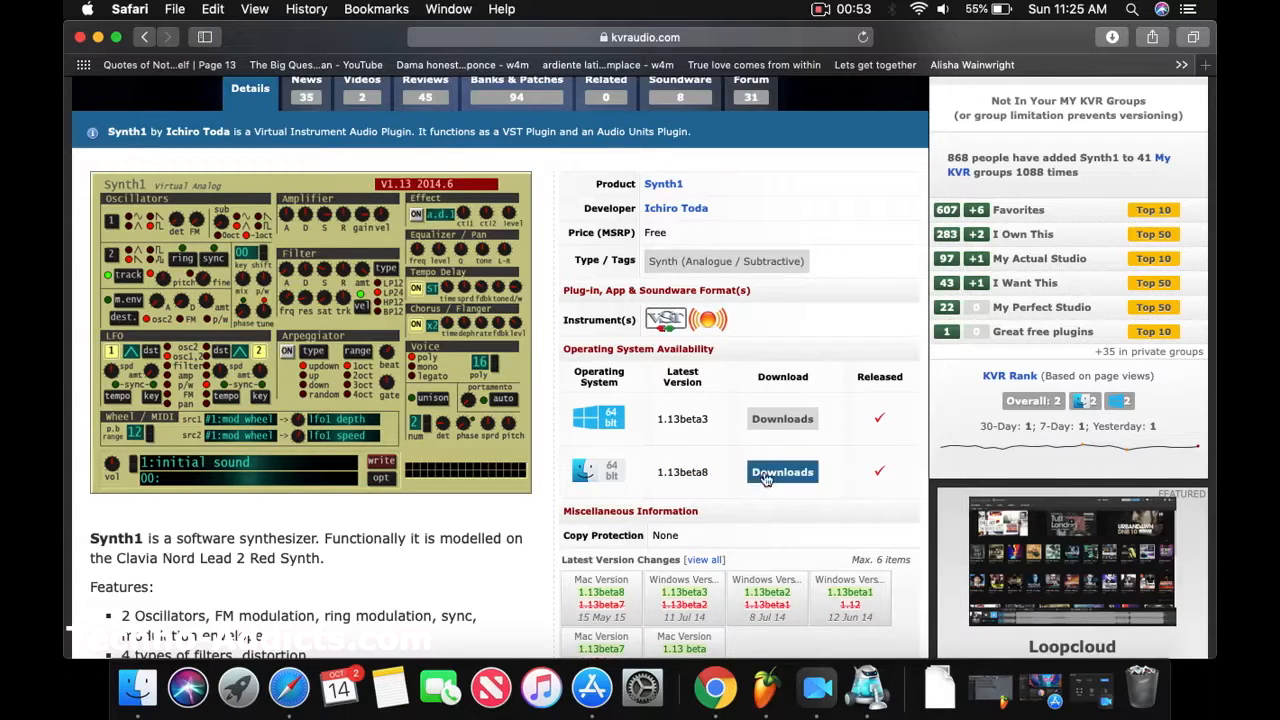
left_click(782, 472)
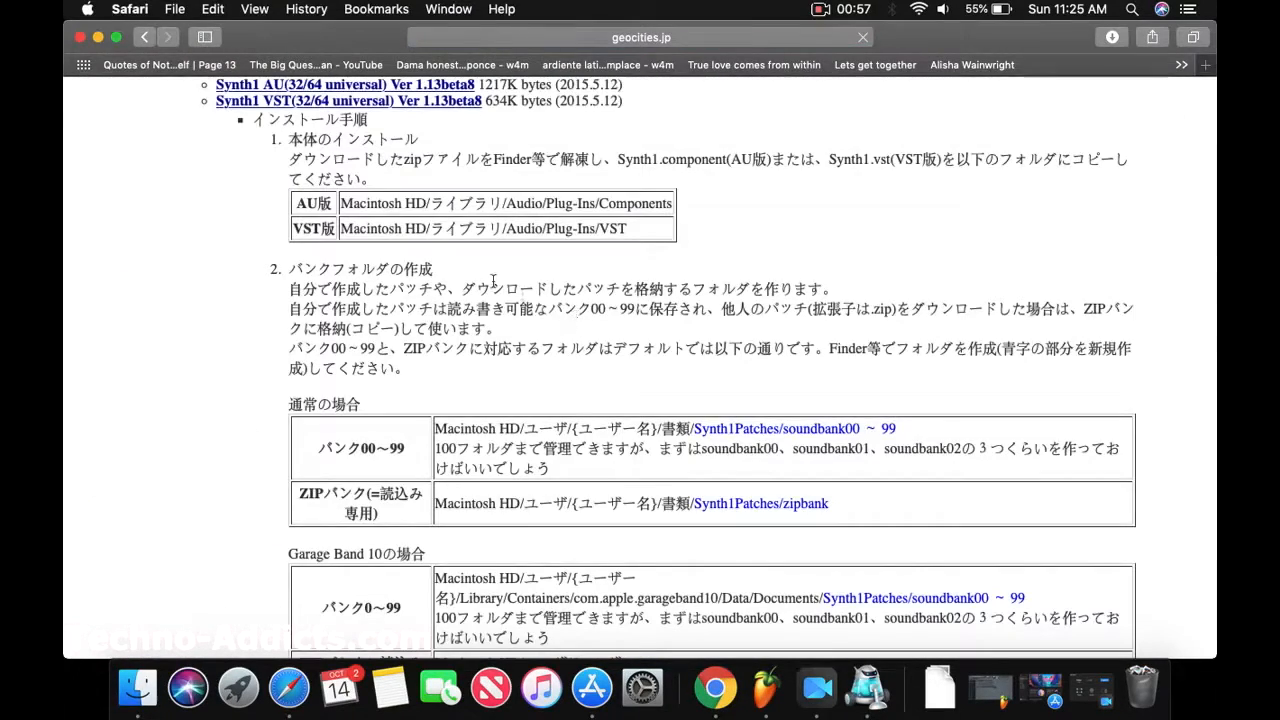
scroll("up", 3)
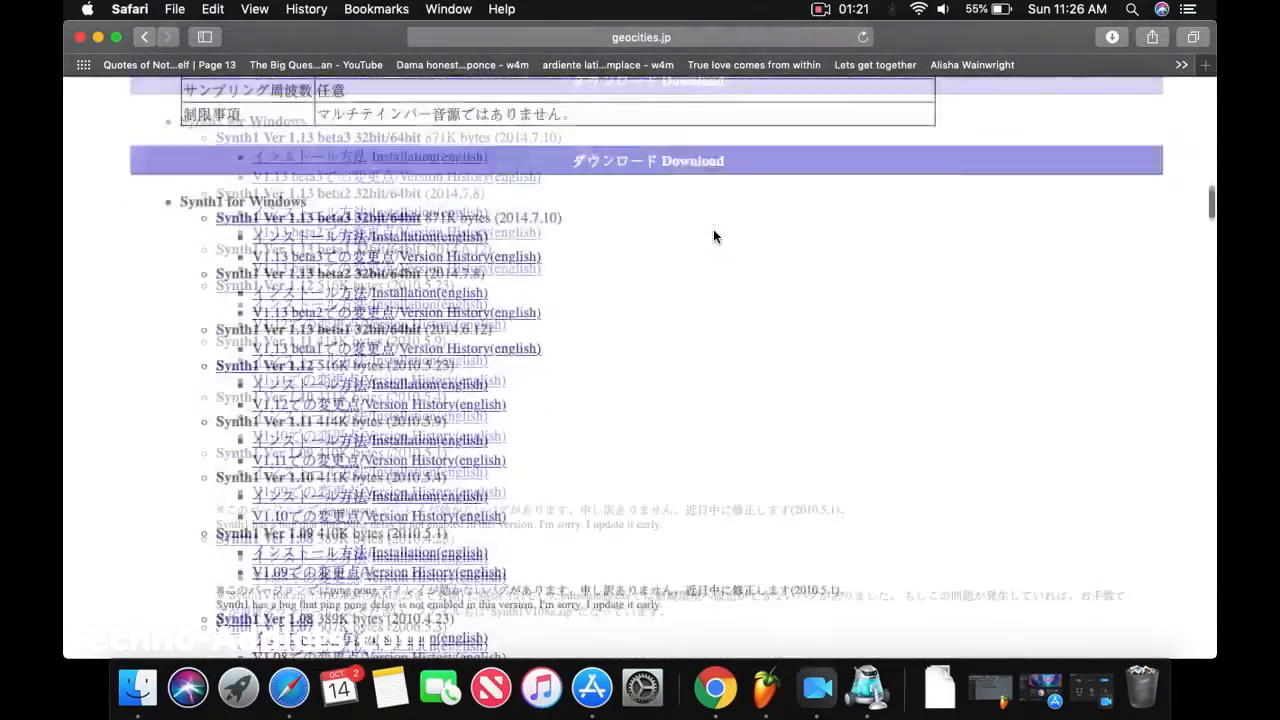
scroll("up", 3)
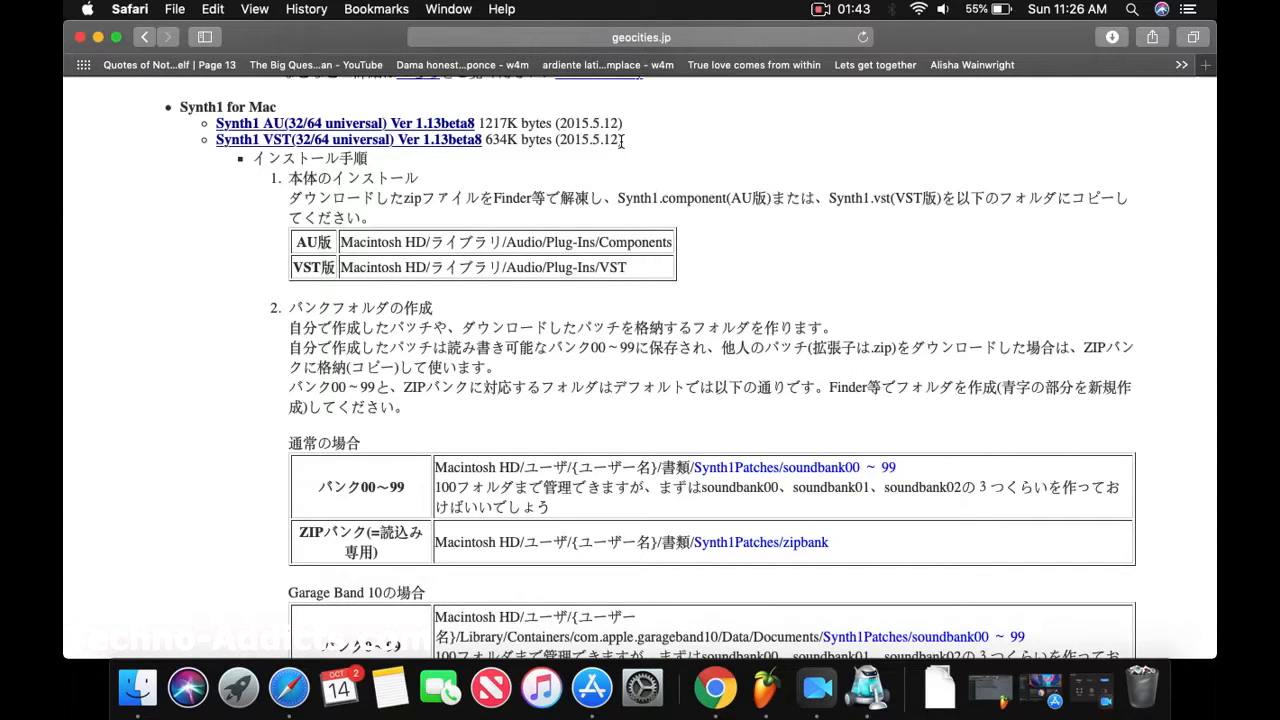
mouse_move(740, 256)
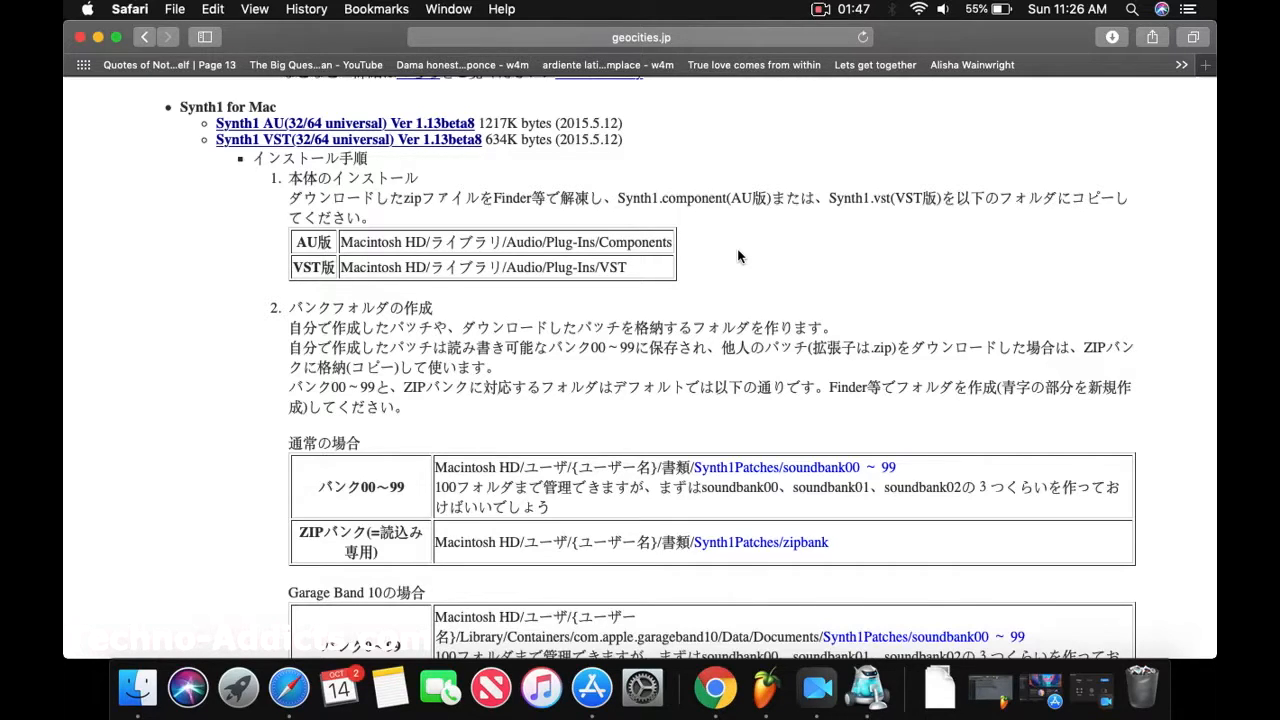
mouse_move(724, 256)
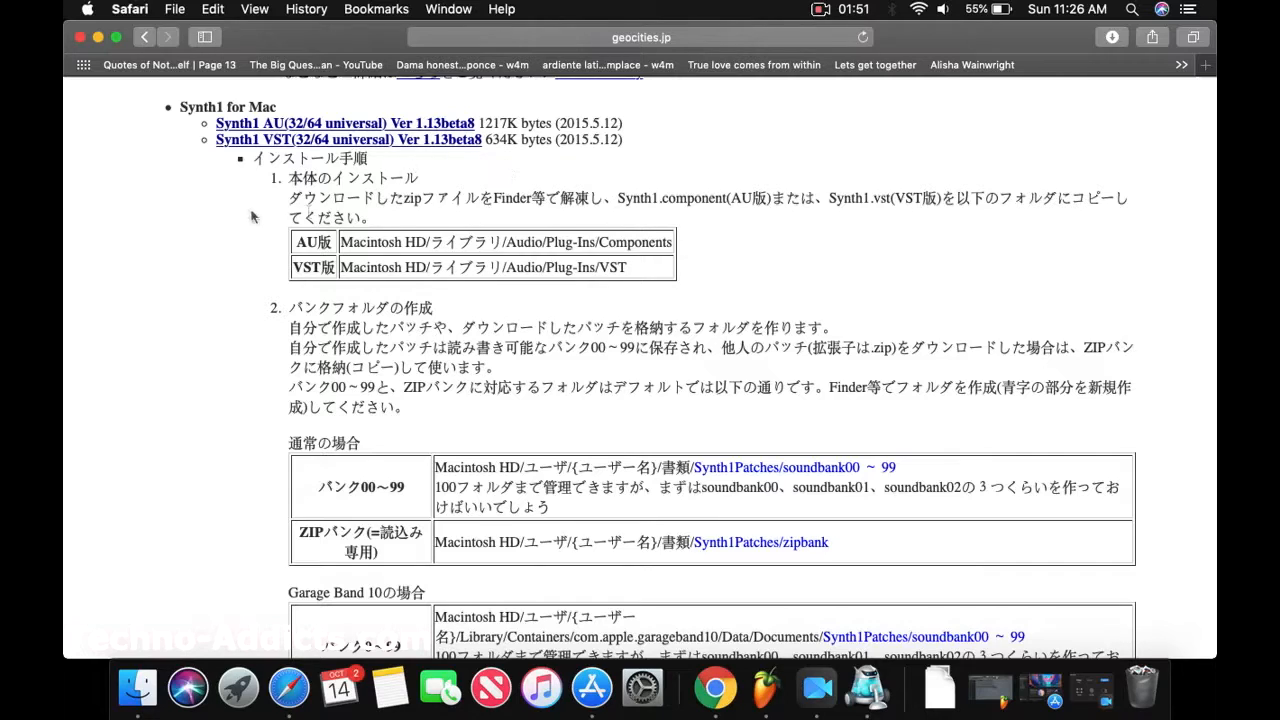
mouse_move(228, 228)
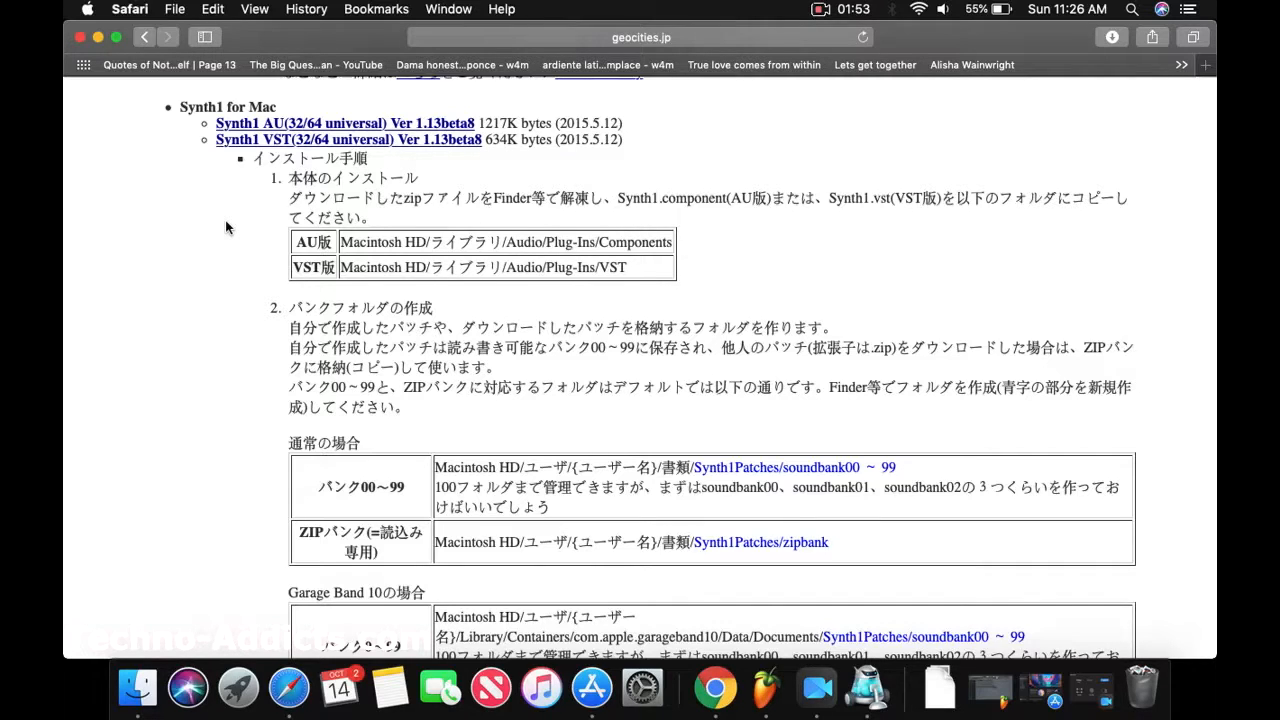
mouse_move(272, 230)
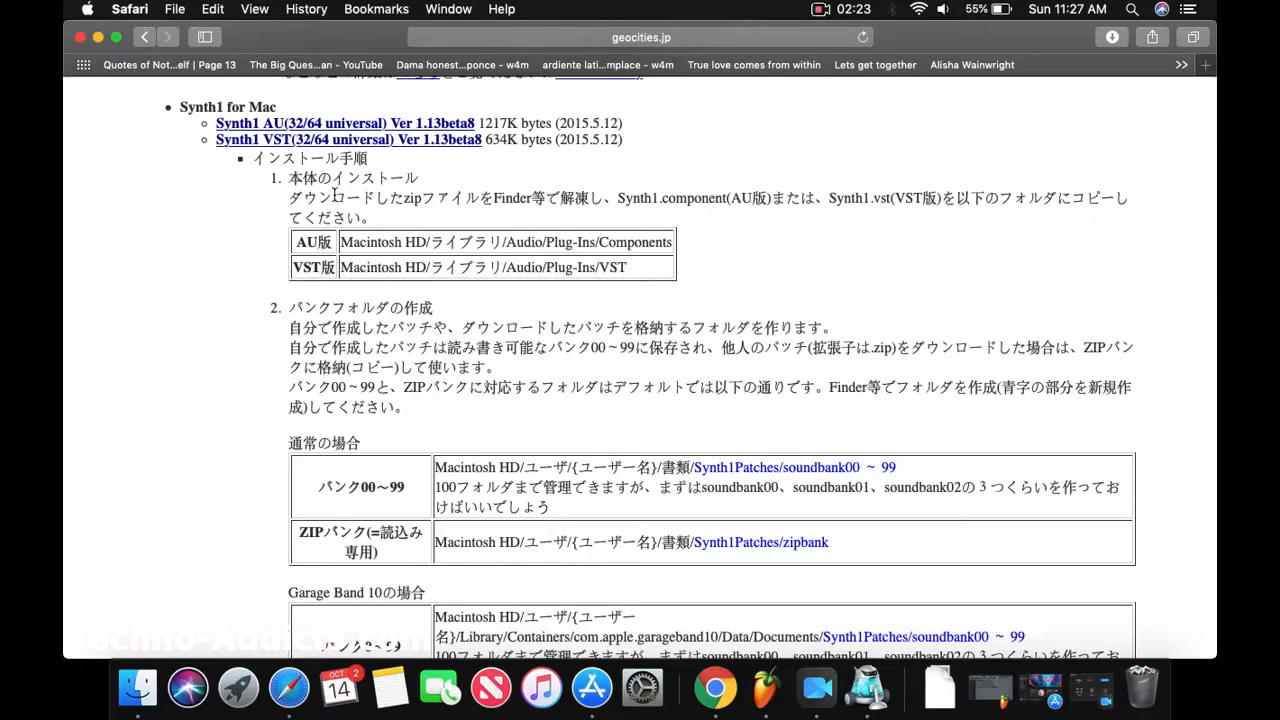
mouse_move(210, 206)
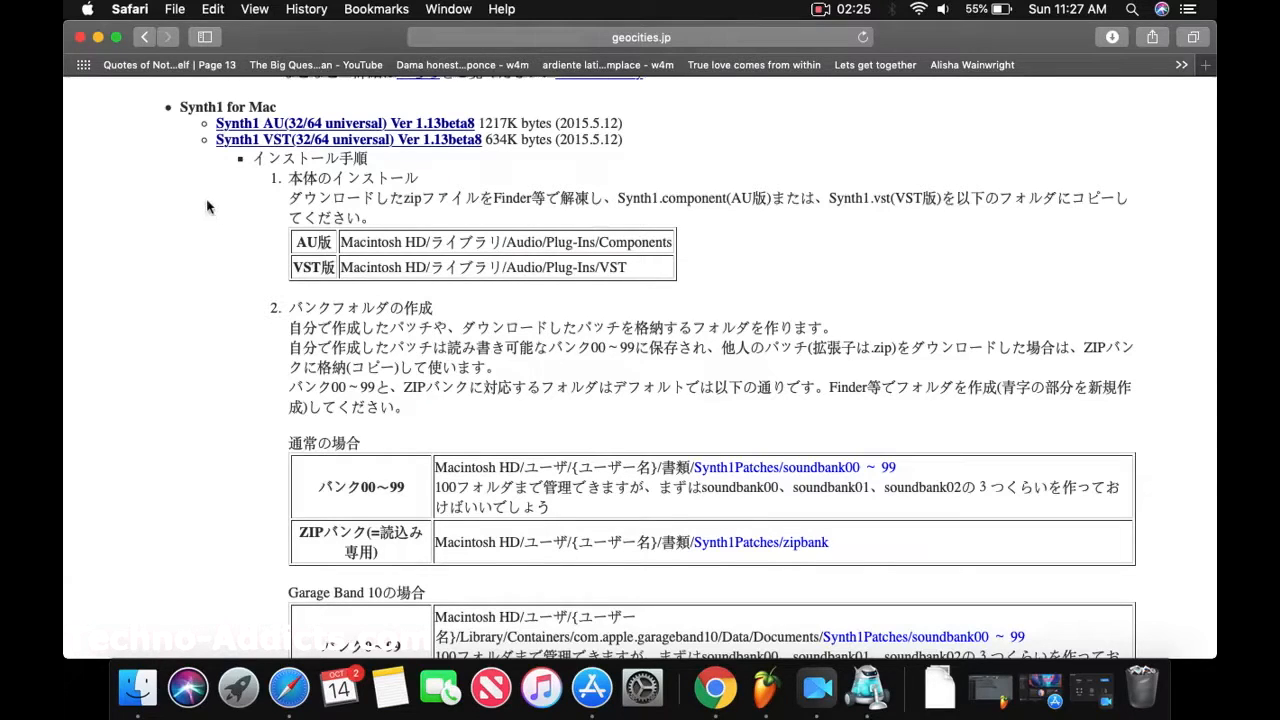
mouse_move(222, 214)
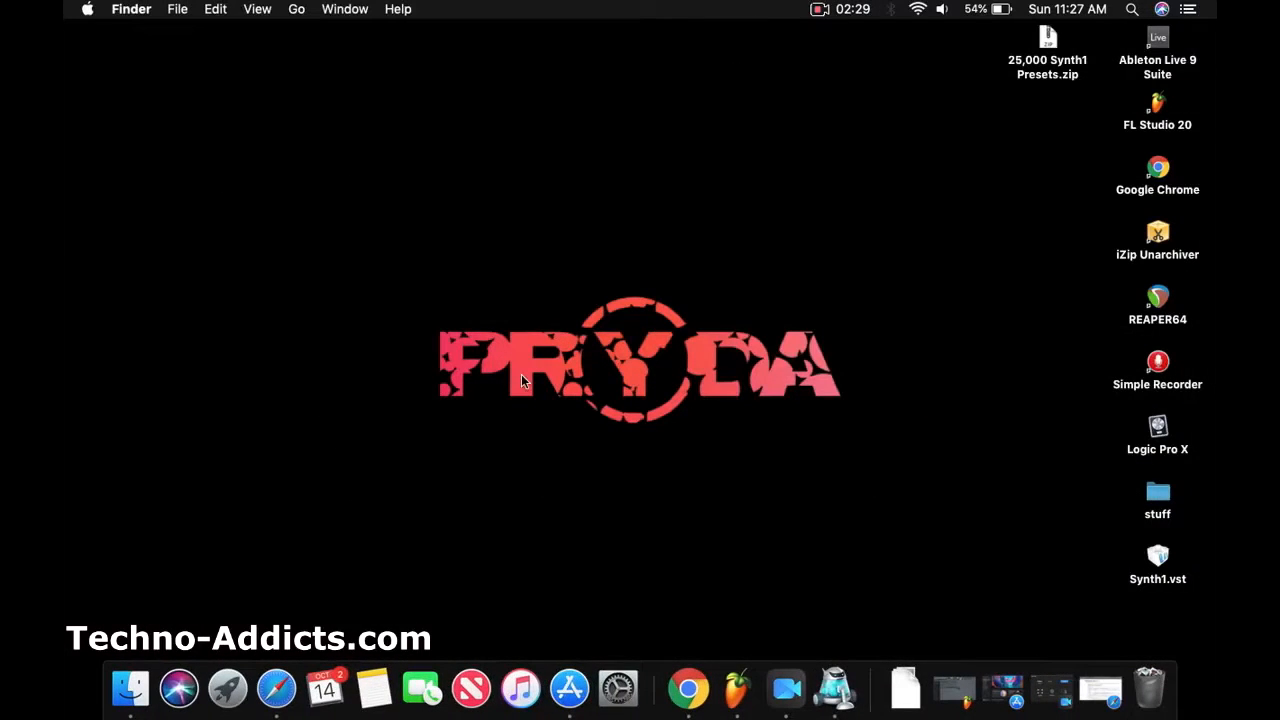
mouse_move(778, 340)
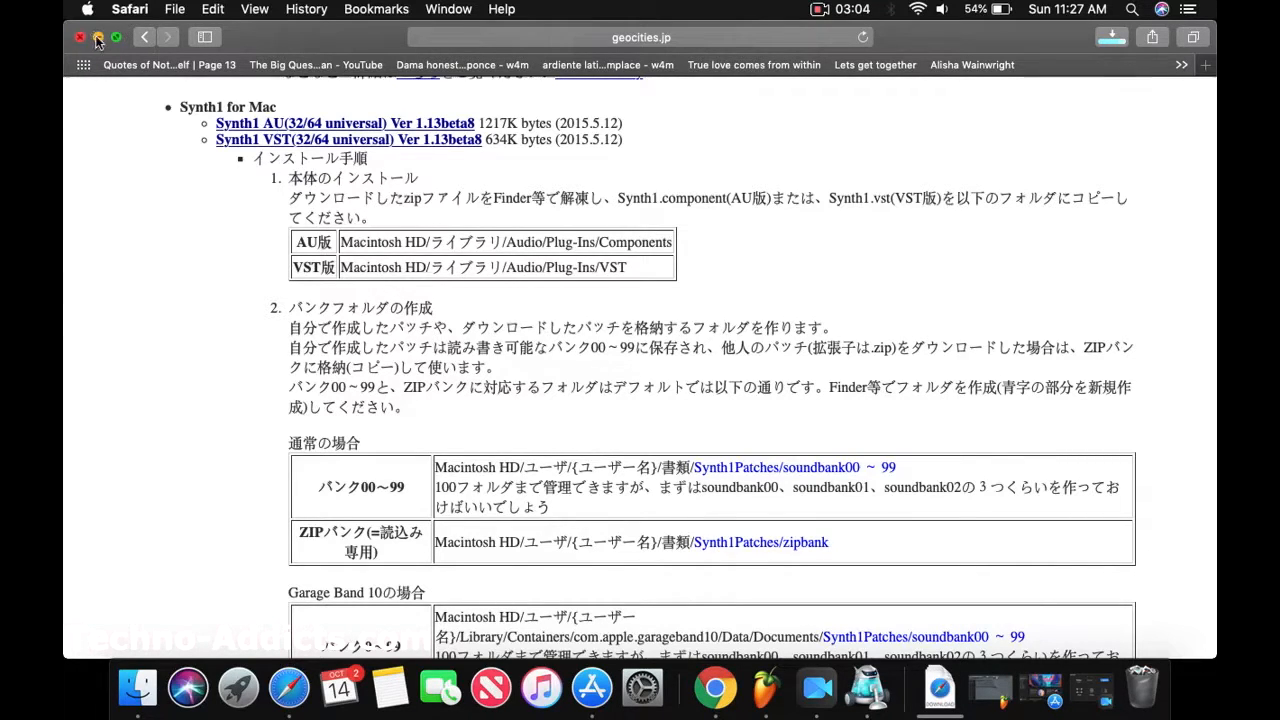
left_click(82, 36)
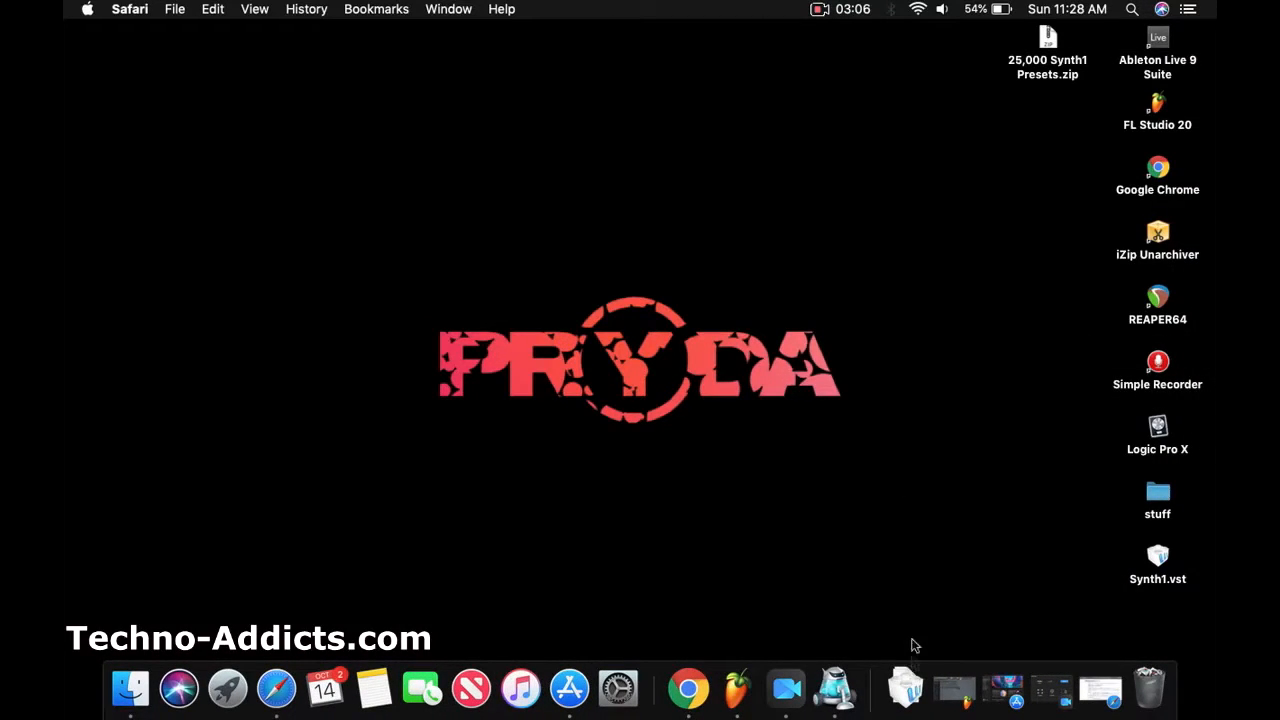
mouse_move(838, 568)
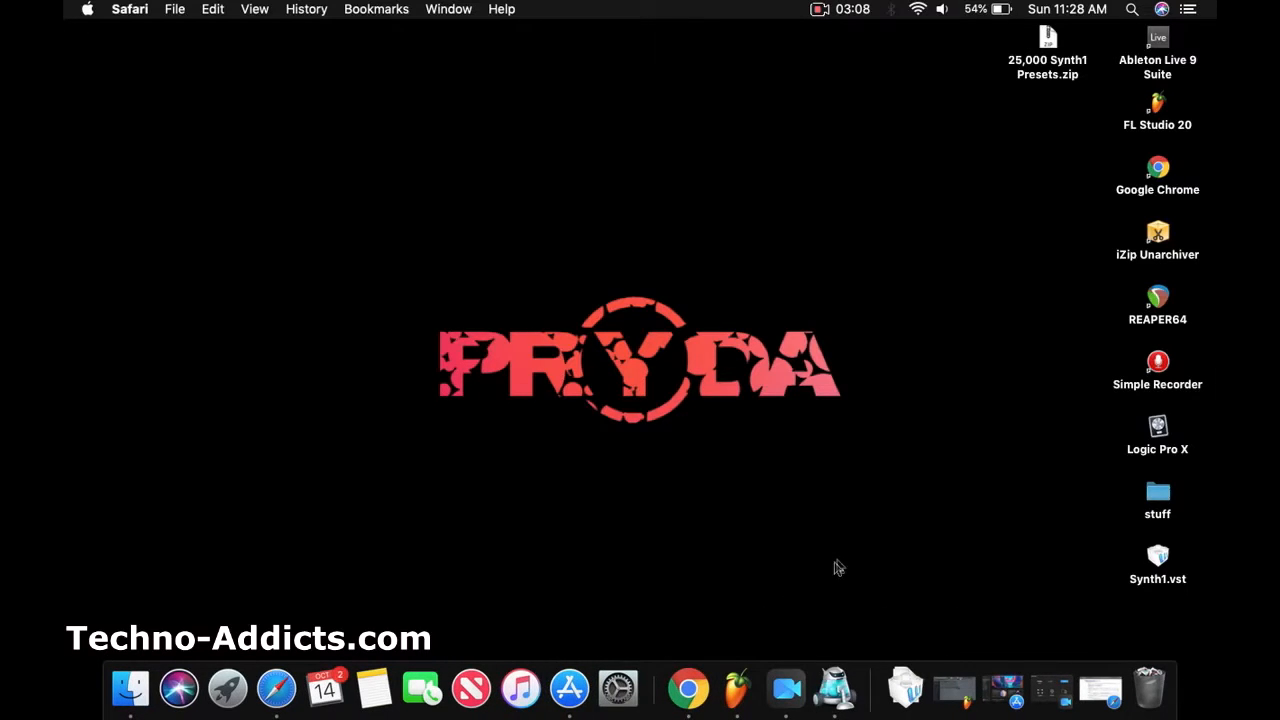
mouse_move(918, 688)
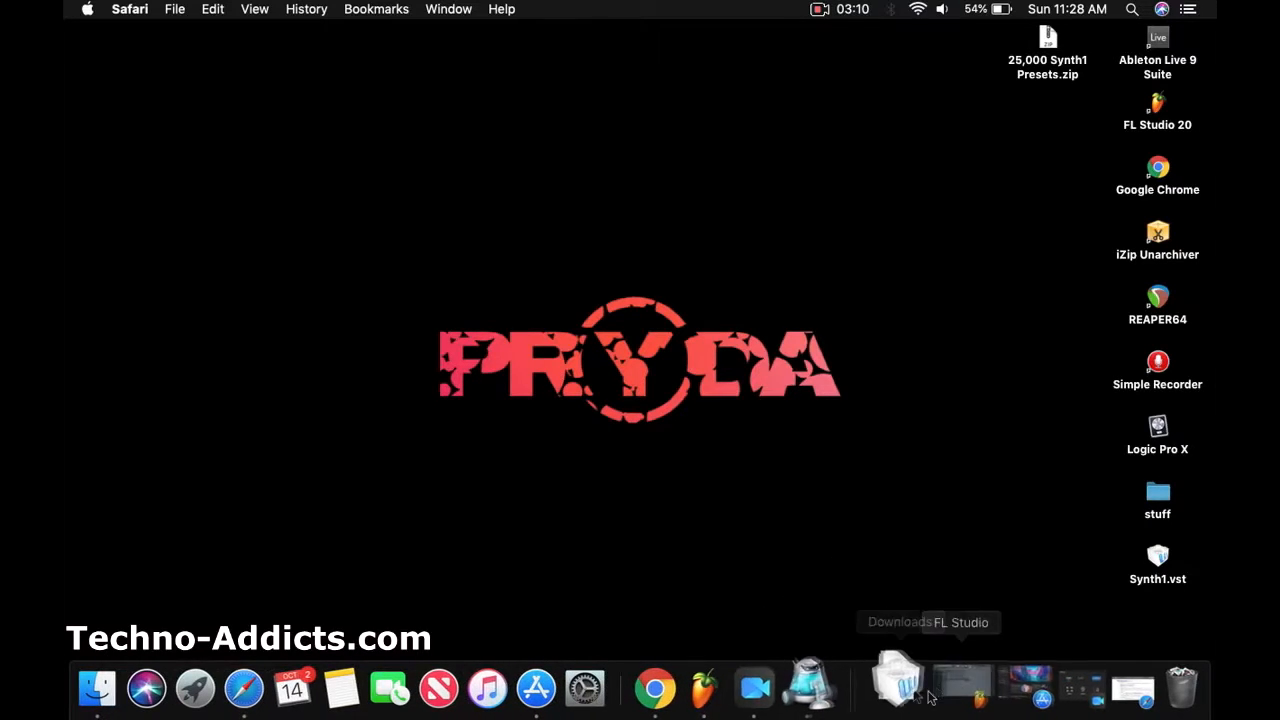
left_click(900, 684)
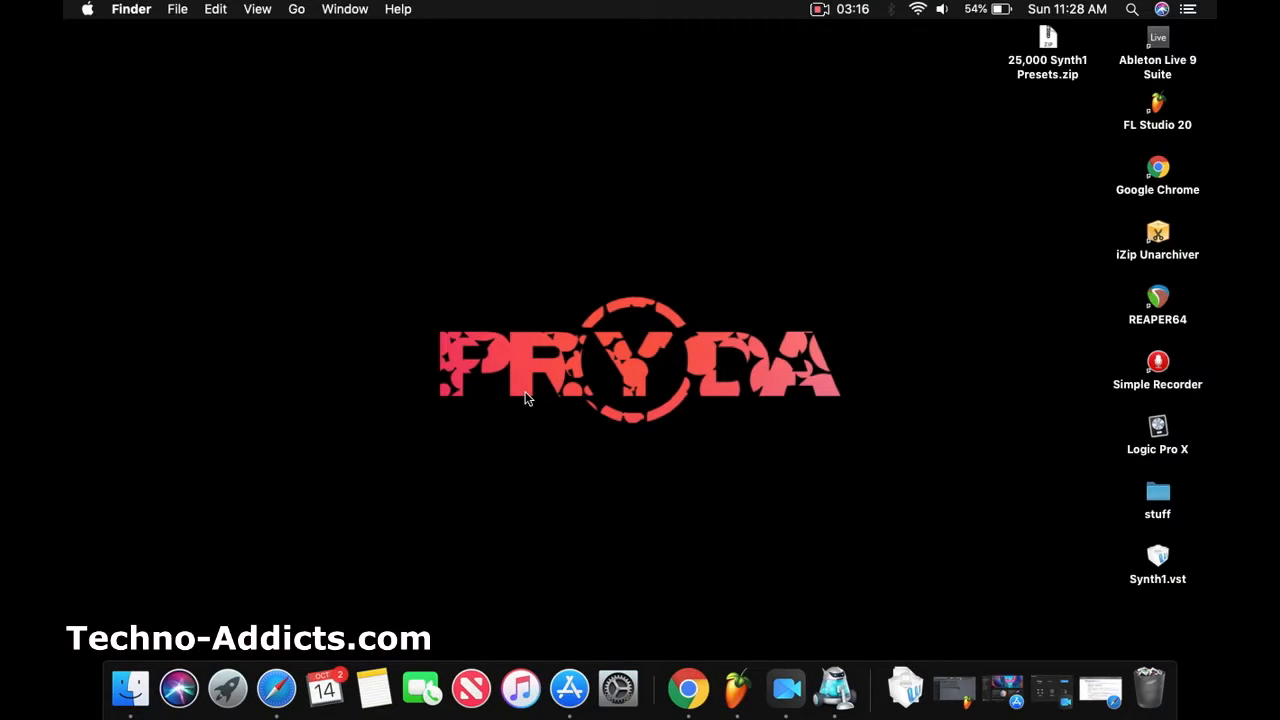
left_click(1156, 560)
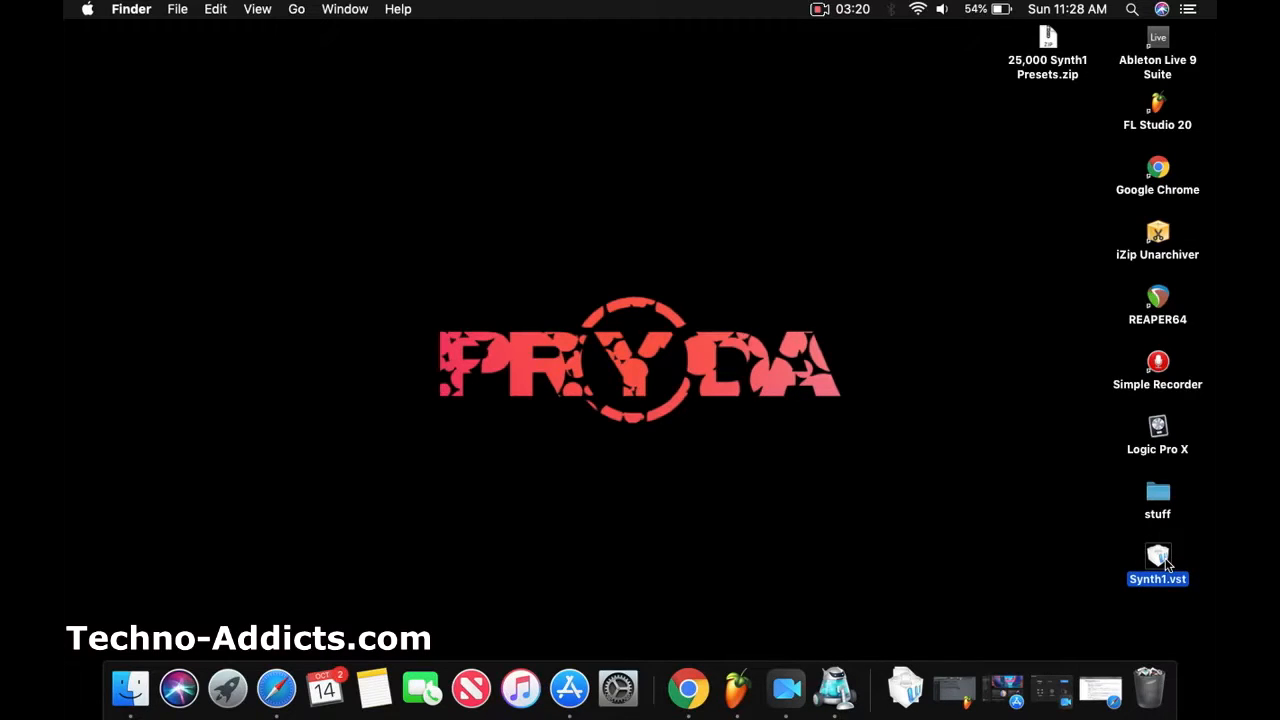
mouse_move(640, 476)
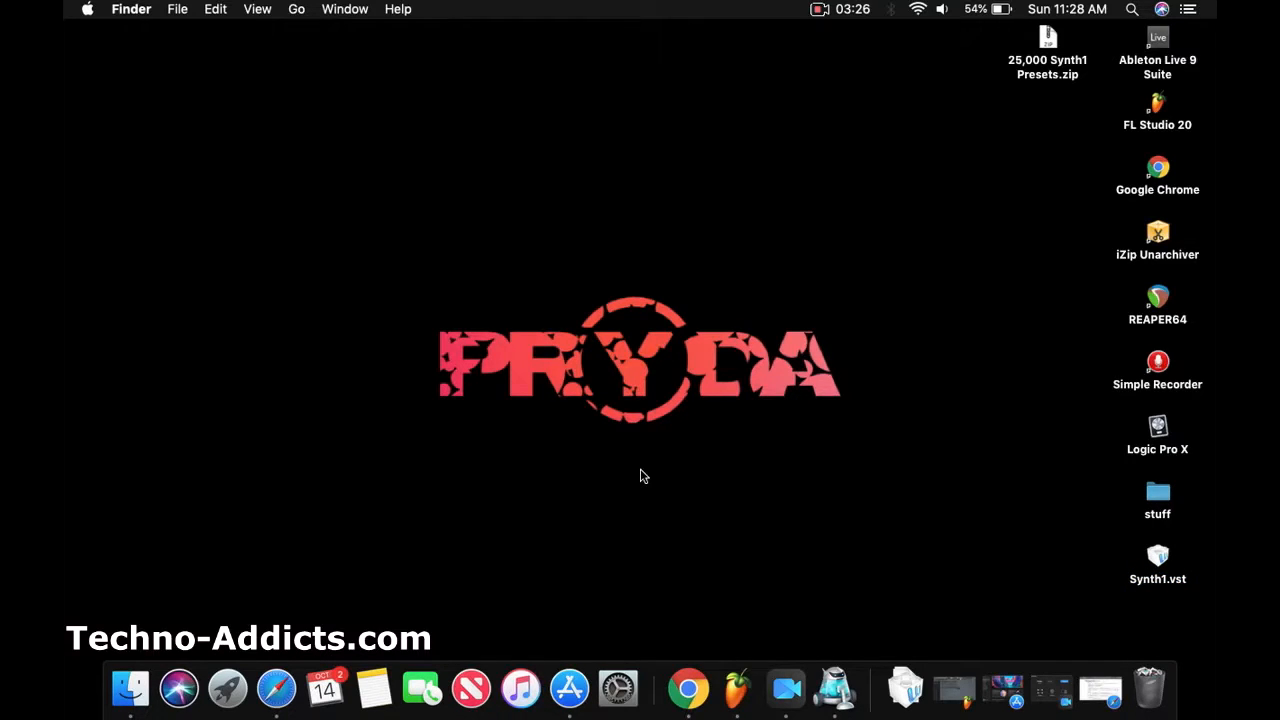
mouse_move(1156, 560)
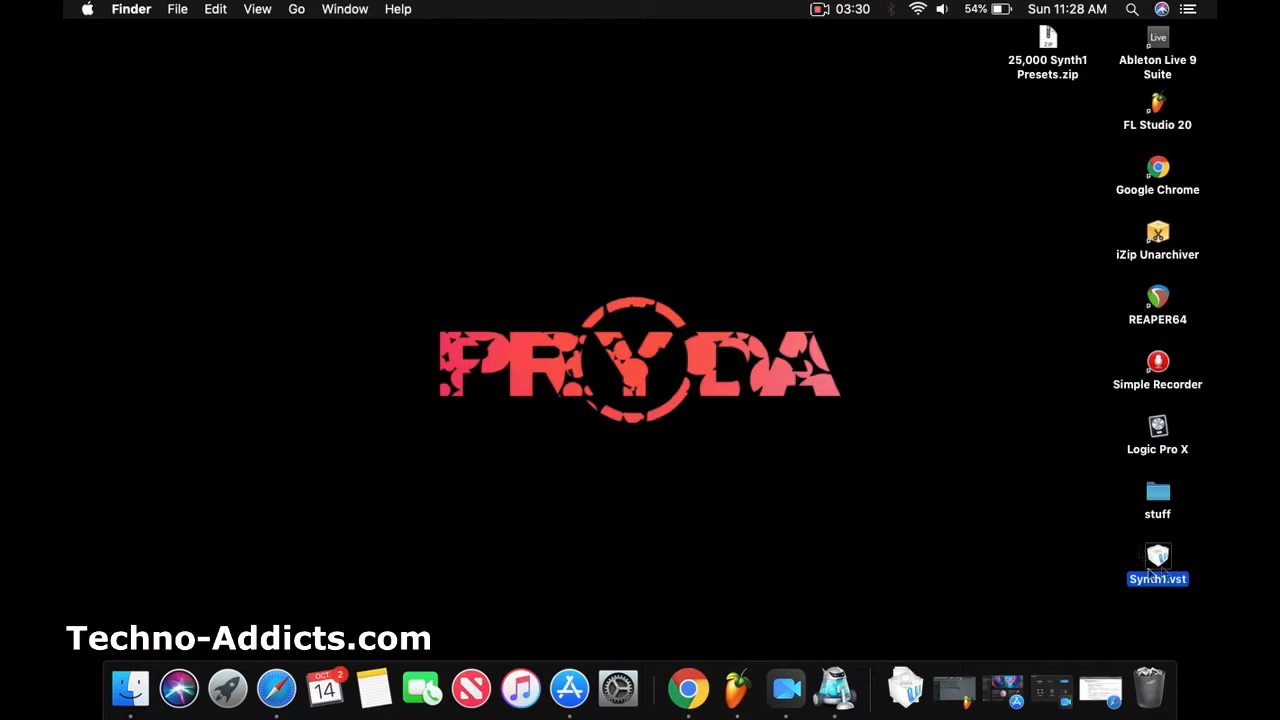
mouse_move(1038, 544)
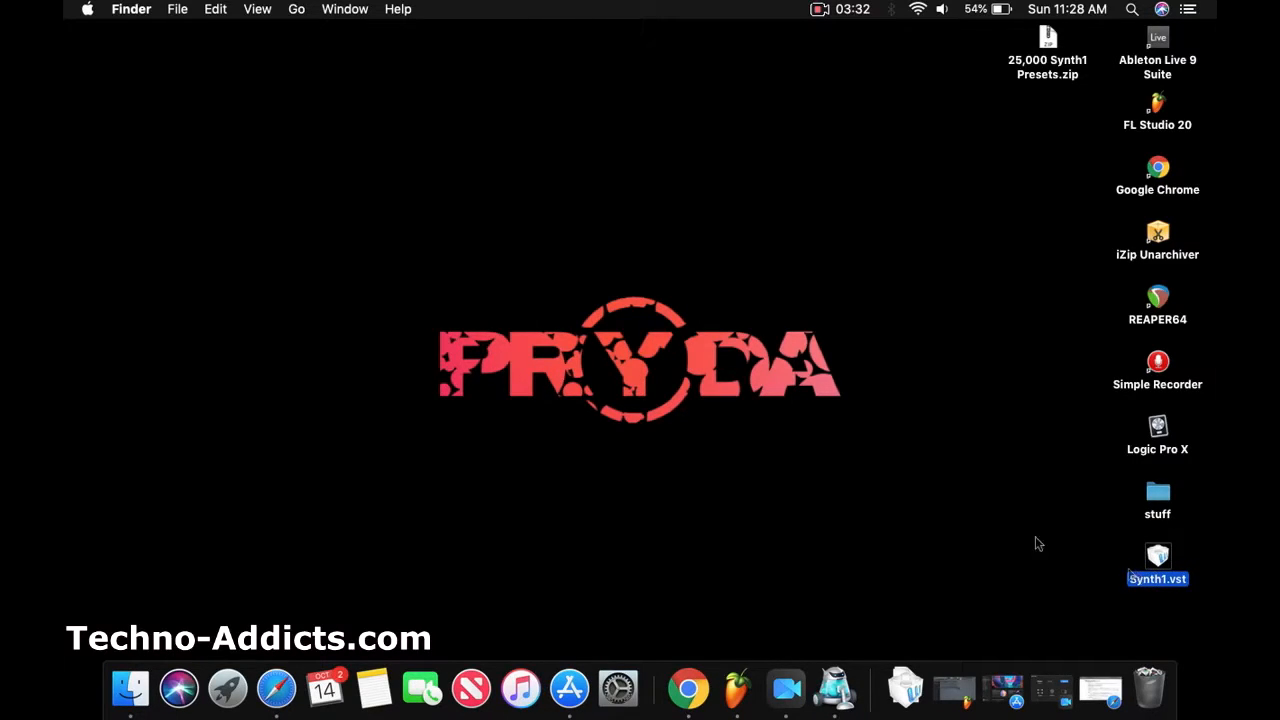
left_click(570, 462)
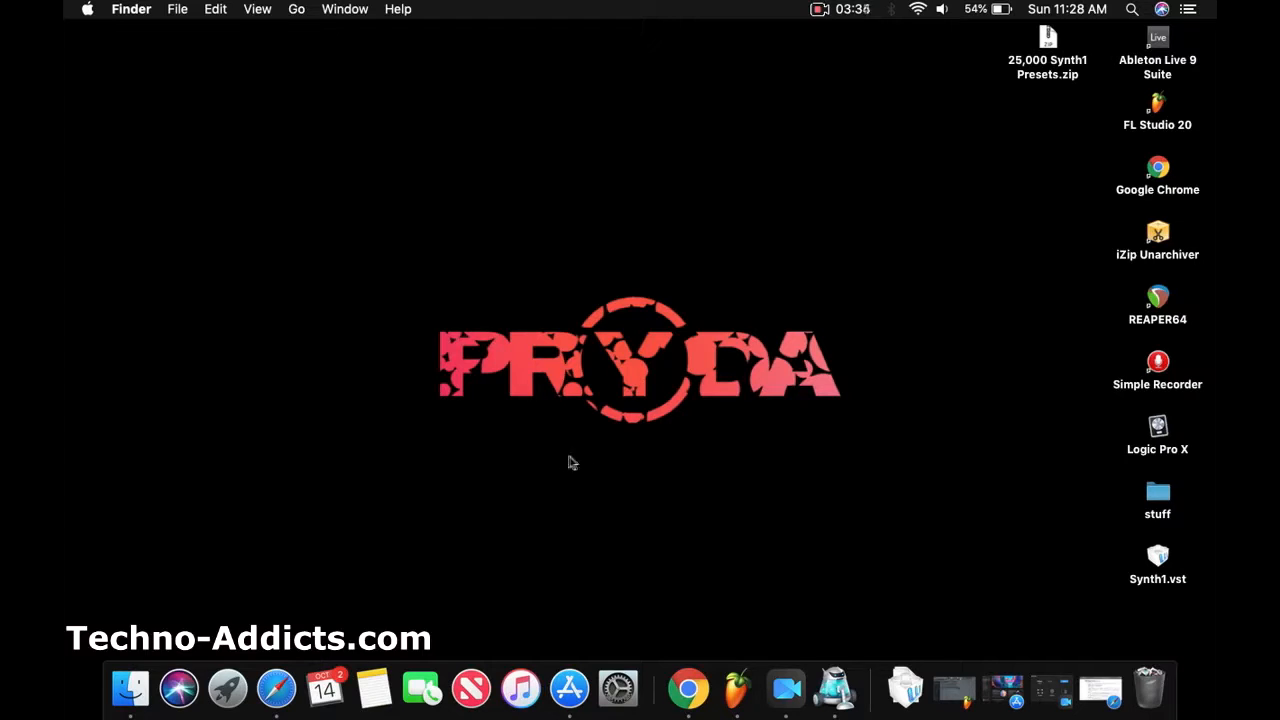
left_click(1156, 556)
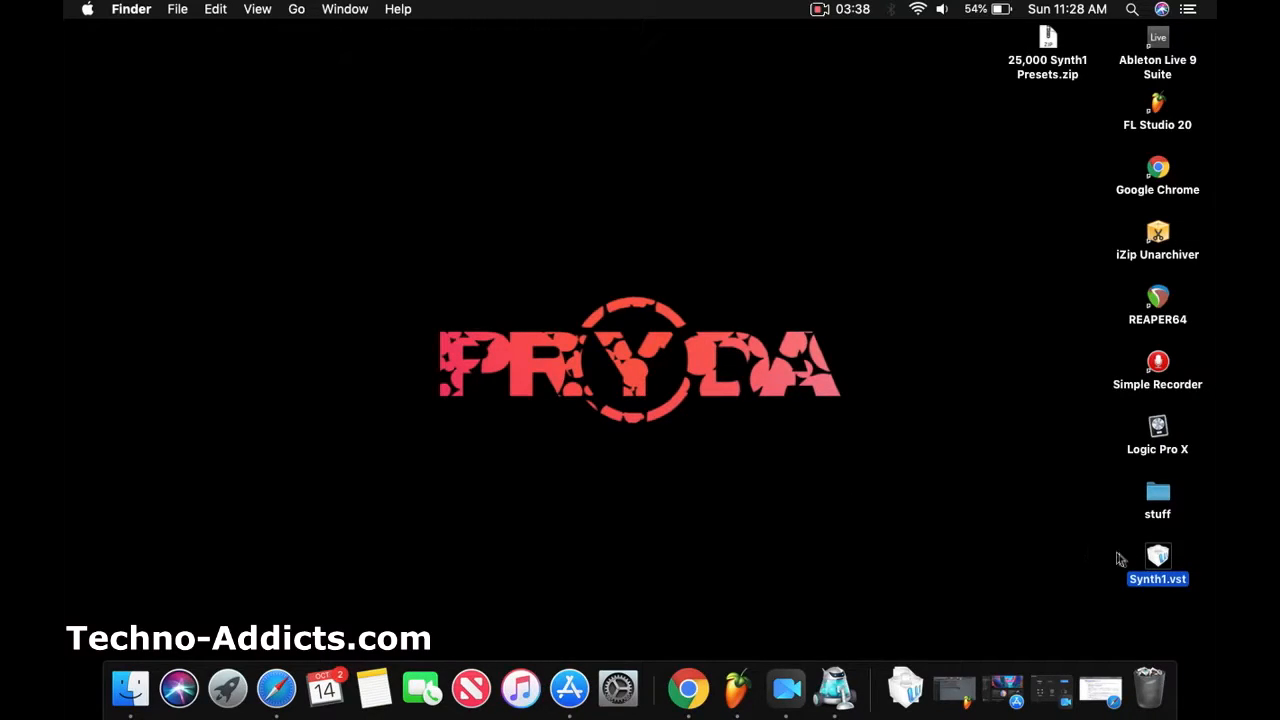
mouse_move(556, 474)
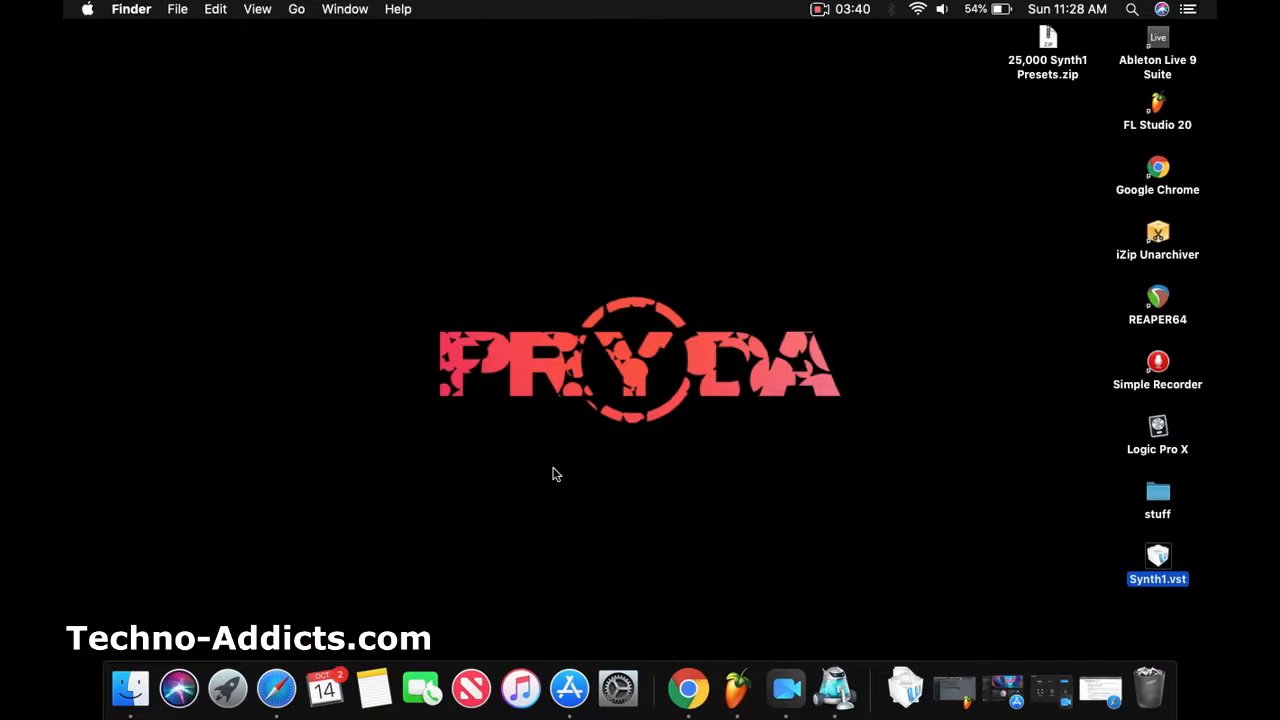
mouse_move(568, 474)
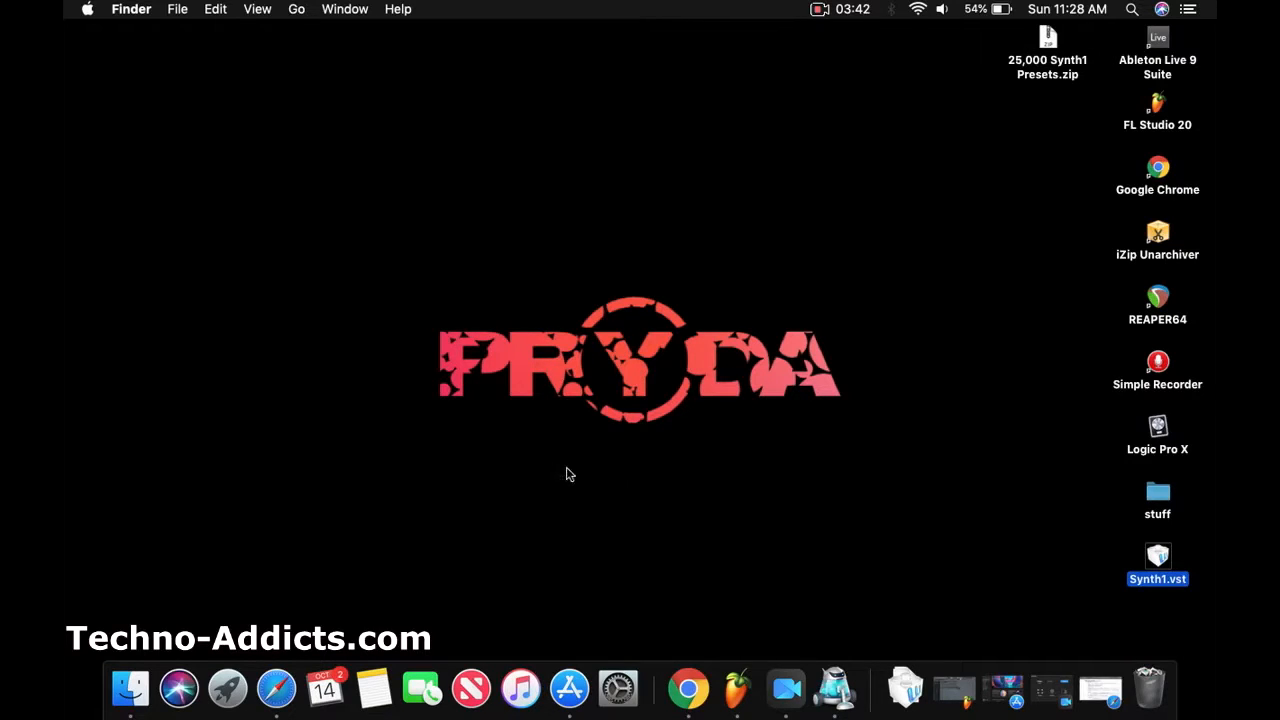
- Browse Mac HD > Library > Audio > Plug-Ins into the empty Components folder, then back to Plug-Ins
left_click(1048, 44)
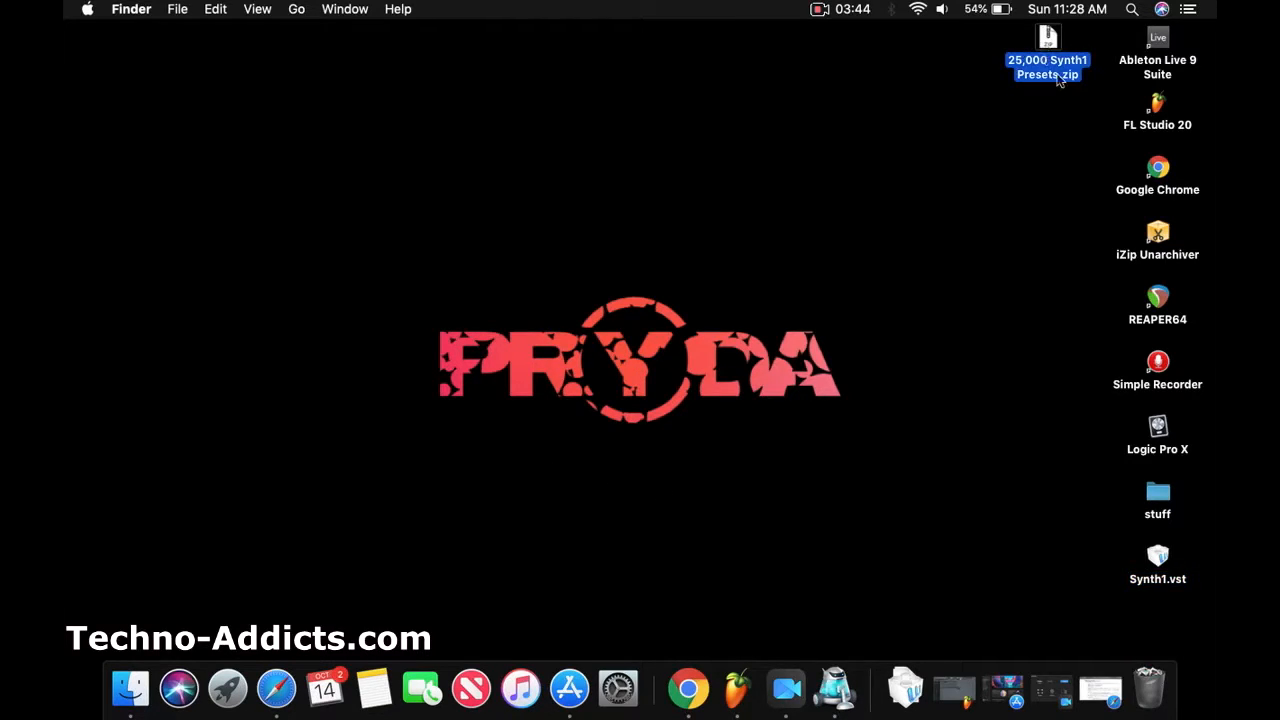
mouse_move(1072, 90)
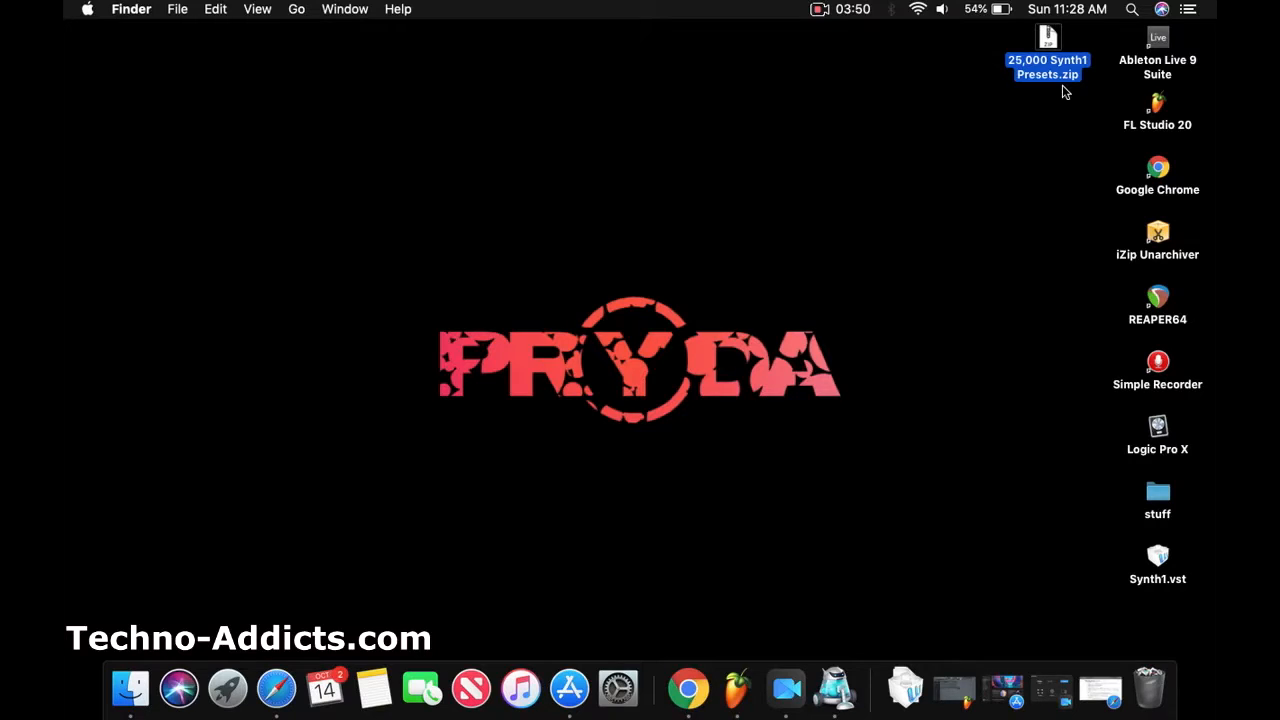
mouse_move(996, 152)
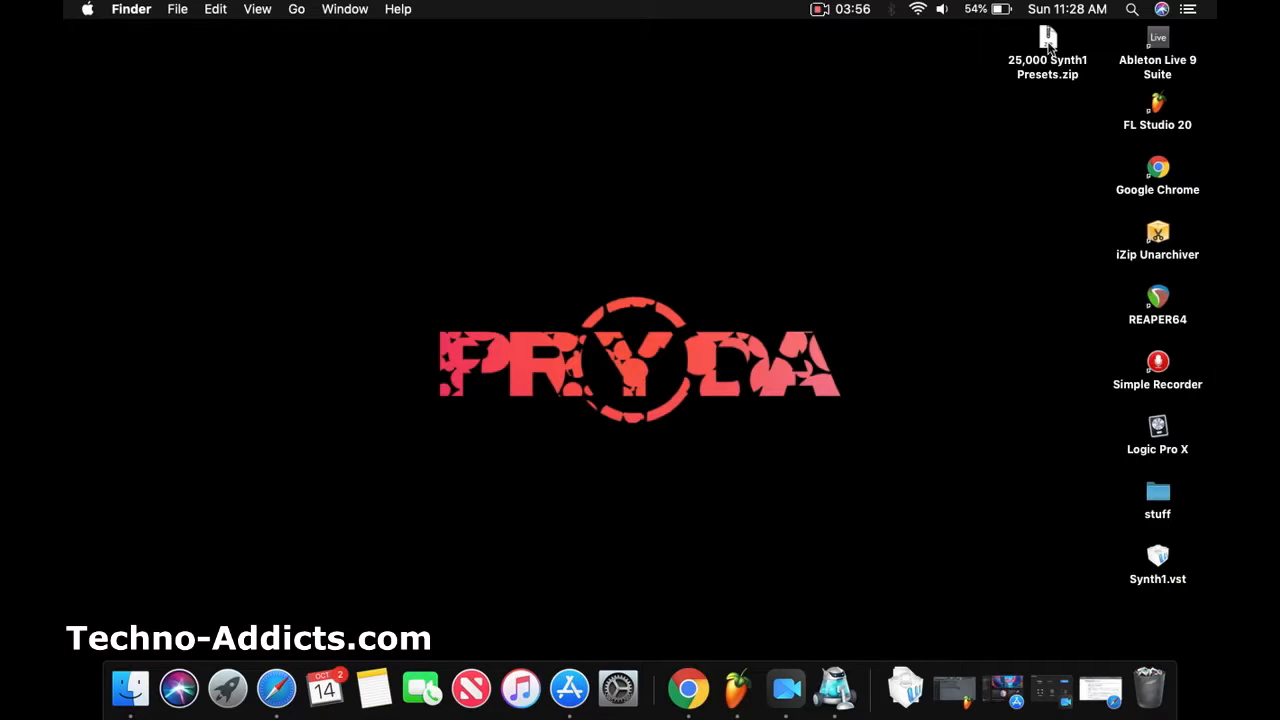
mouse_move(1156, 562)
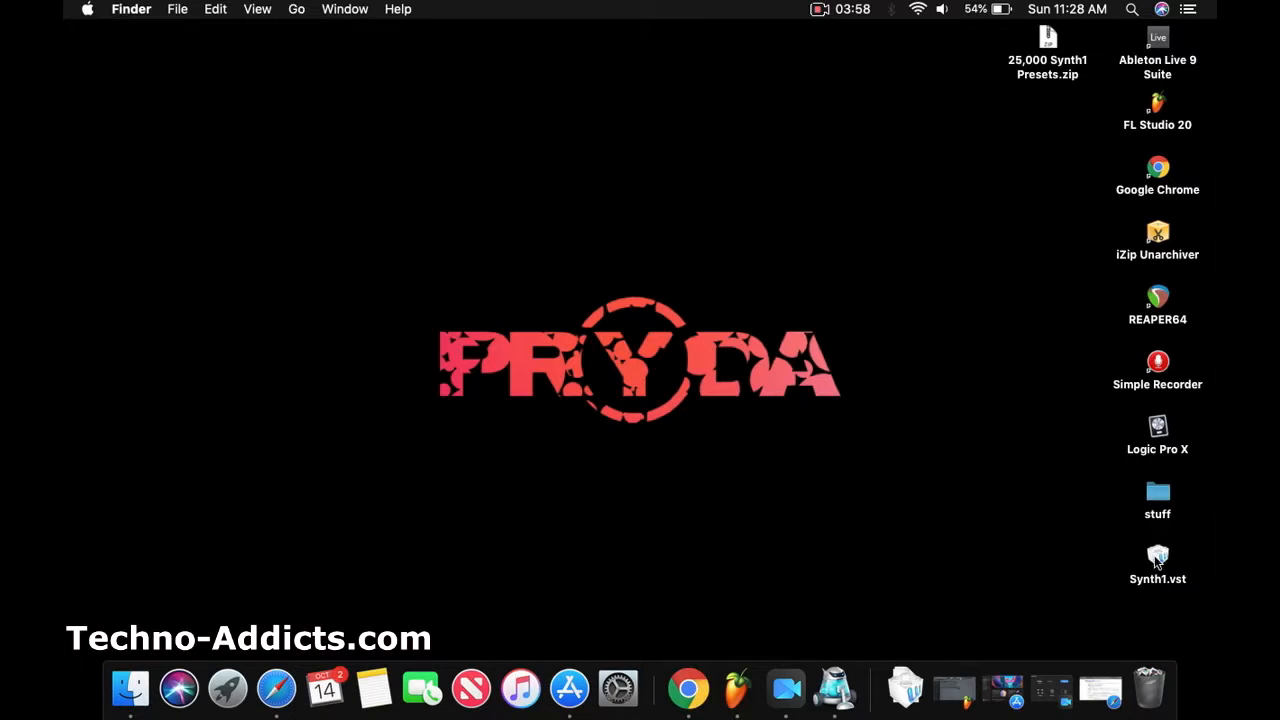
mouse_move(666, 392)
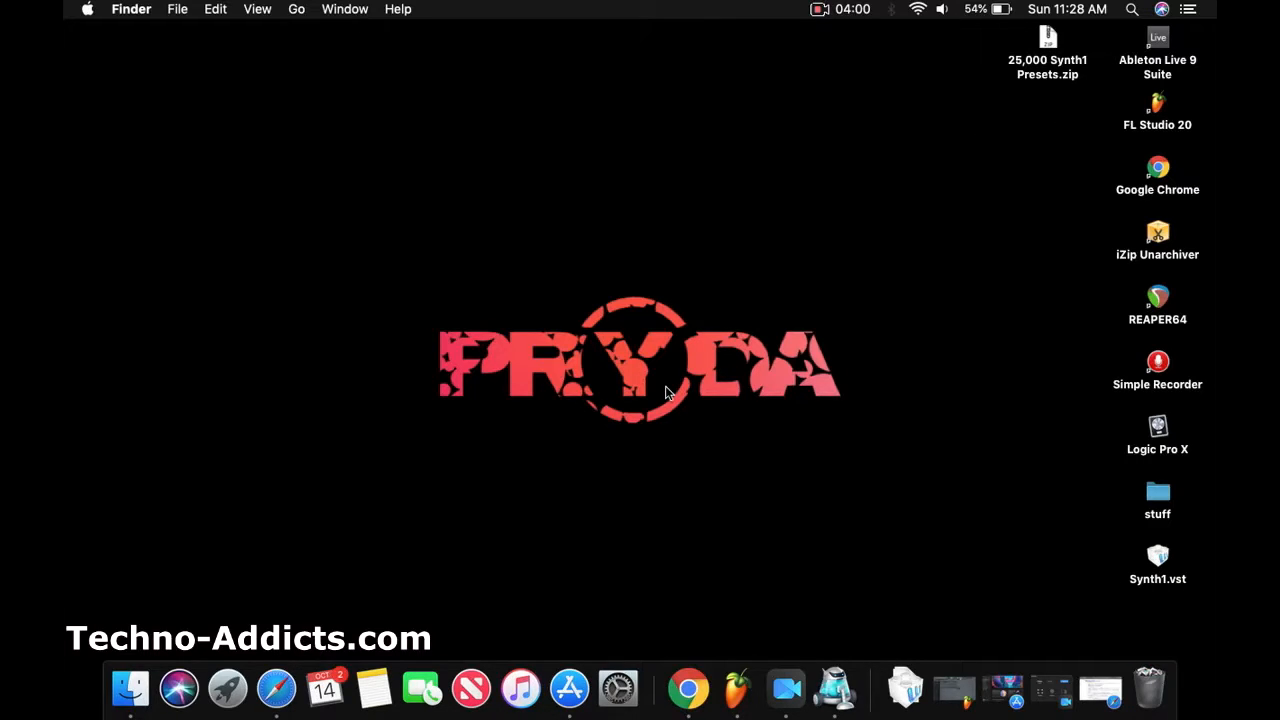
mouse_move(468, 422)
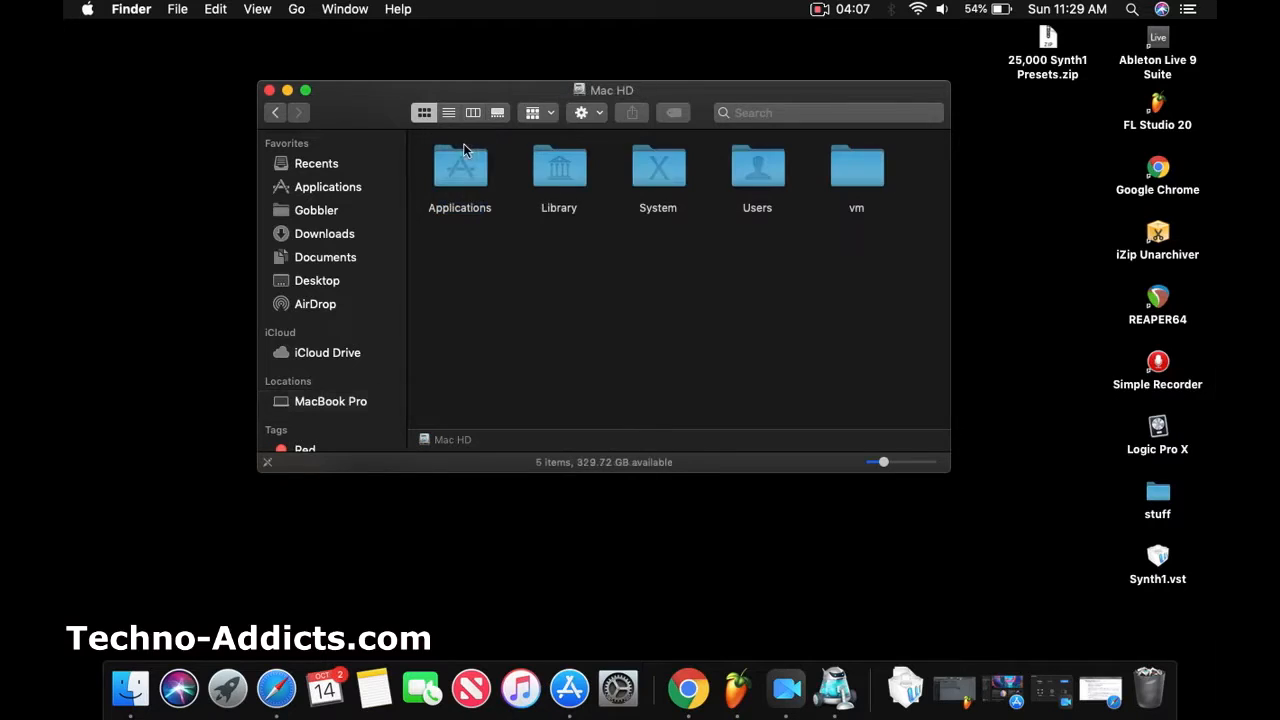
double_click(558, 168)
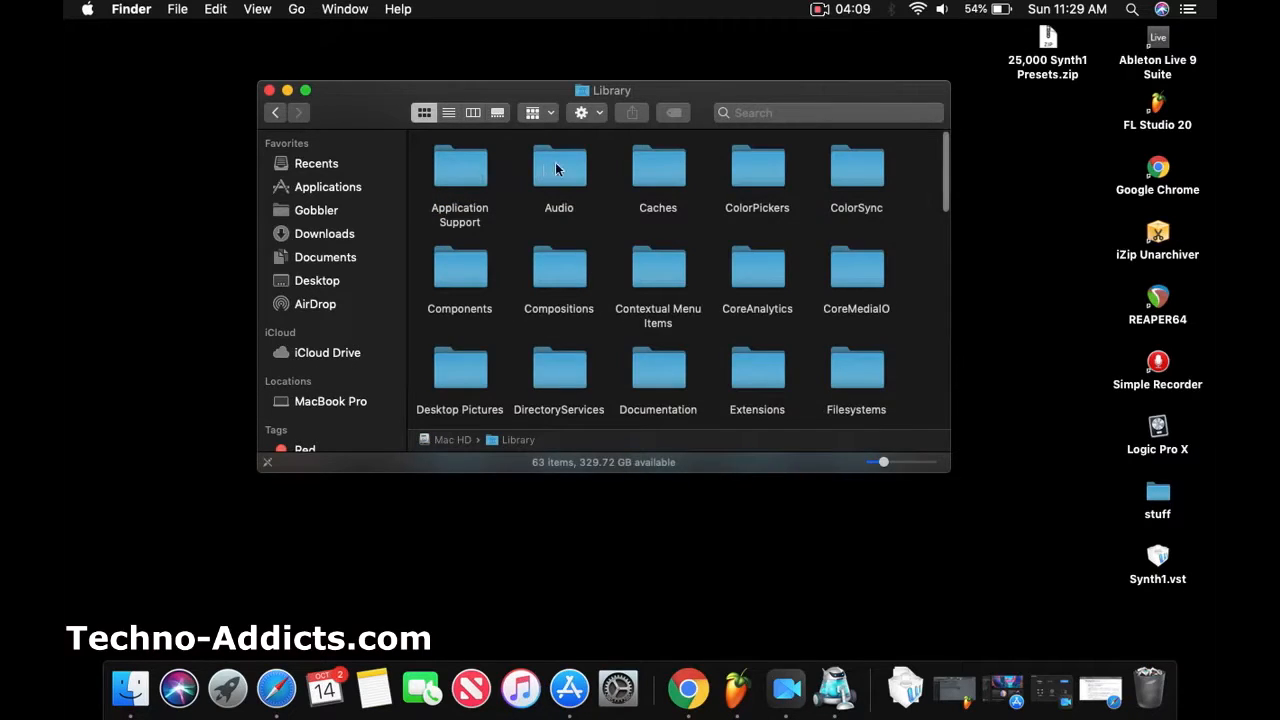
double_click(558, 168)
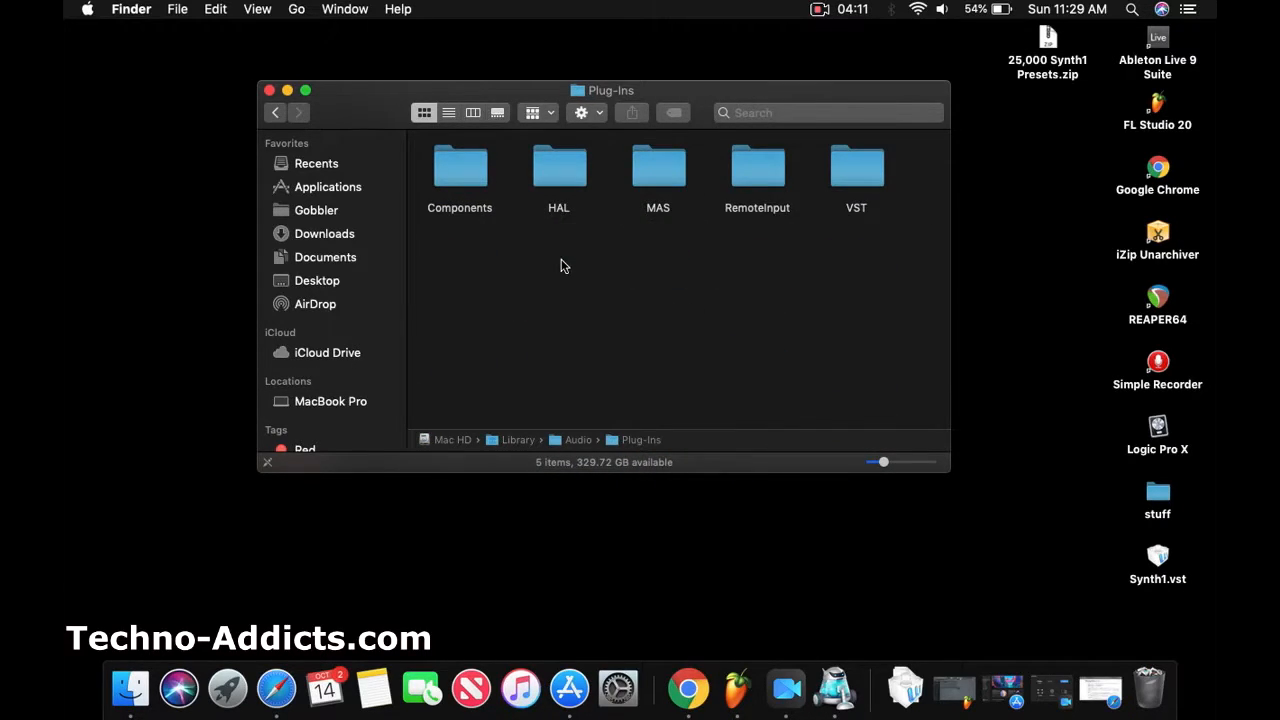
double_click(460, 168)
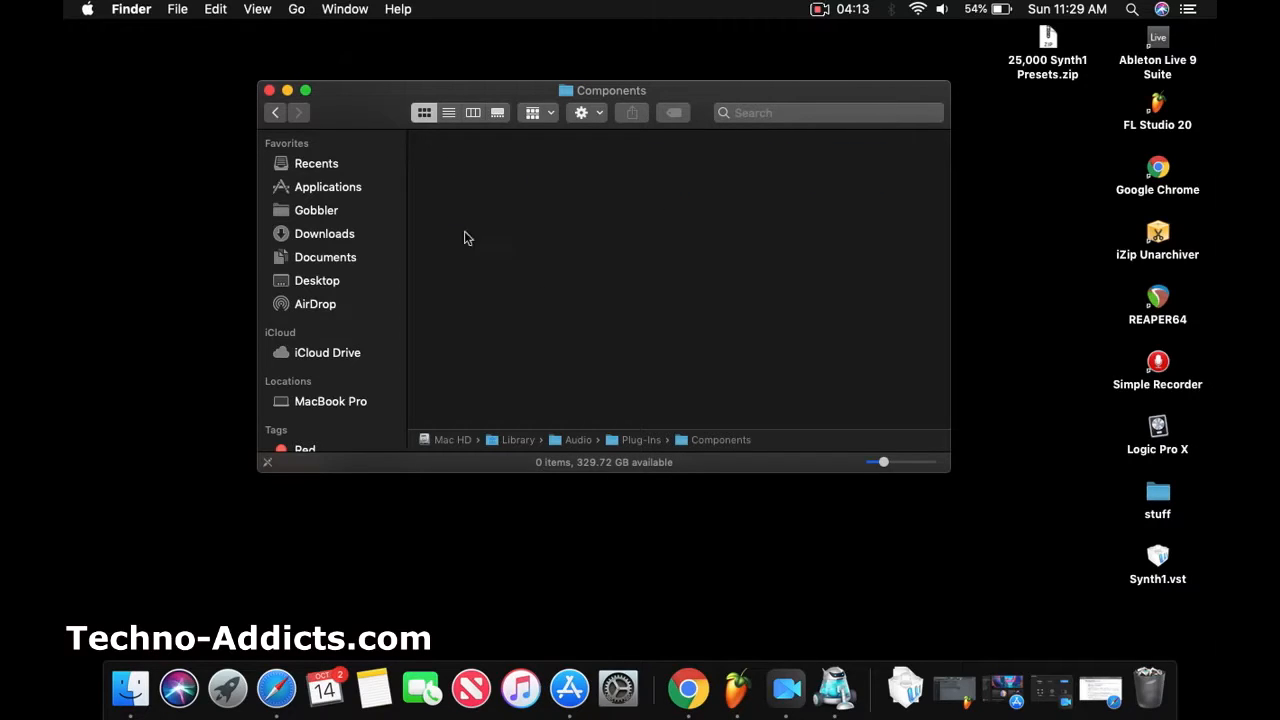
mouse_move(786, 296)
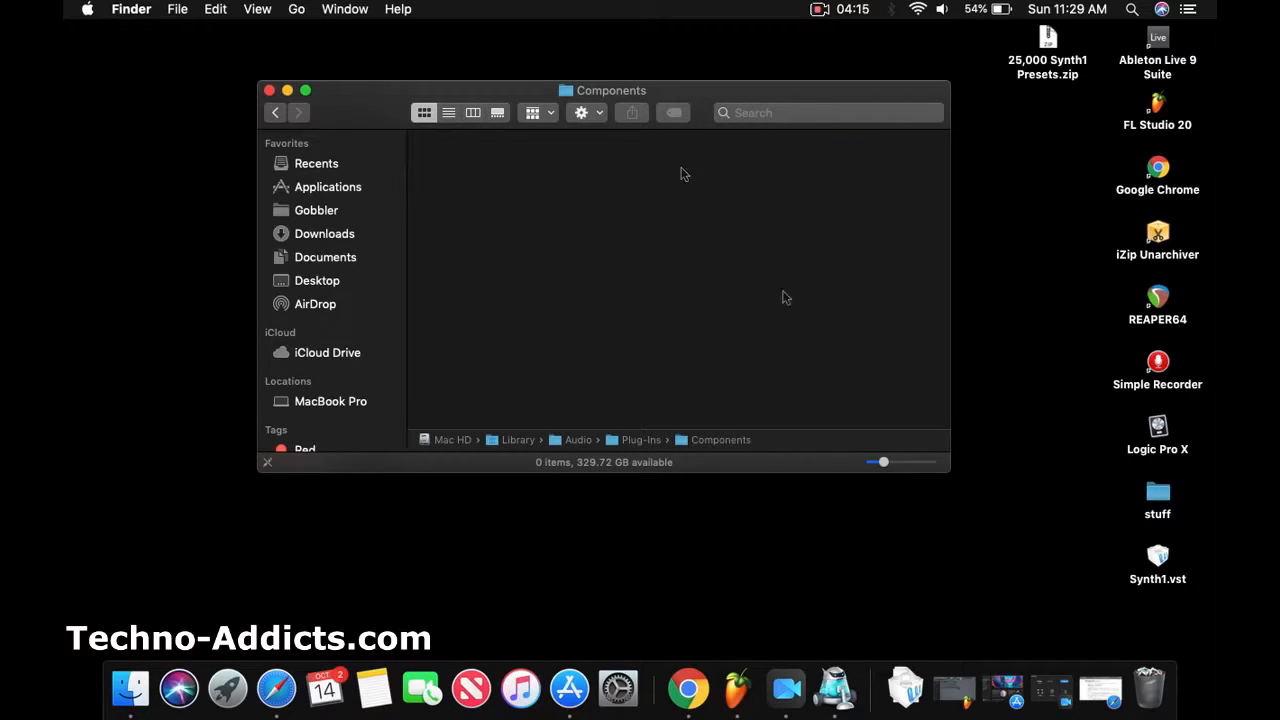
mouse_move(584, 276)
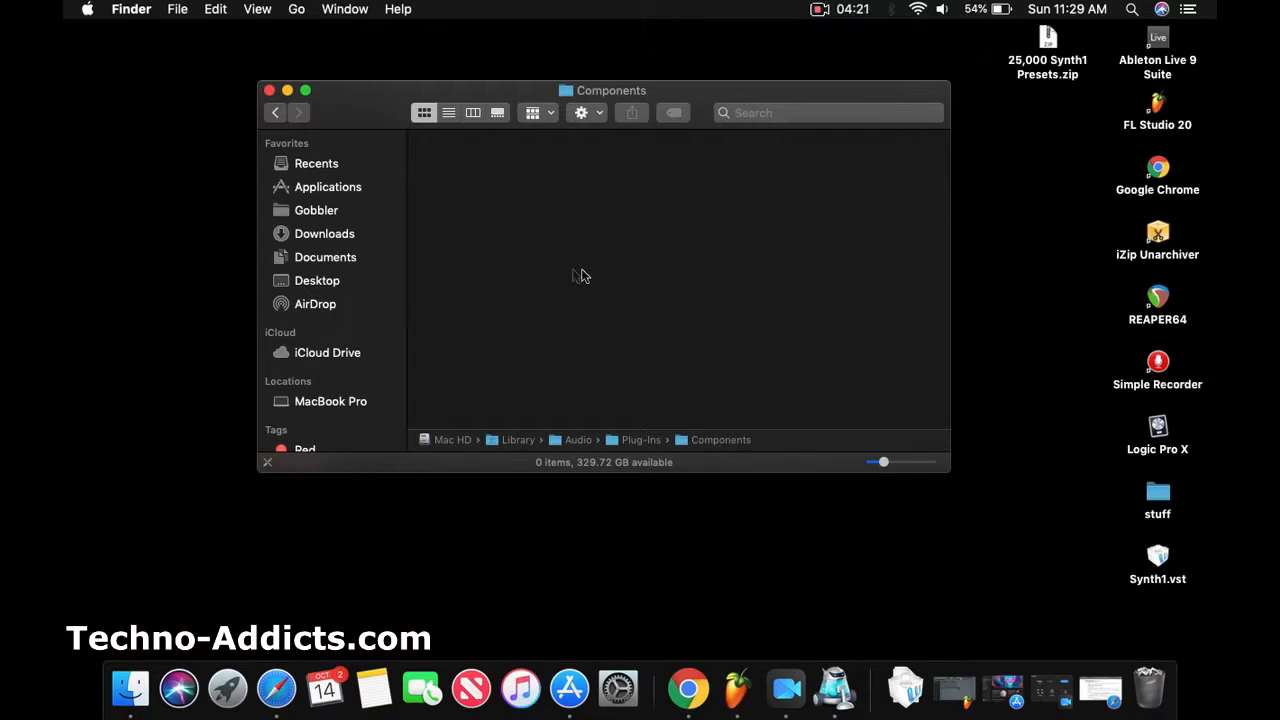
mouse_move(898, 408)
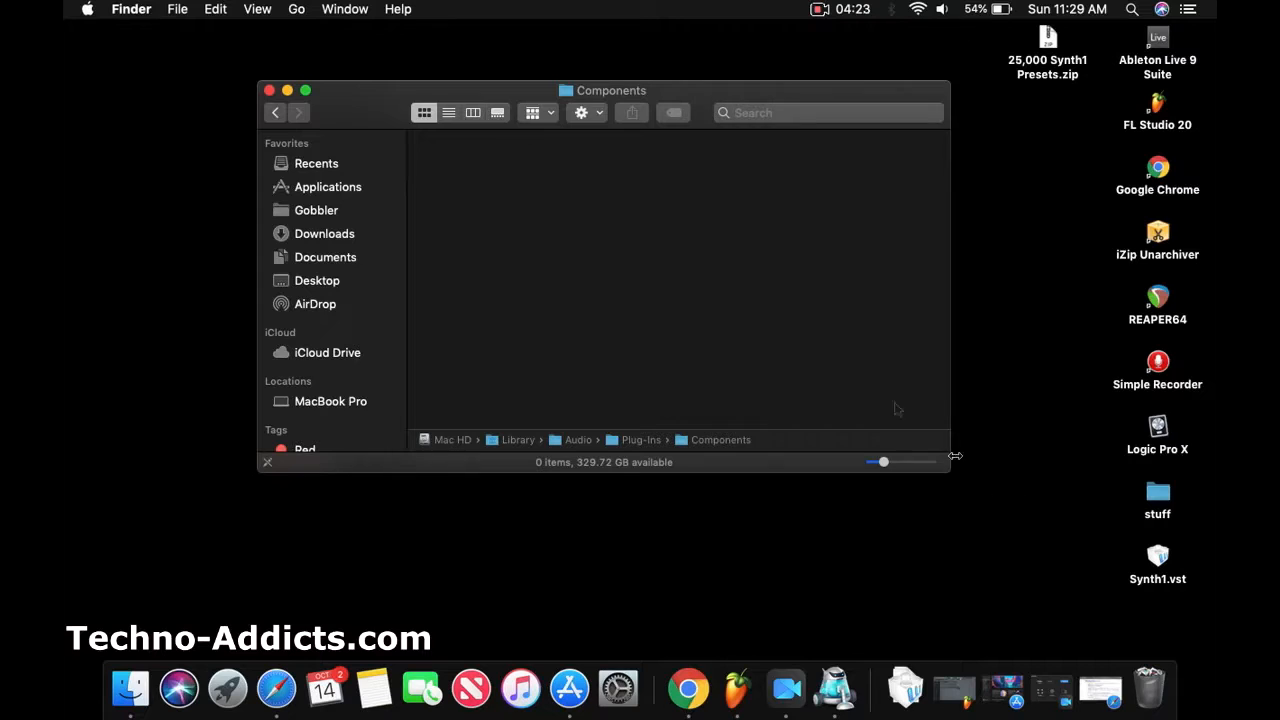
mouse_move(500, 264)
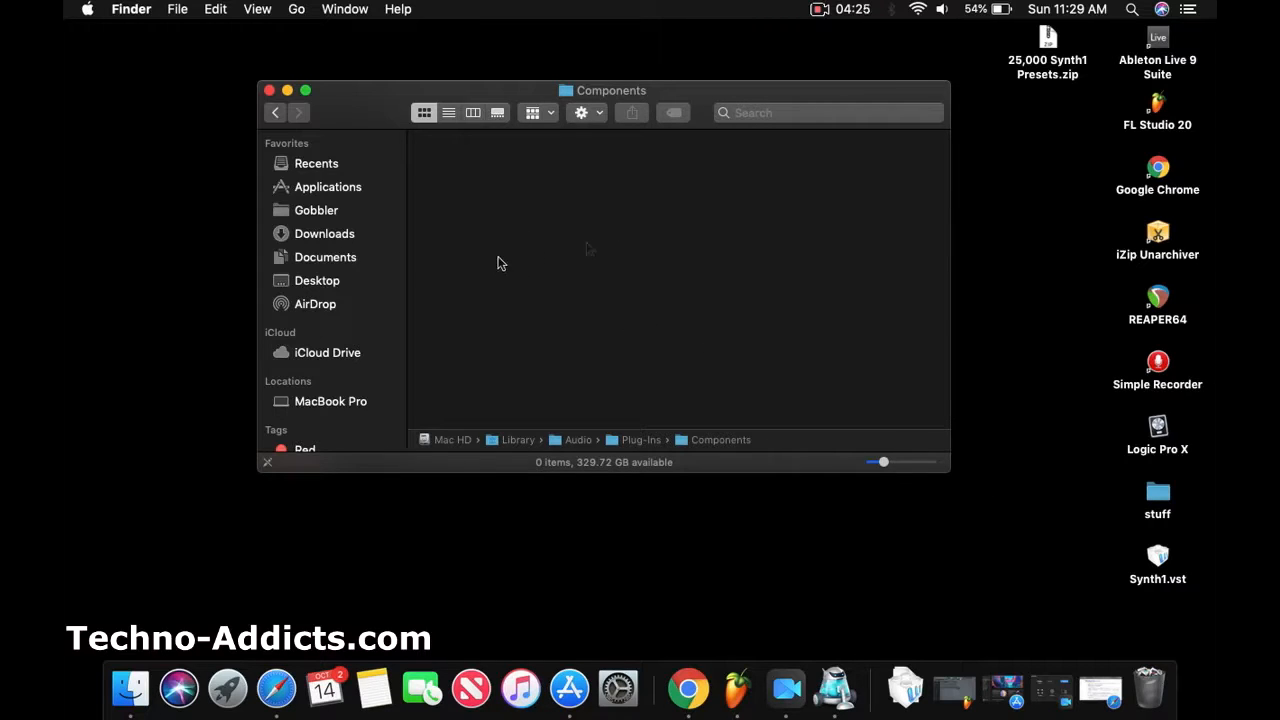
mouse_move(620, 256)
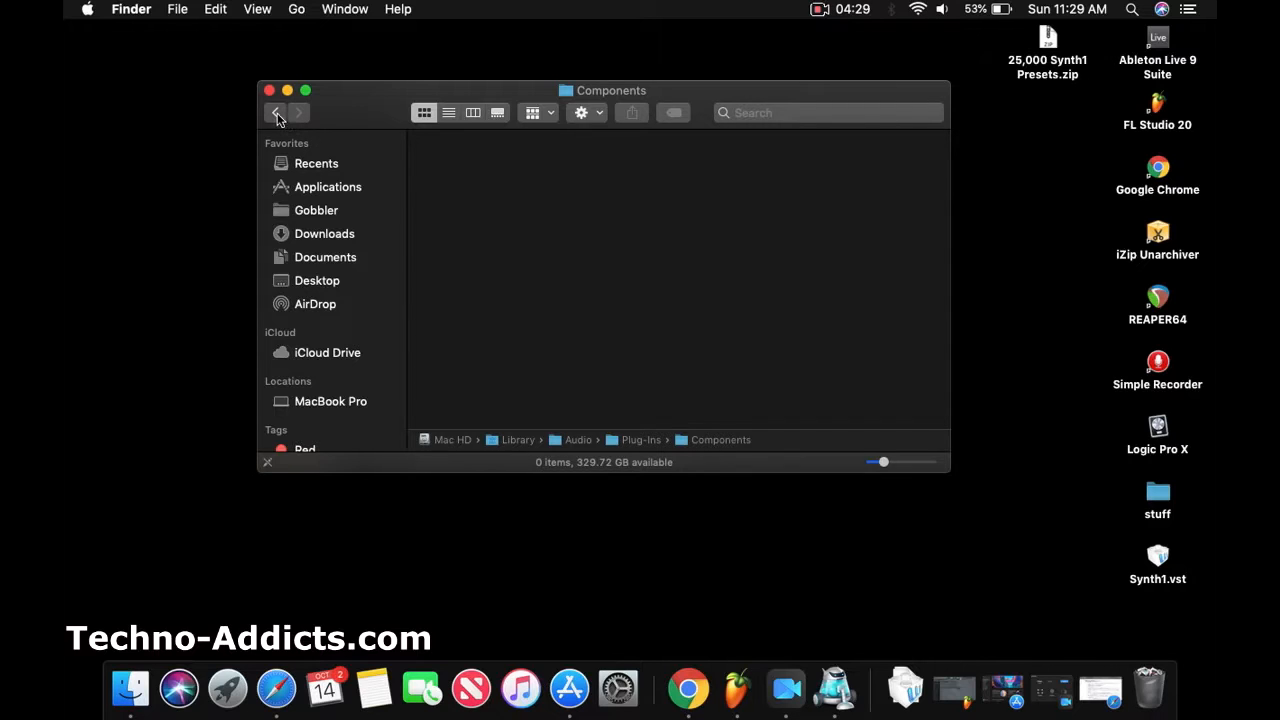
left_click(276, 112)
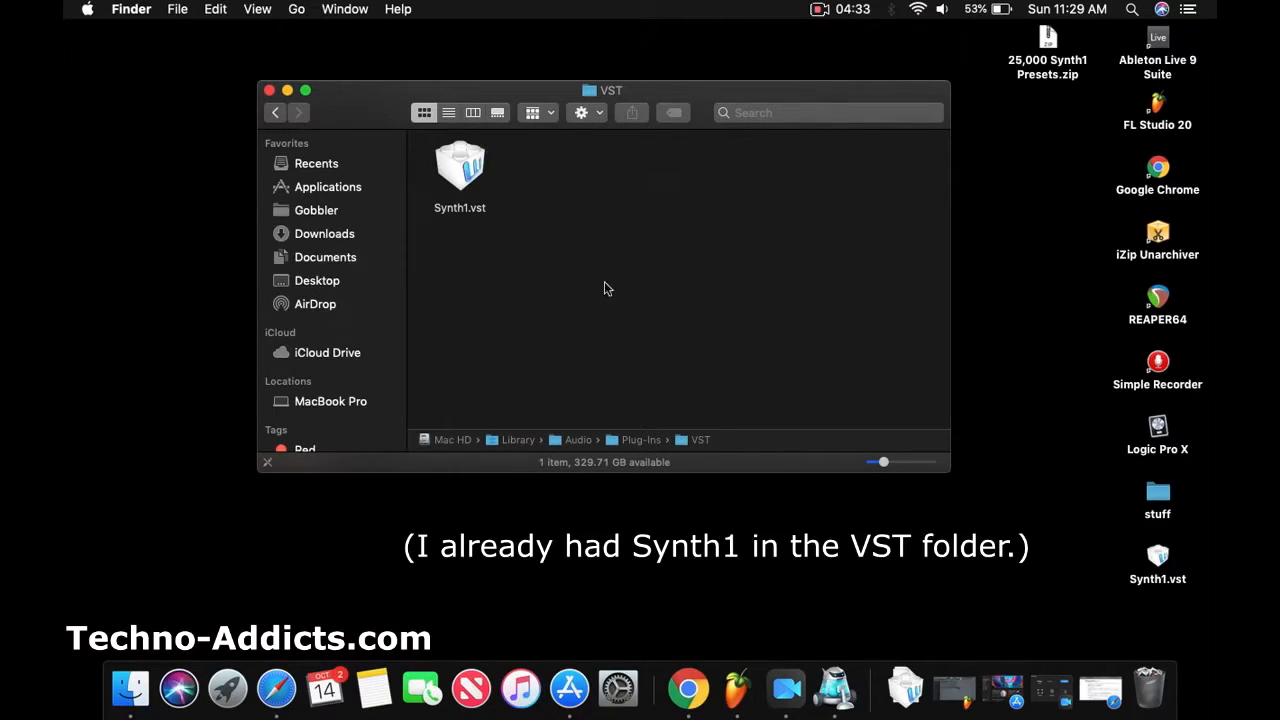
mouse_move(582, 232)
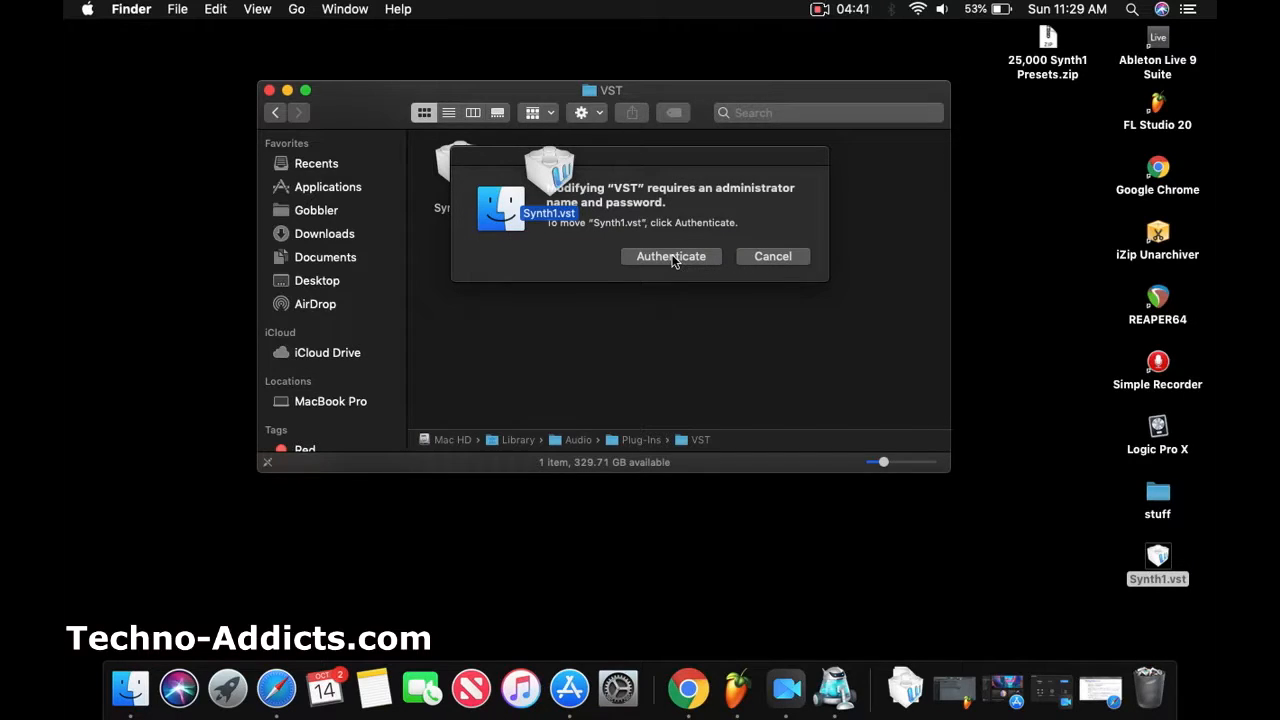
- Authenticate with the admin password to replace Synth1.vst in the VST folder, then close the window
left_click(672, 256)
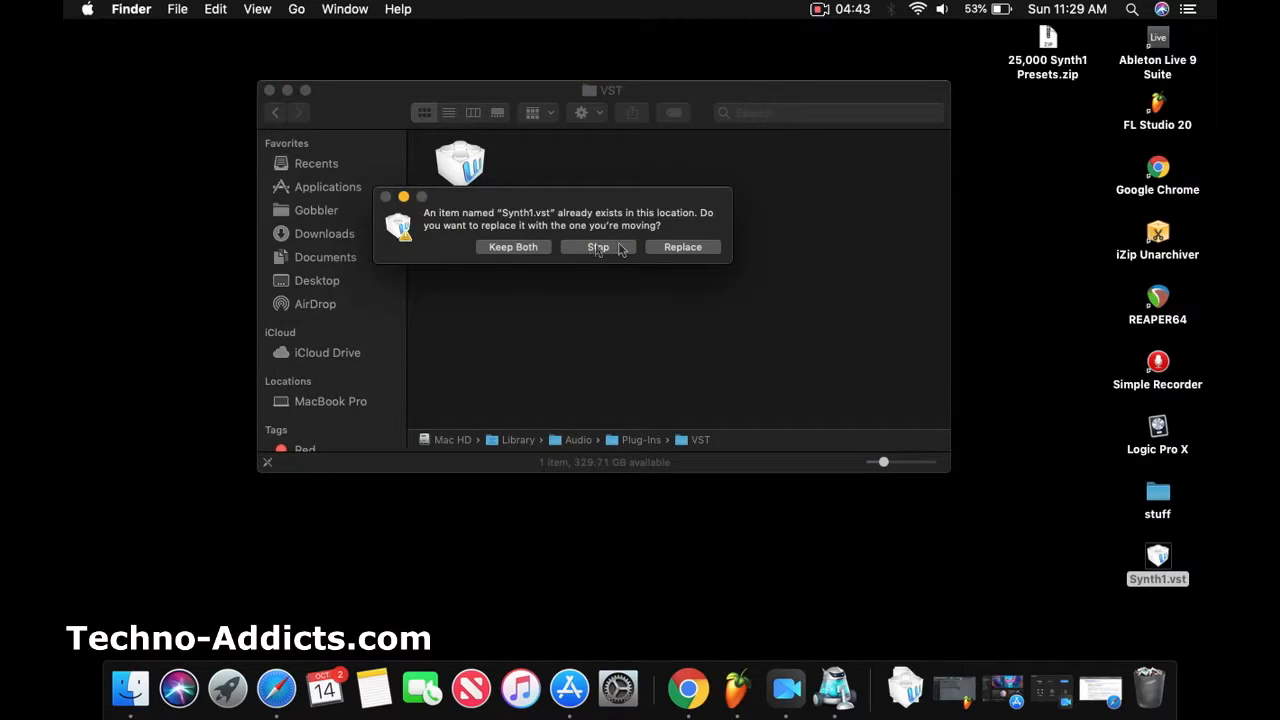
left_click(682, 248)
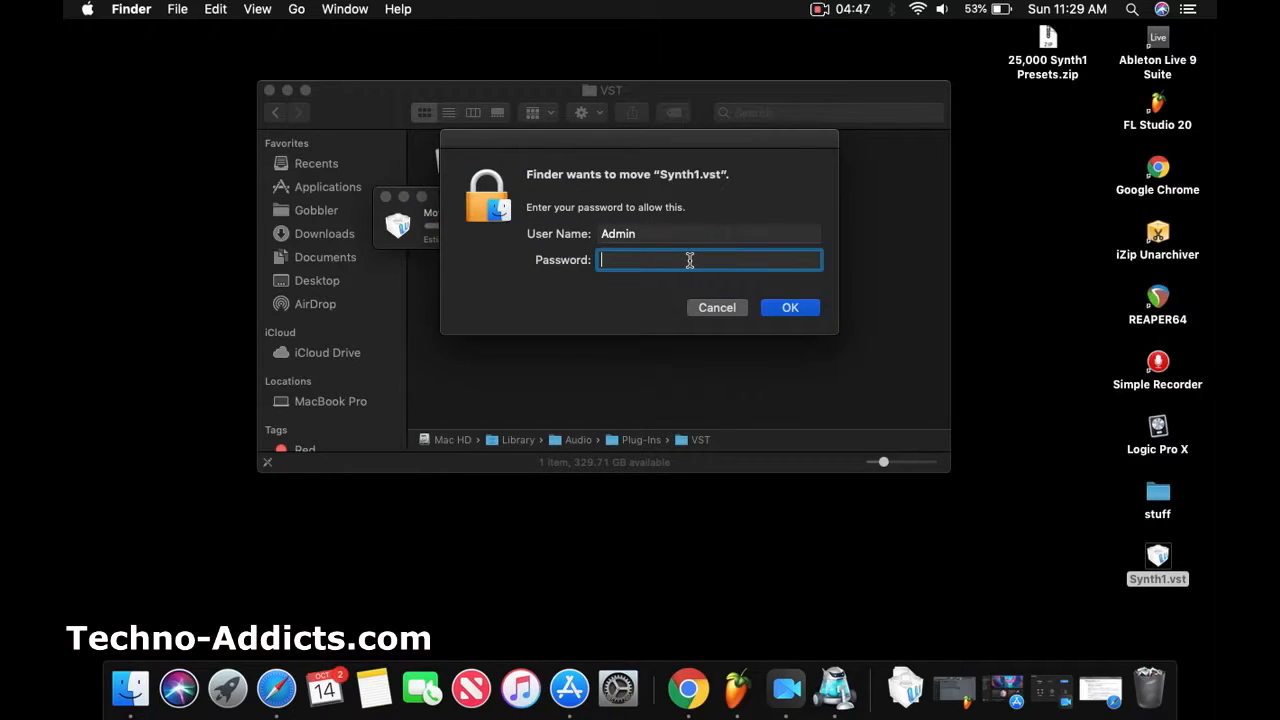
type("•••••")
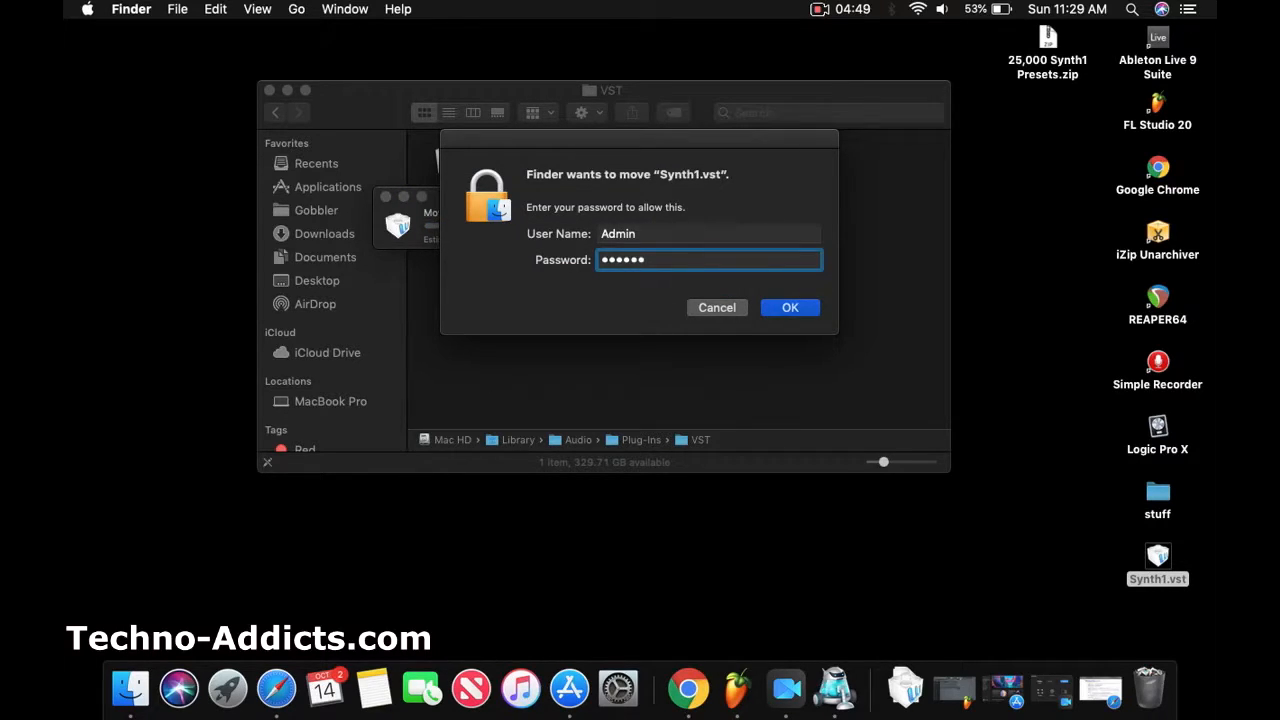
type("••")
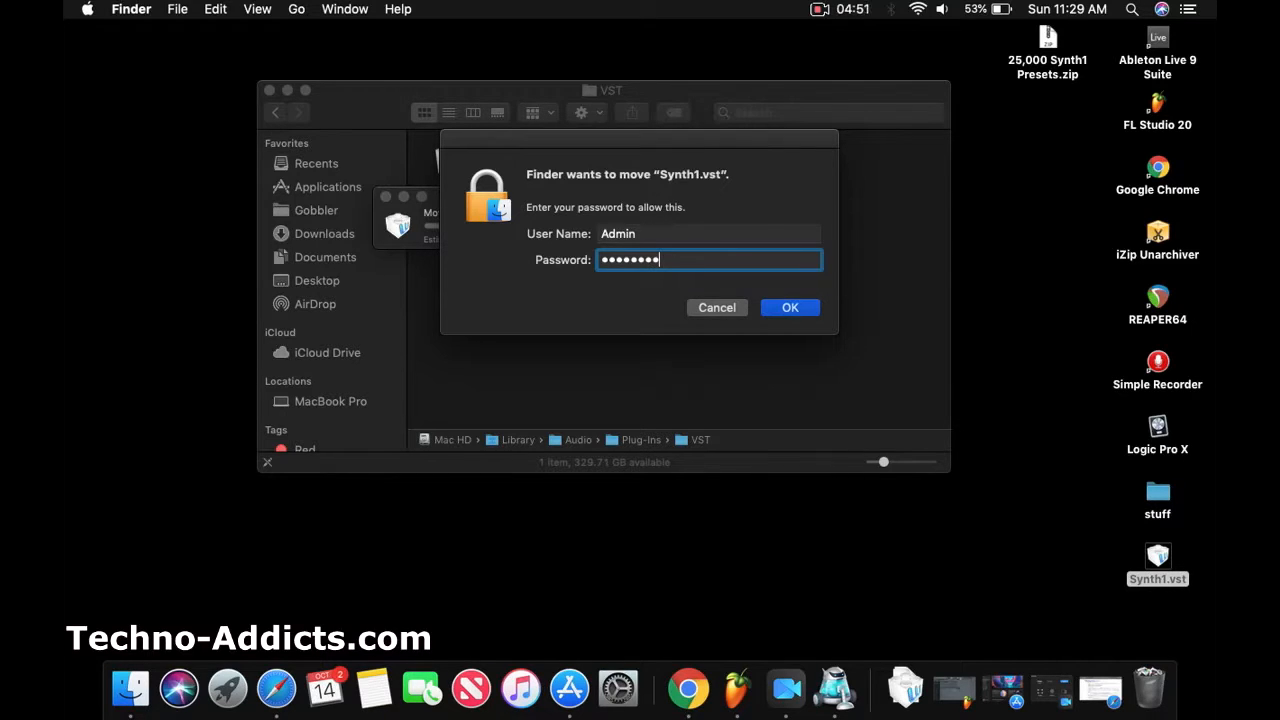
left_click(790, 308)
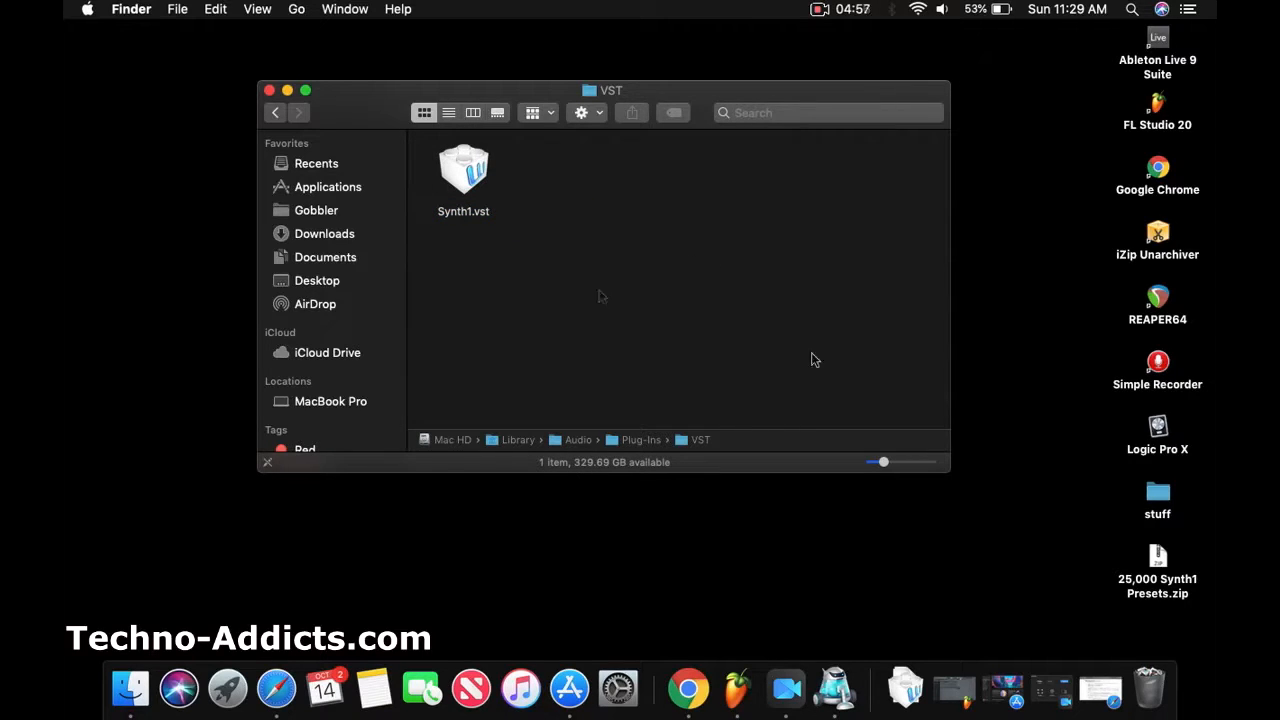
mouse_move(536, 218)
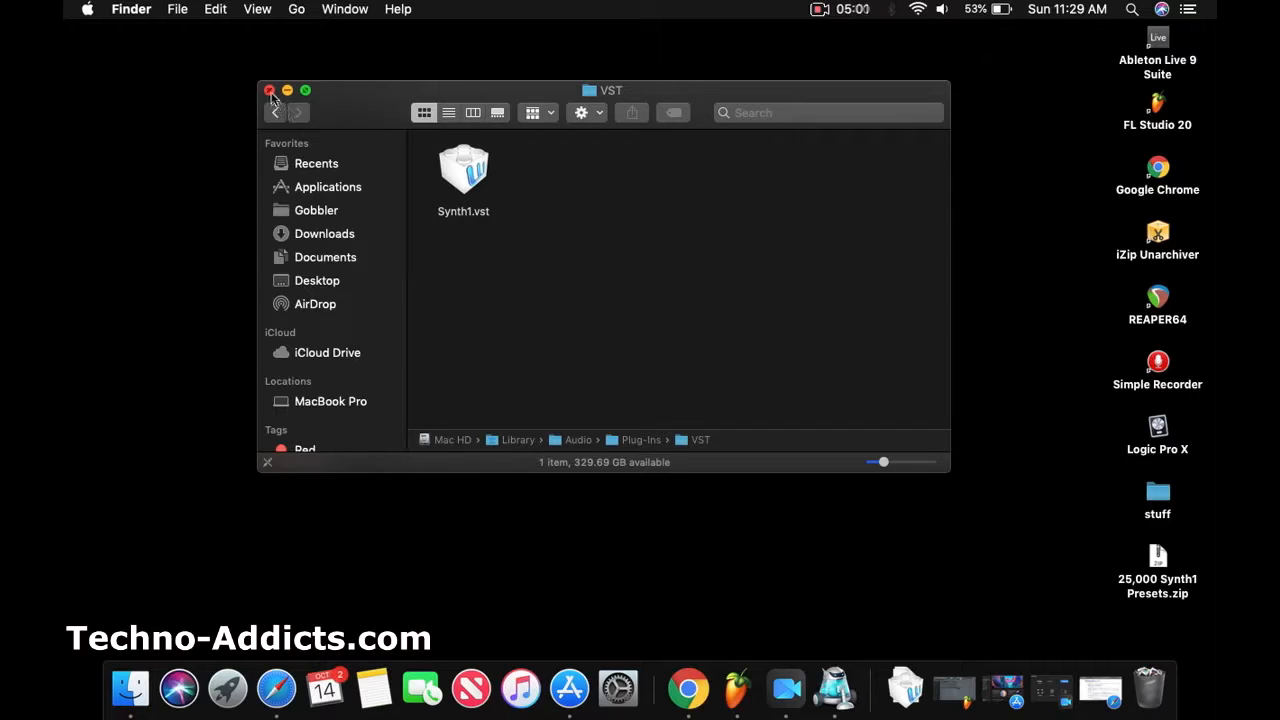
left_click(268, 90)
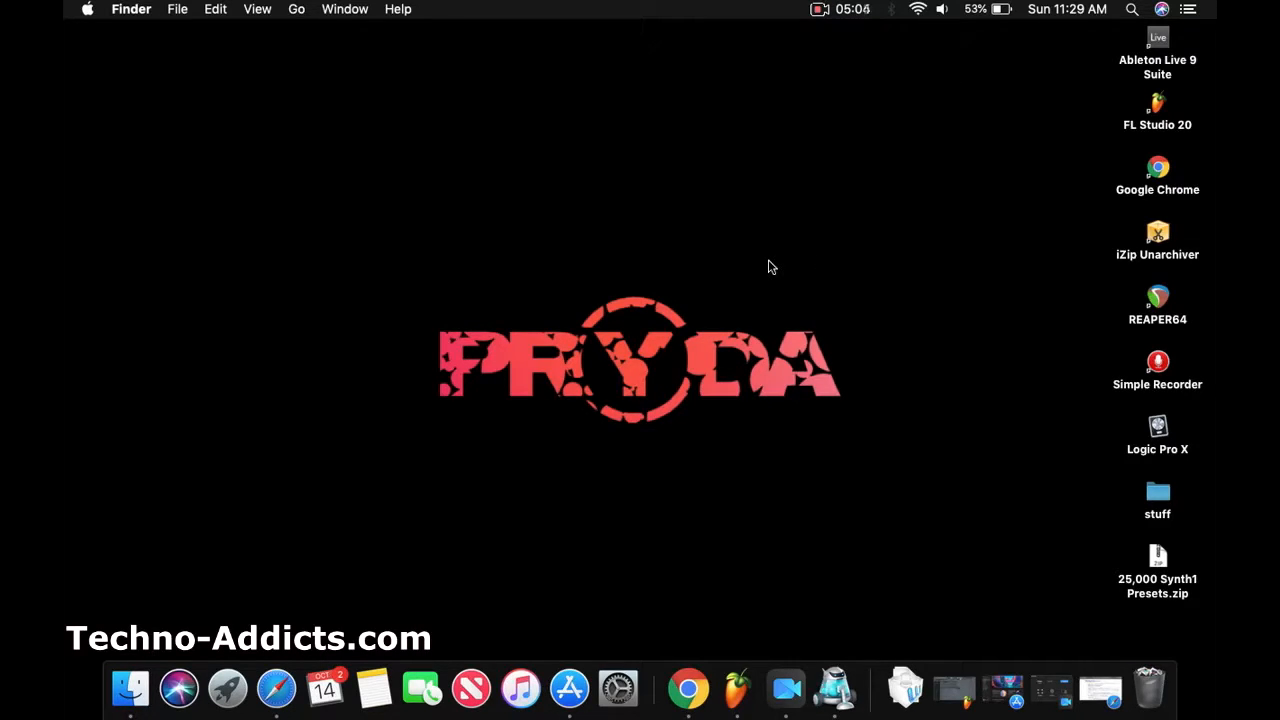
mouse_move(800, 280)
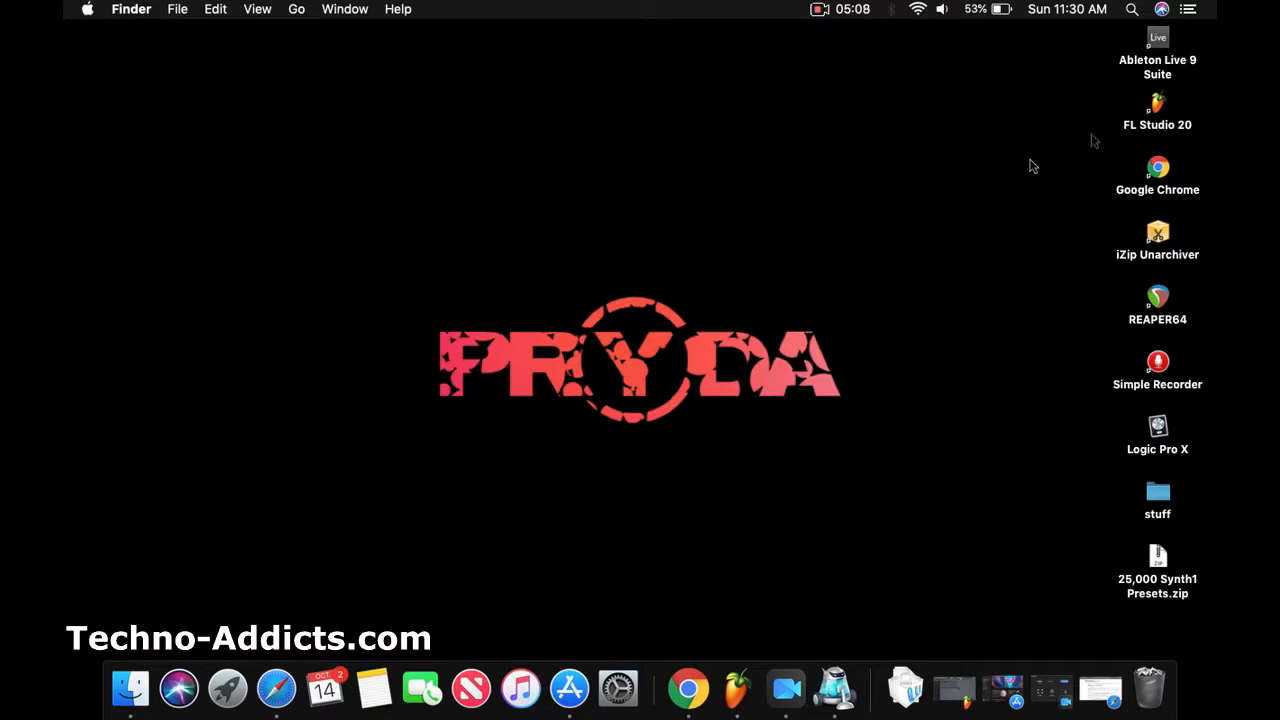
- Launch the App Store from the Dock
left_click(1156, 556)
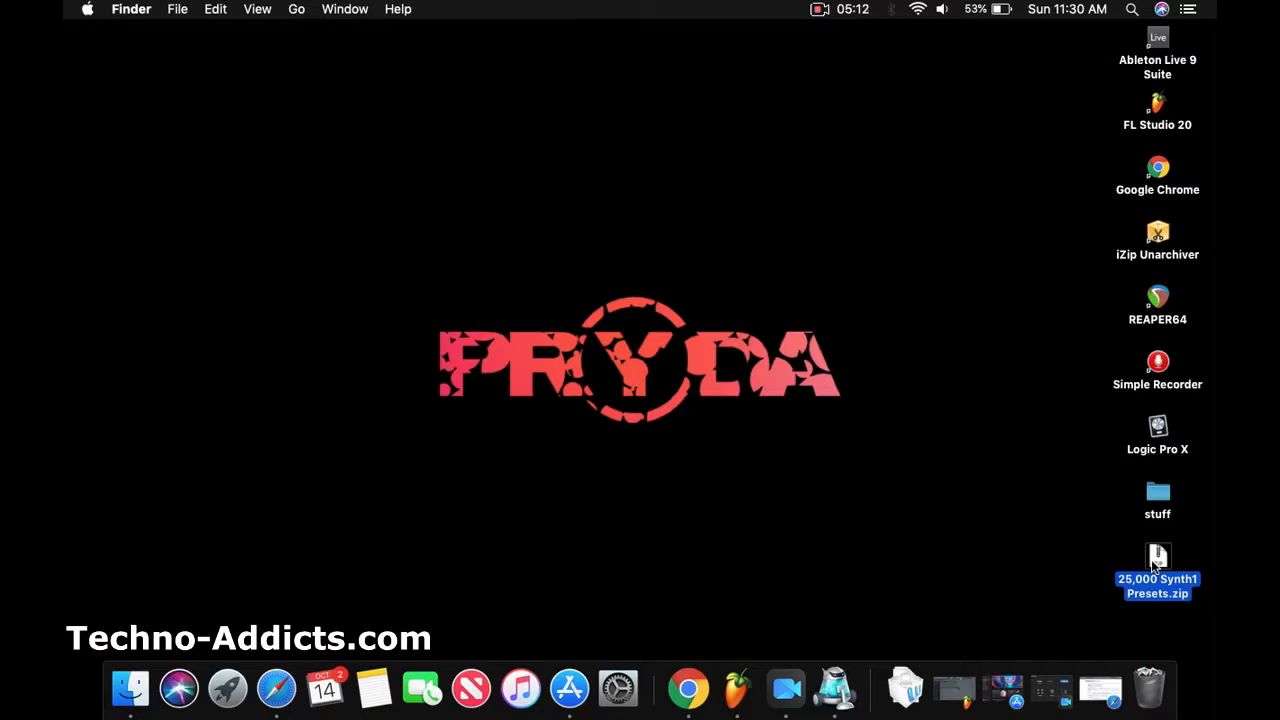
mouse_move(910, 432)
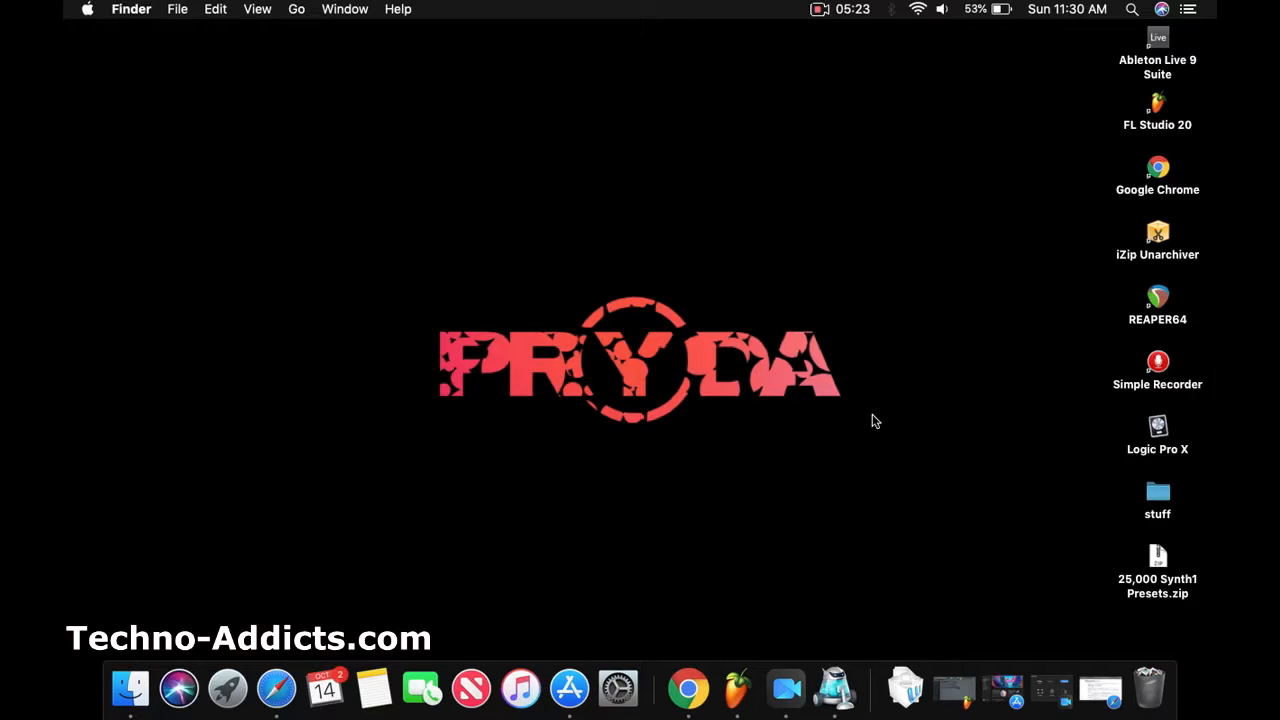
mouse_move(1020, 540)
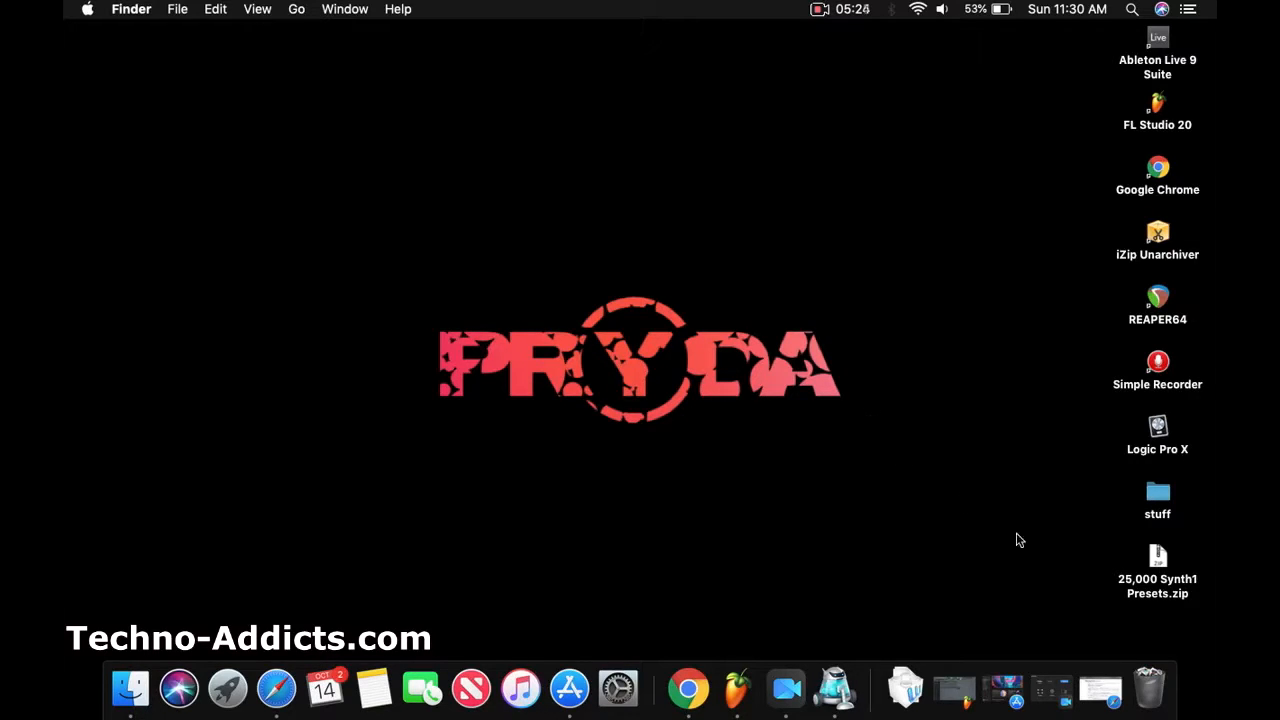
mouse_move(976, 510)
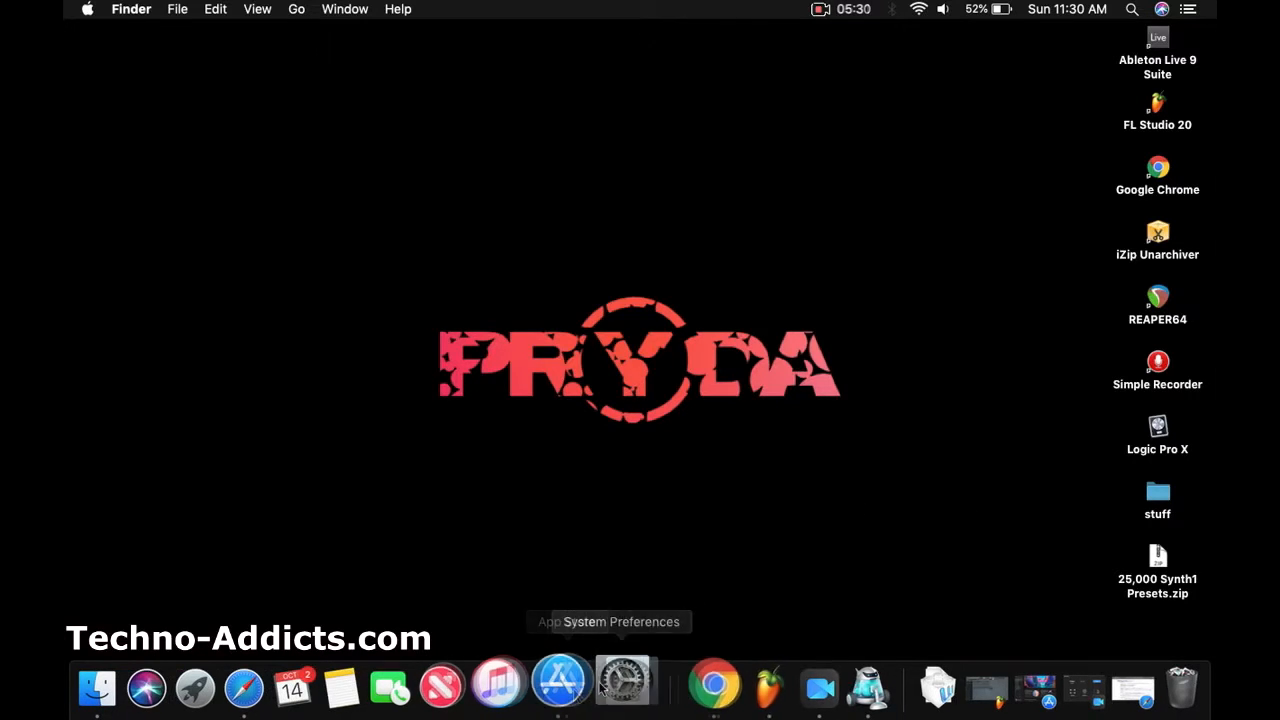
left_click(554, 688)
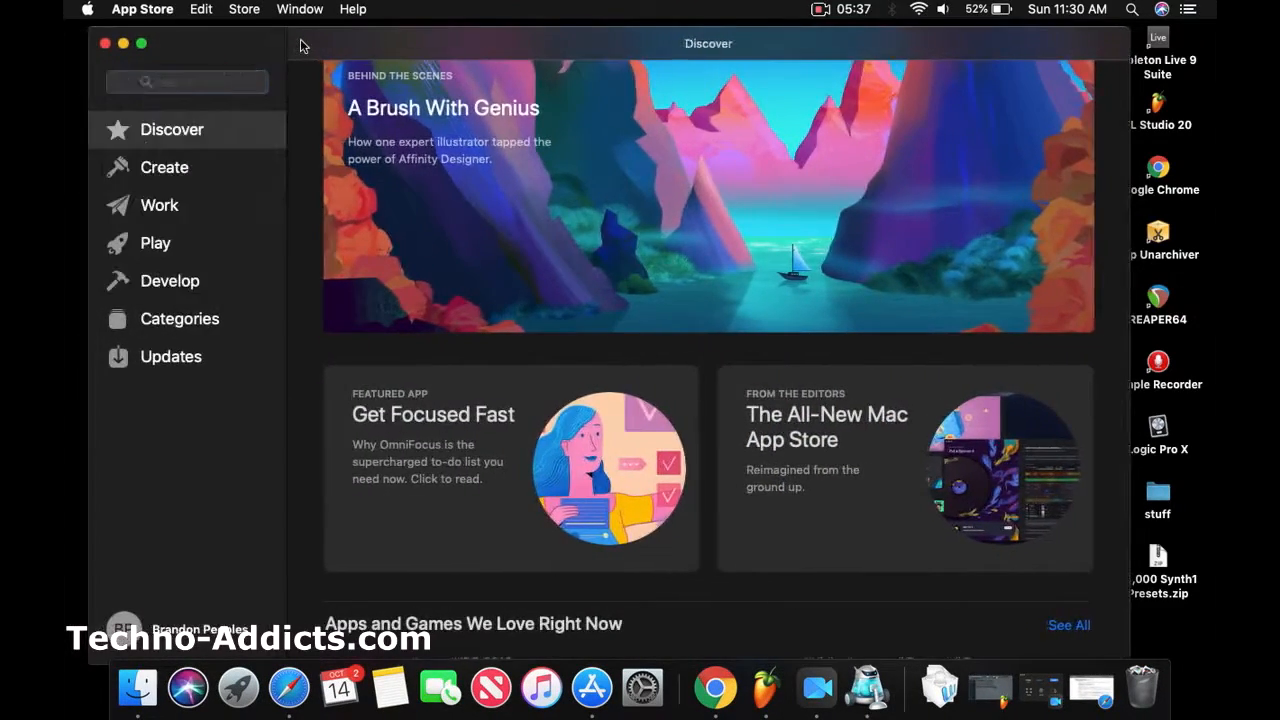
- Search the App Store for "izip" and launch iZip Unarchiver
left_click(188, 80)
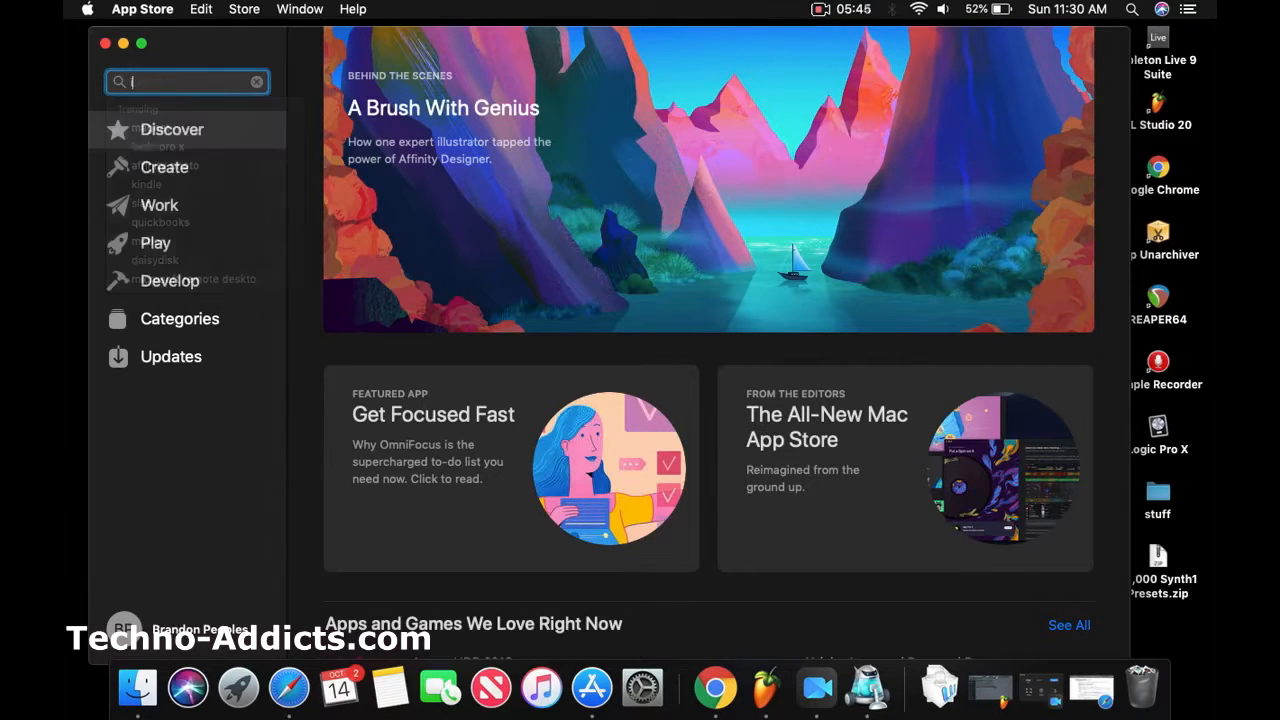
type("izip unarchiver - rar,...")
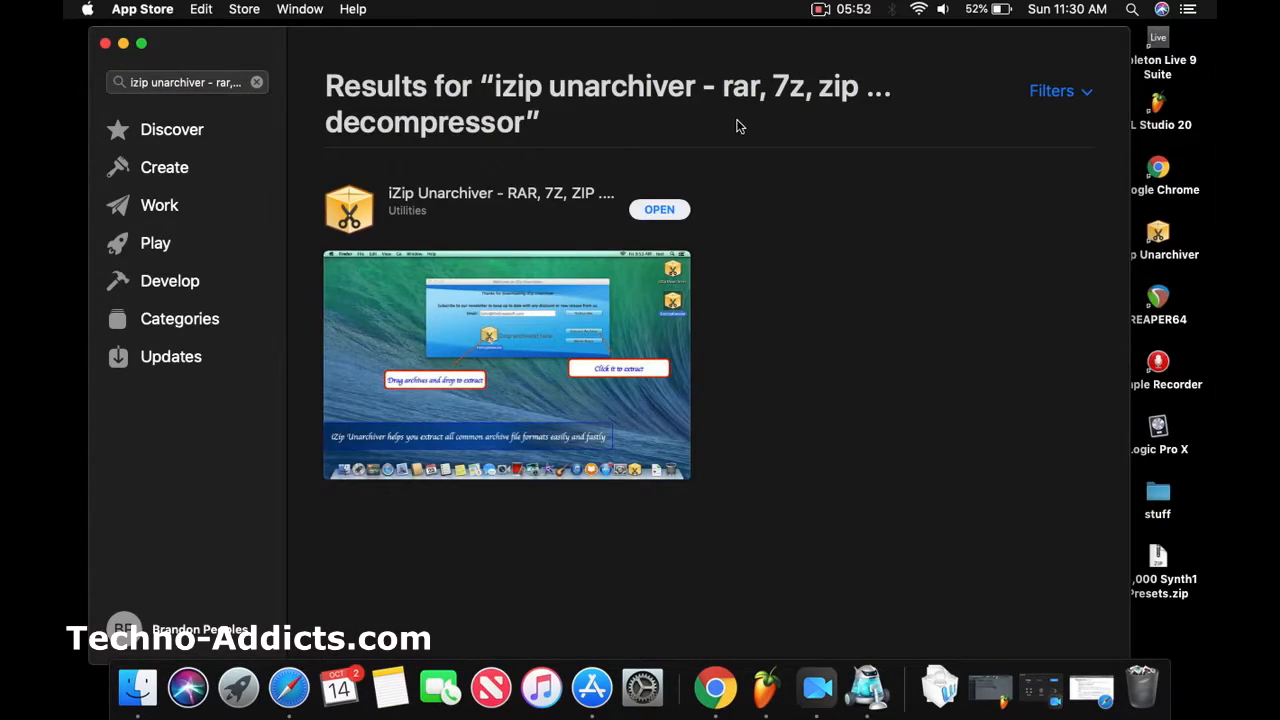
mouse_move(436, 196)
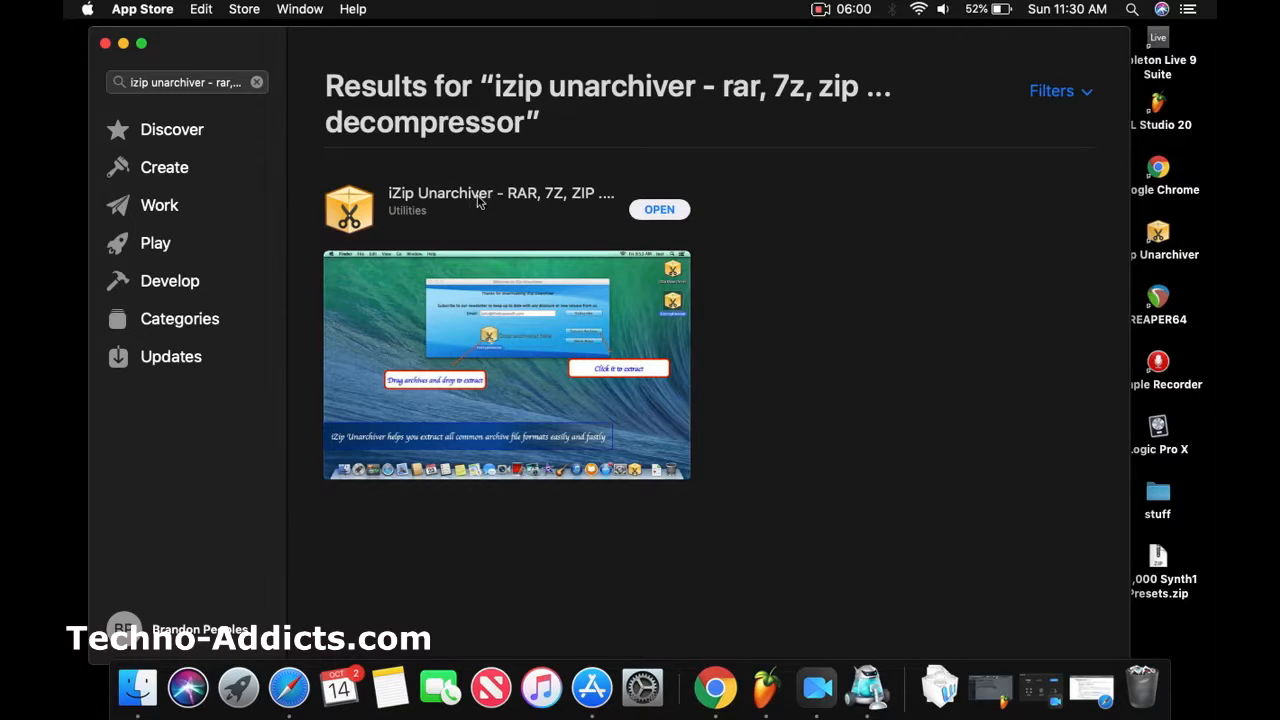
mouse_move(492, 194)
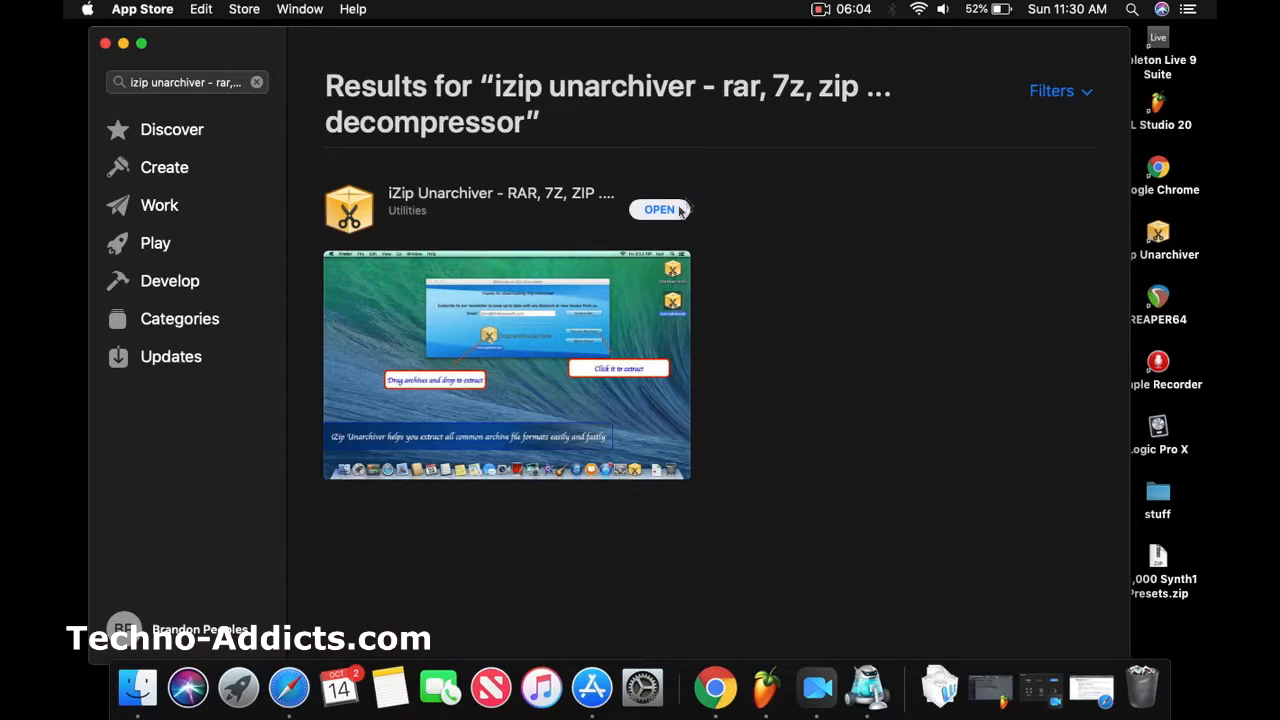
mouse_move(736, 212)
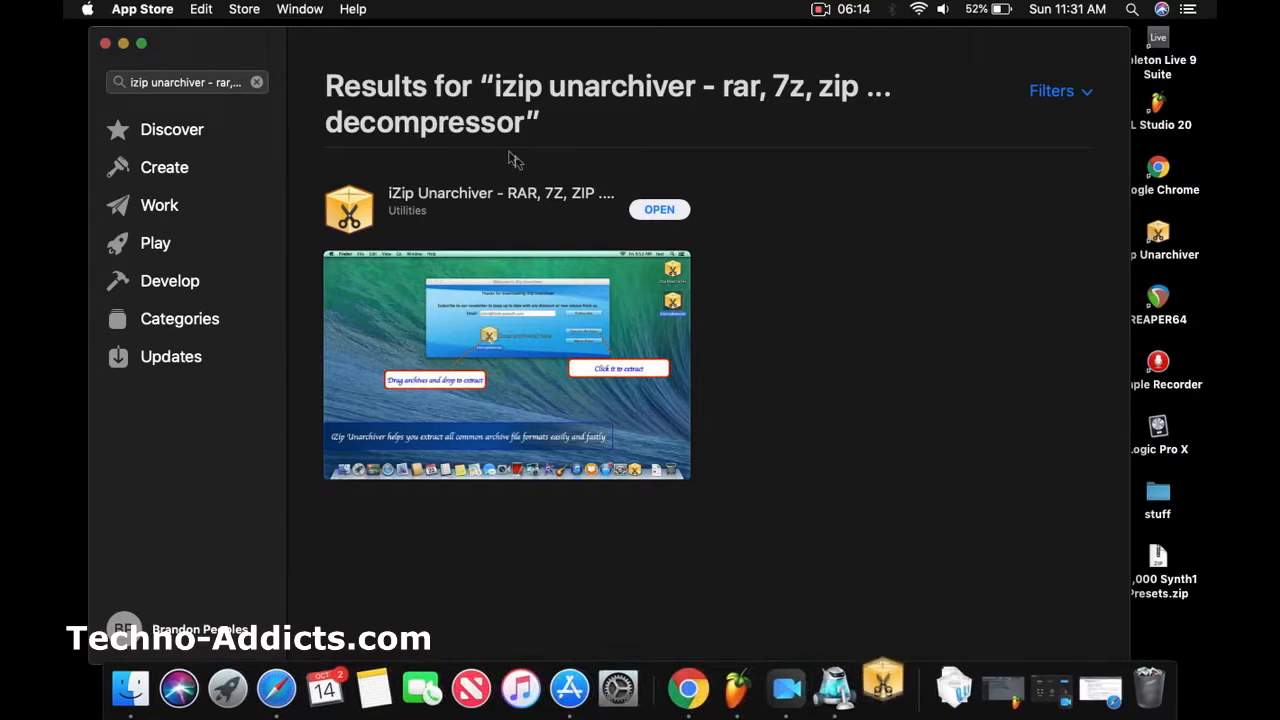
left_click(660, 210)
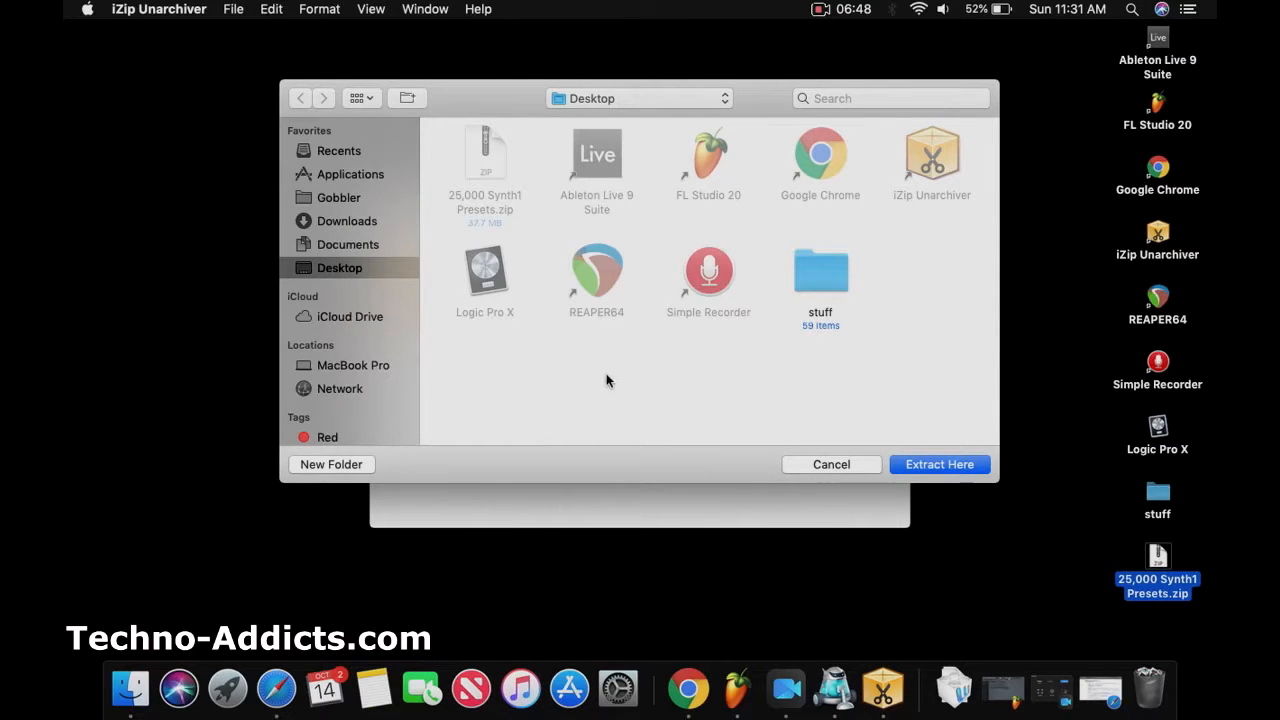
mouse_move(340, 464)
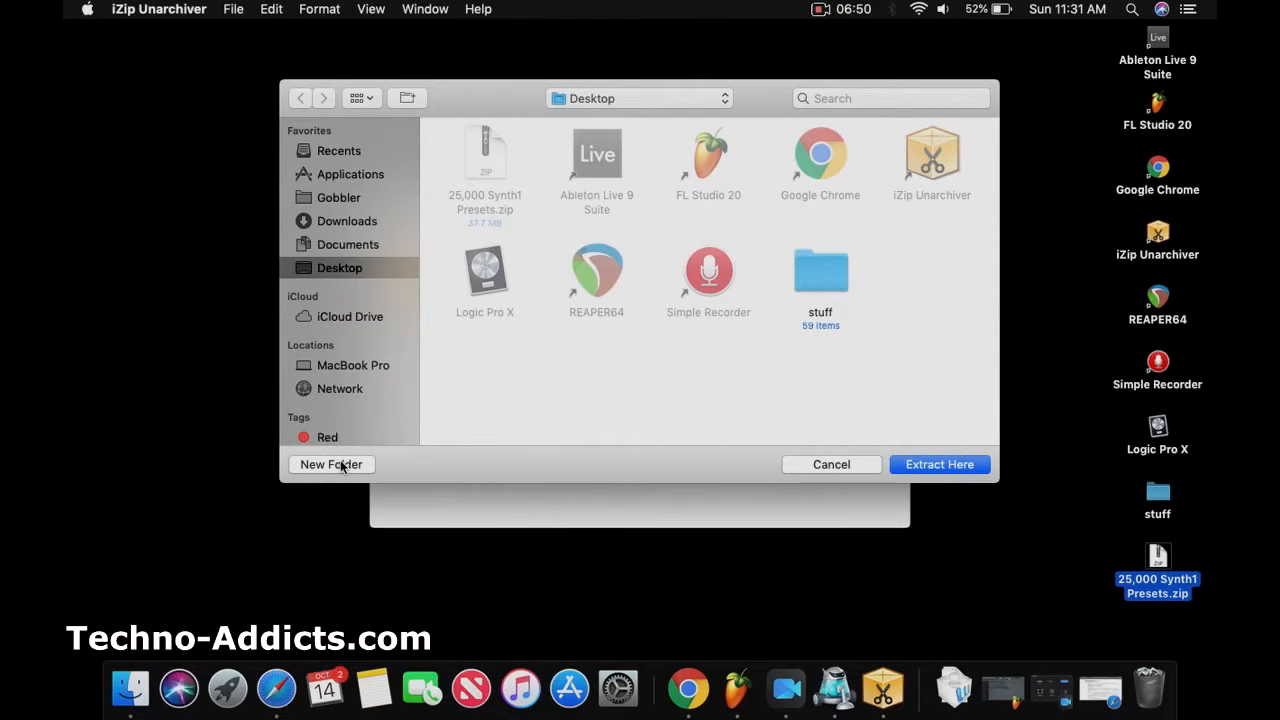
- Start creating a new destination folder in the extraction dialog
left_click(332, 464)
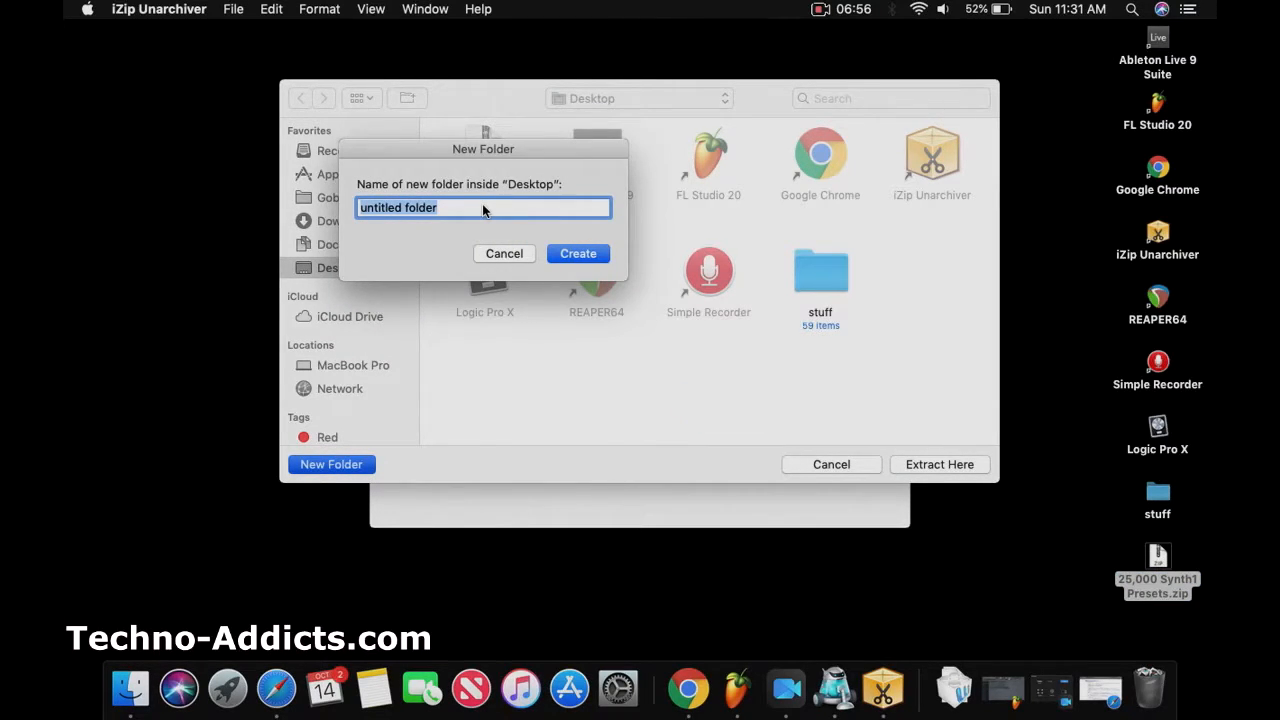
- Create a Desktop folder named '25,000 Synth 1 Vst Presets' as the extraction destination
type("syn")
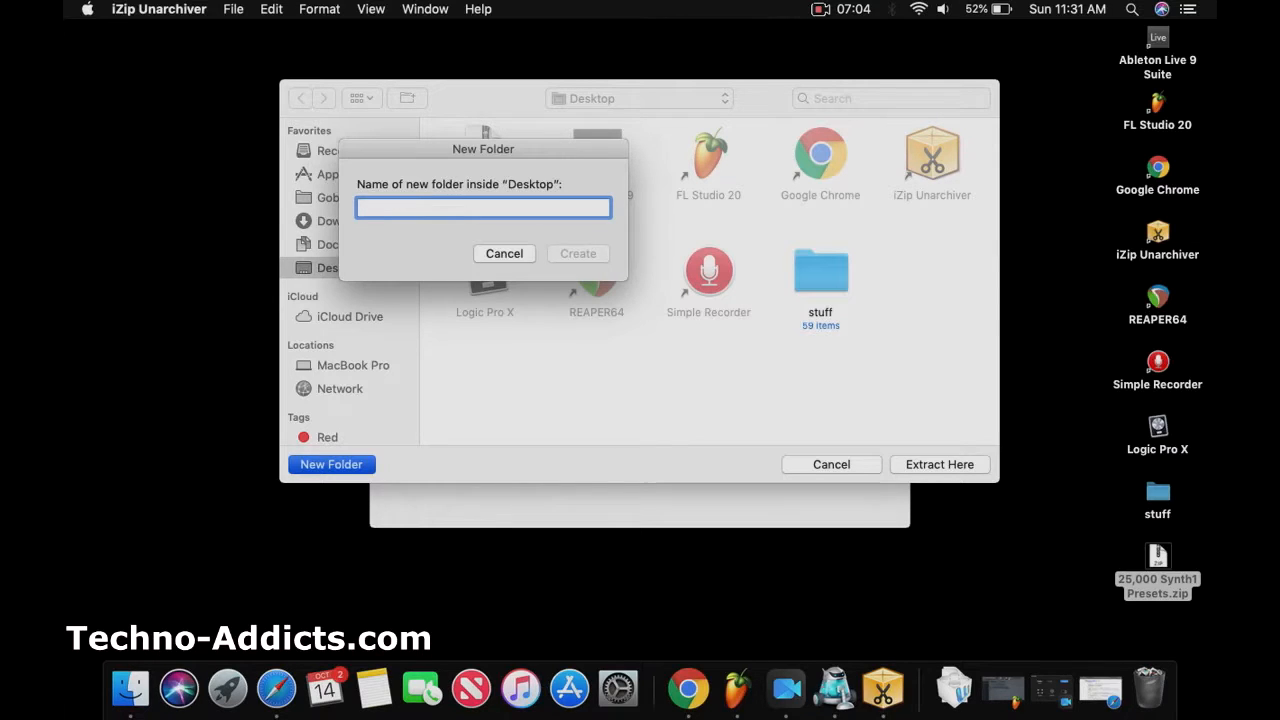
type("25,000 s")
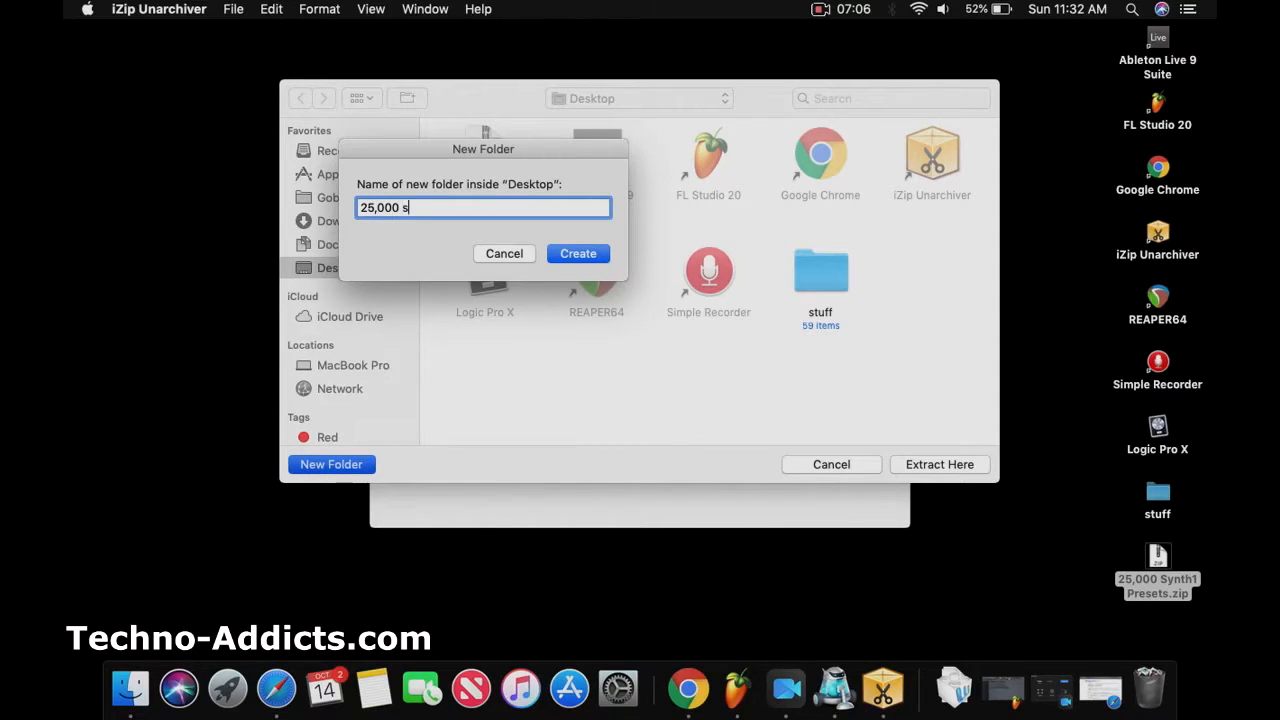
type("ynth 1 V")
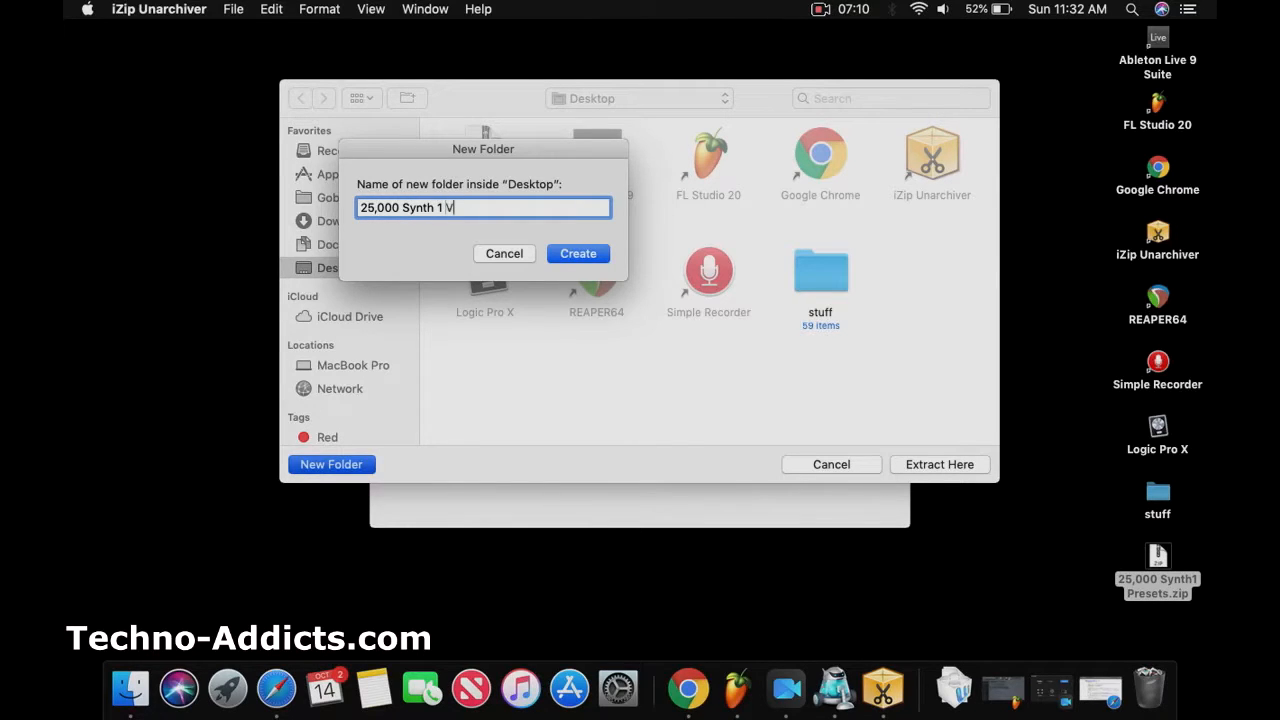
type("st Presets")
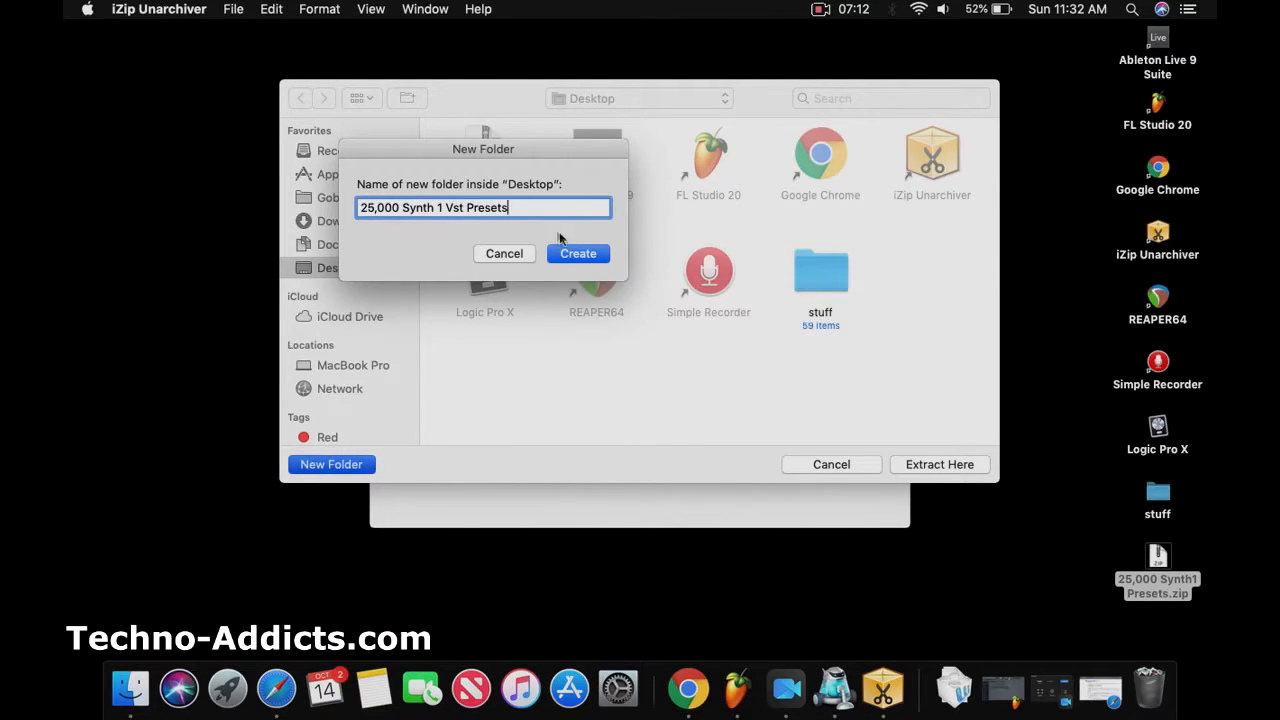
left_click(576, 252)
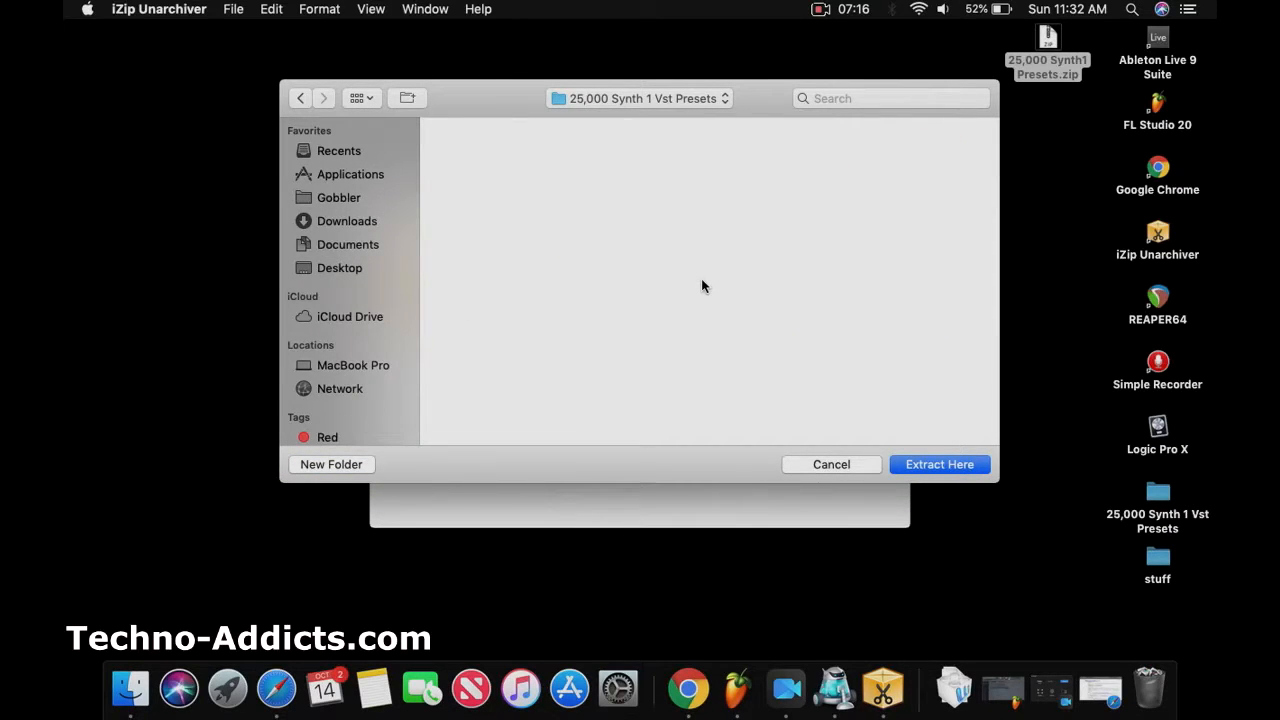
mouse_move(608, 302)
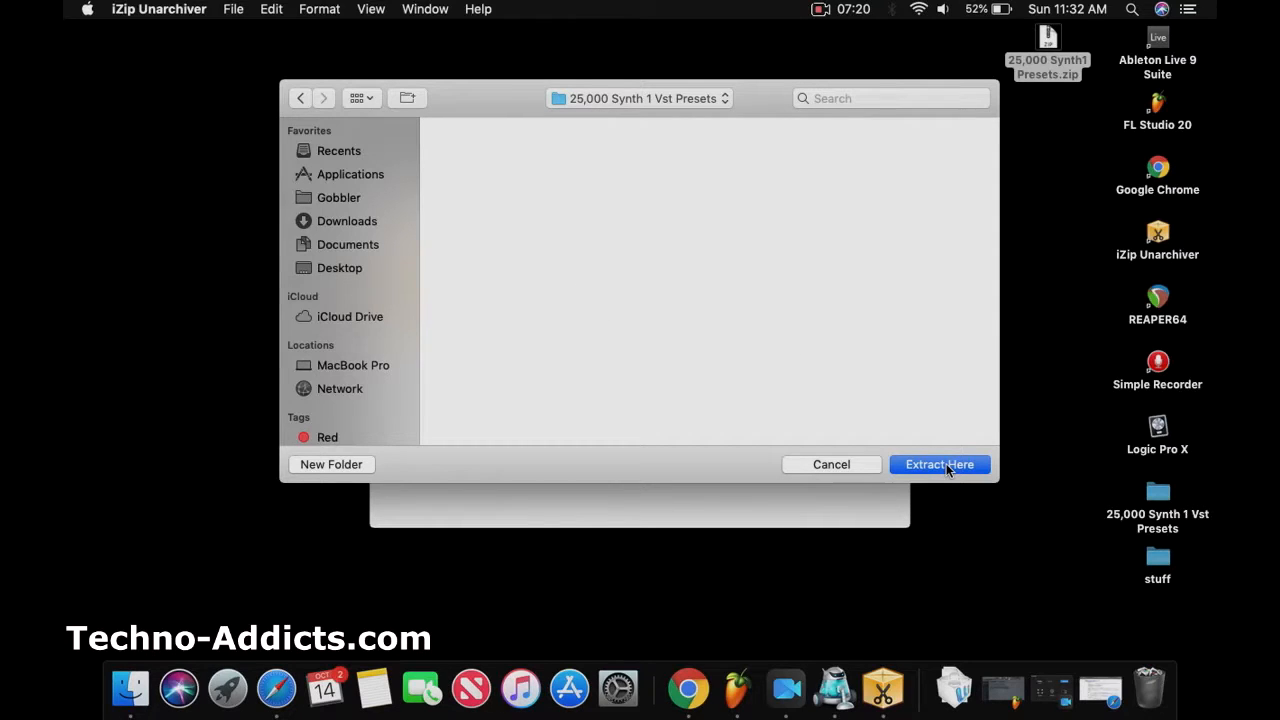
- Extract the presets archive into the new folder and close iZip's windows
left_click(940, 464)
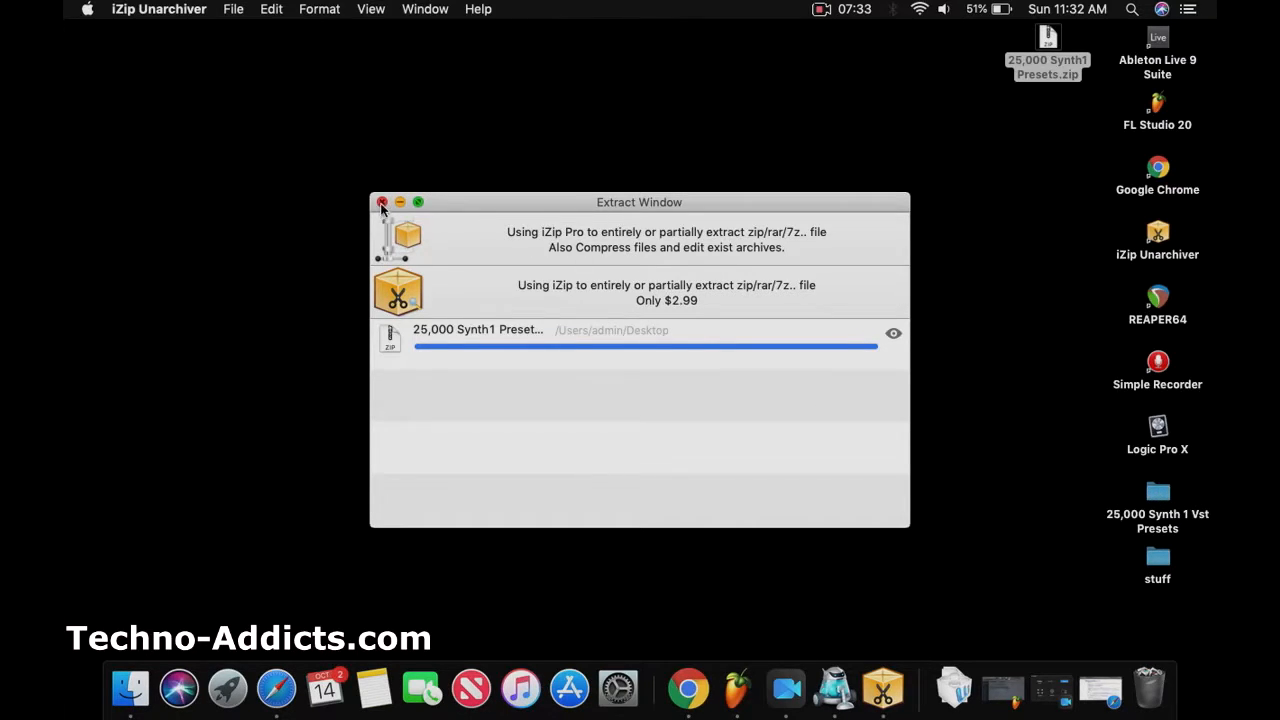
left_click(384, 202)
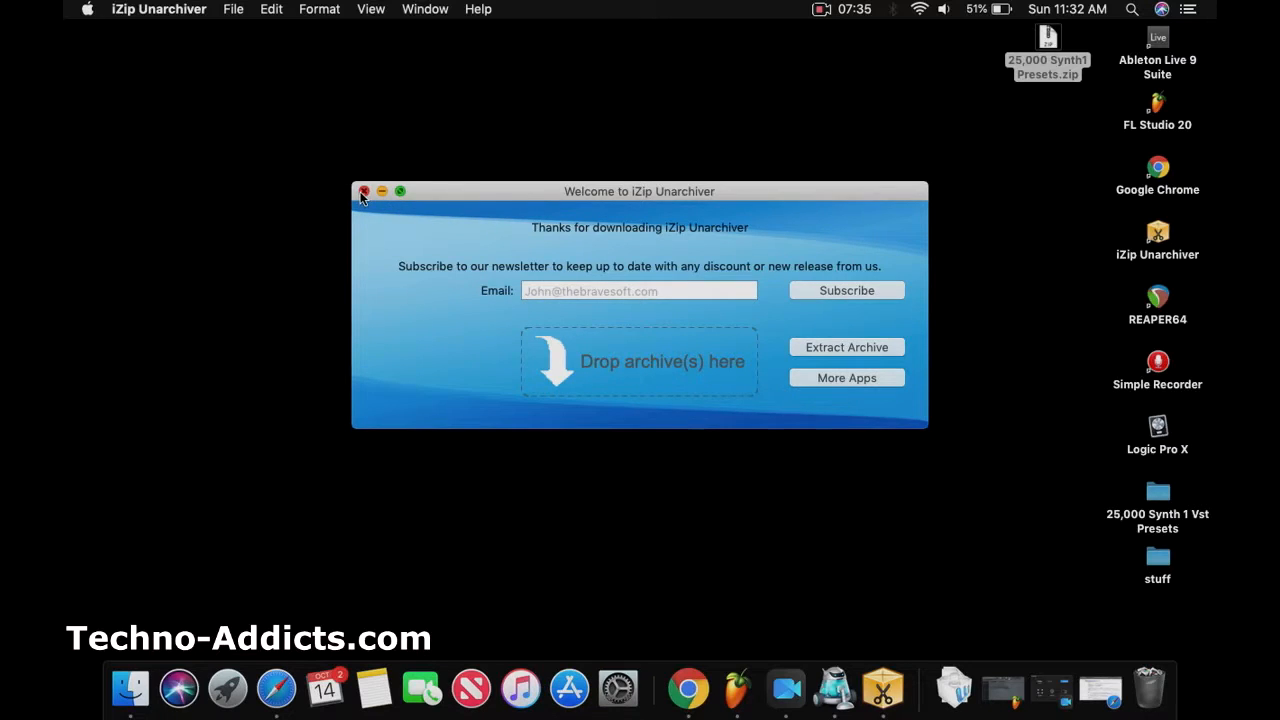
left_click(364, 192)
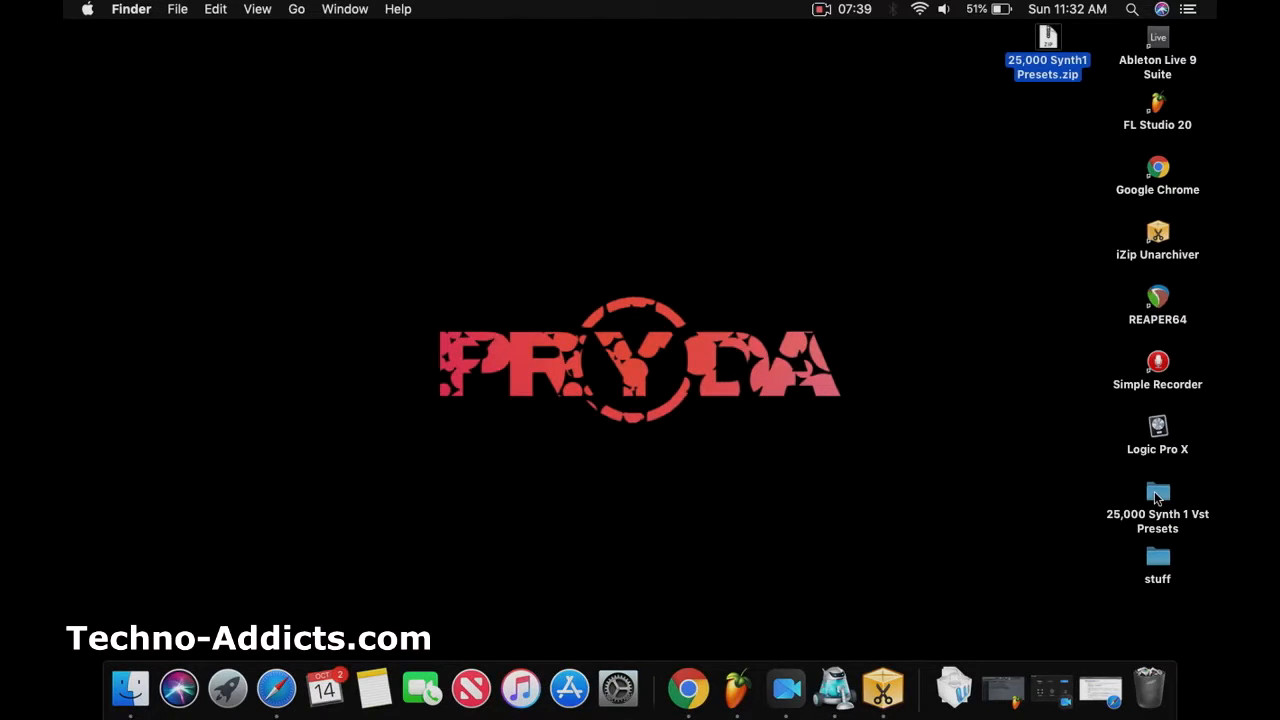
- Browse the extracted 25,000 Synth1 Presets folder's preset files in Finder, then go back up
double_click(1156, 492)
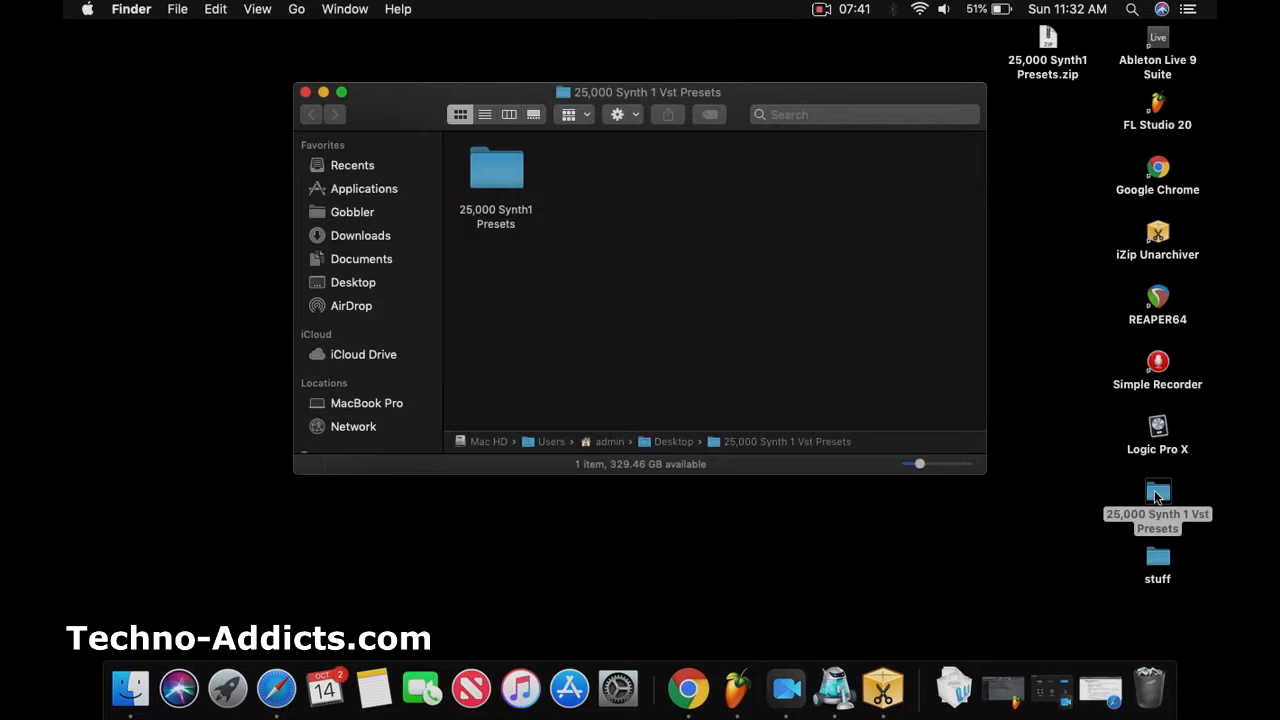
left_click(496, 168)
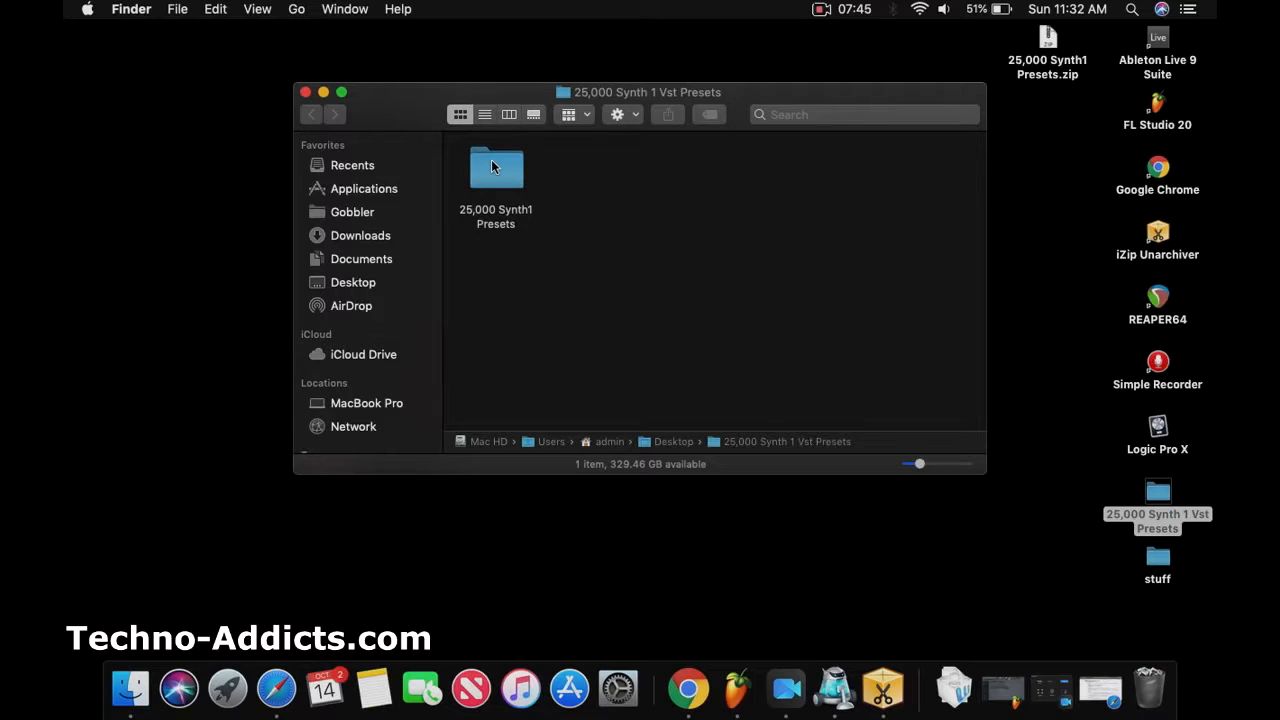
double_click(496, 168)
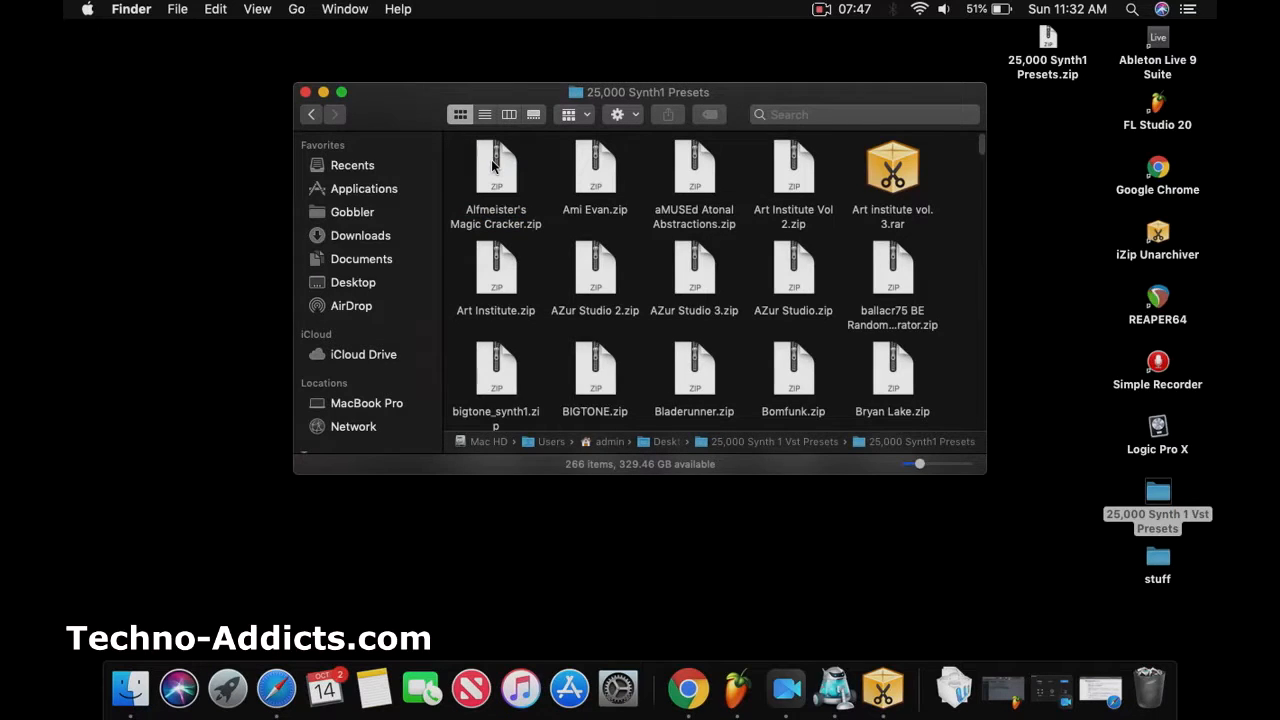
scroll("down", 3)
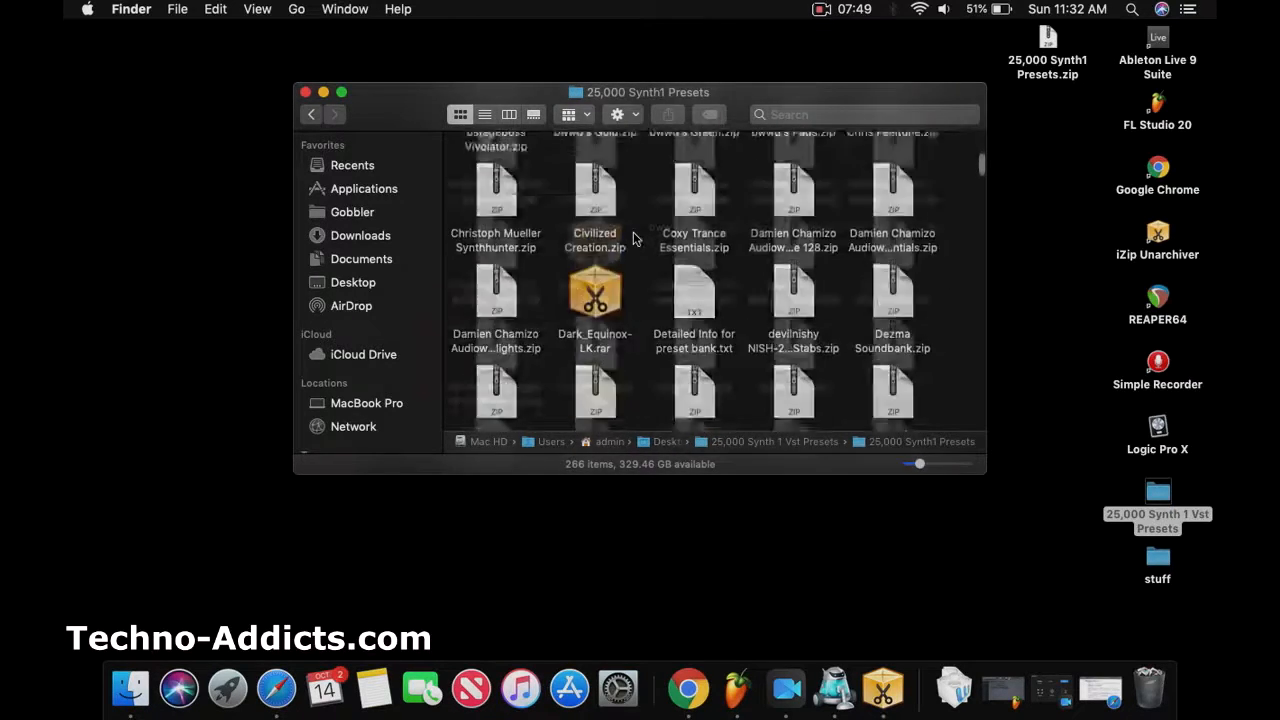
scroll("down", 3)
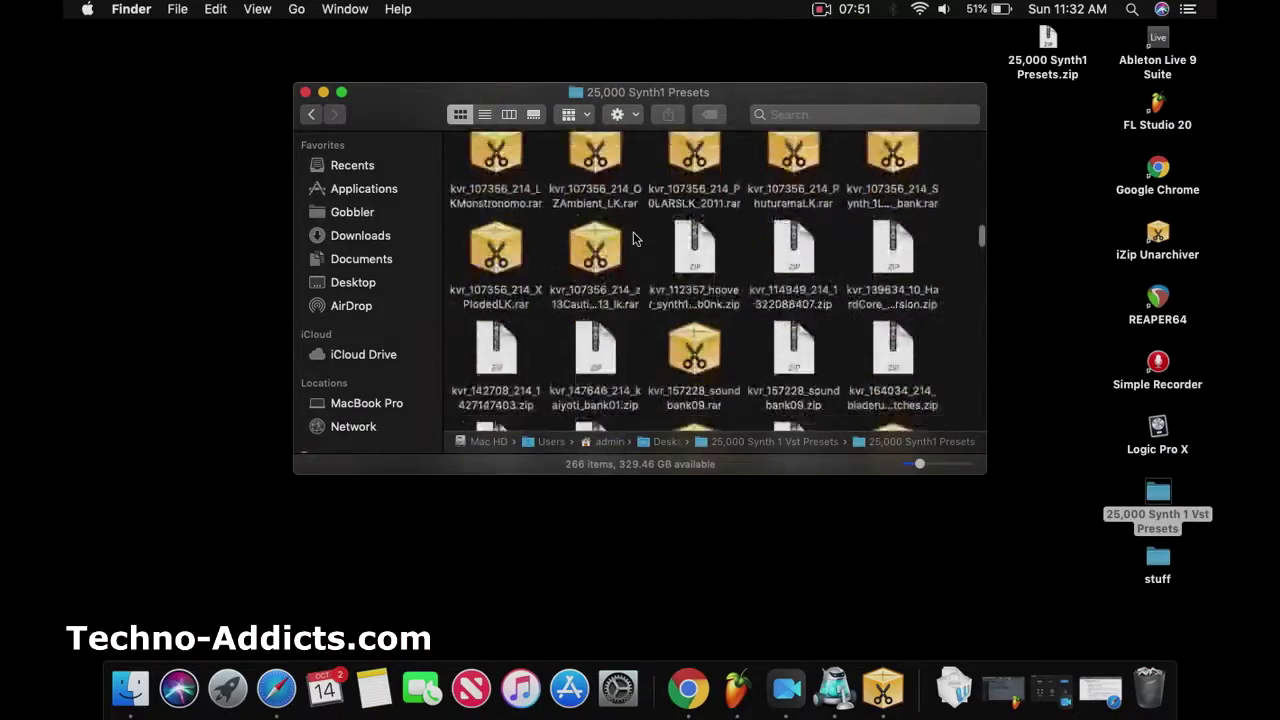
scroll("down", 3)
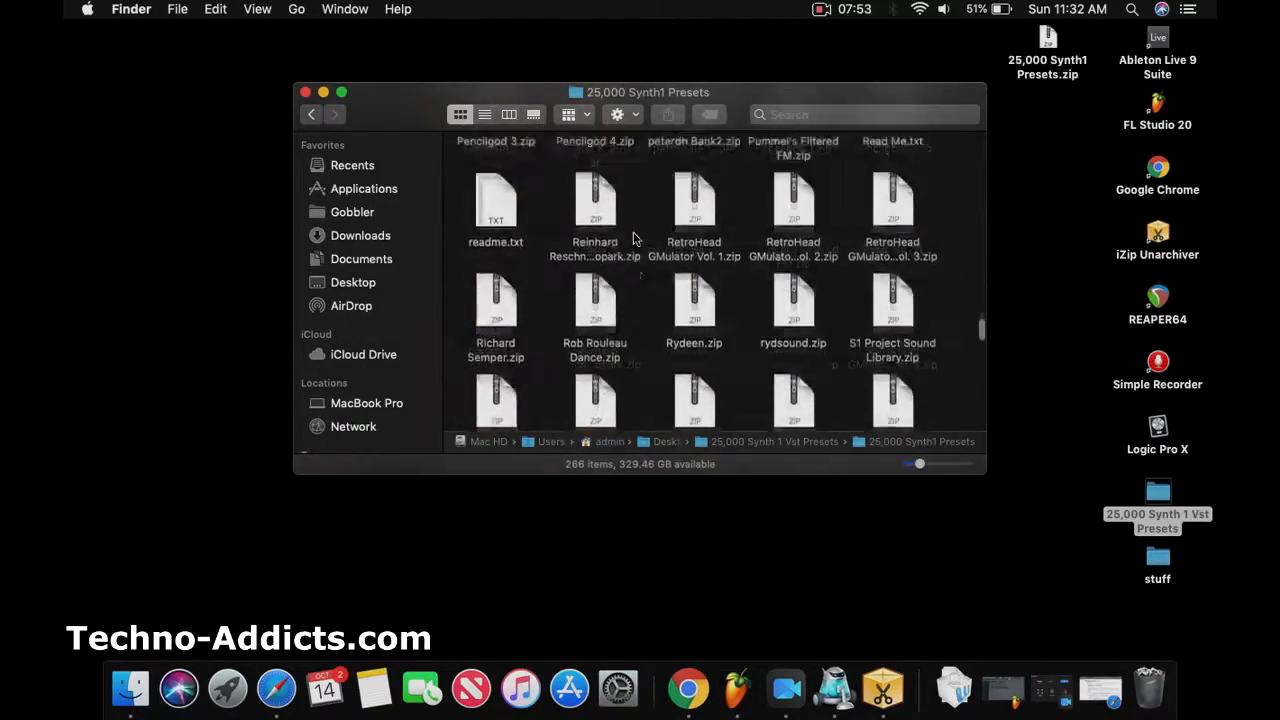
scroll("down", 3)
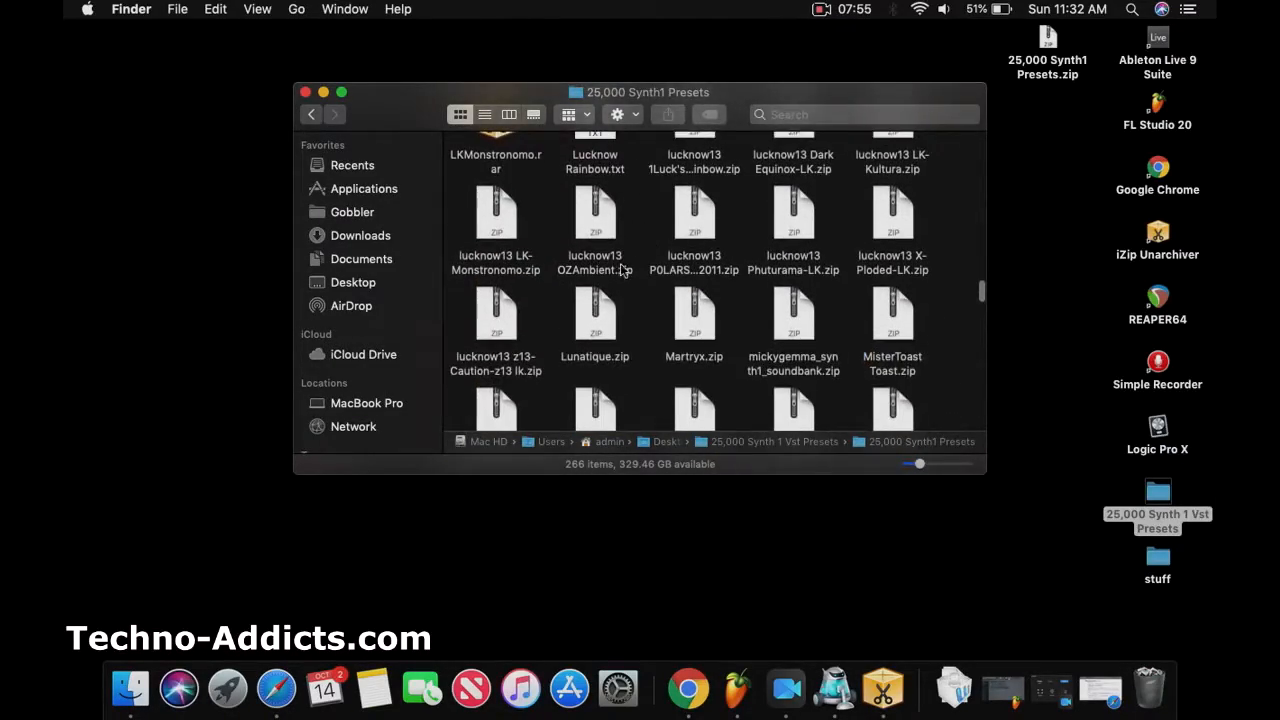
mouse_move(660, 336)
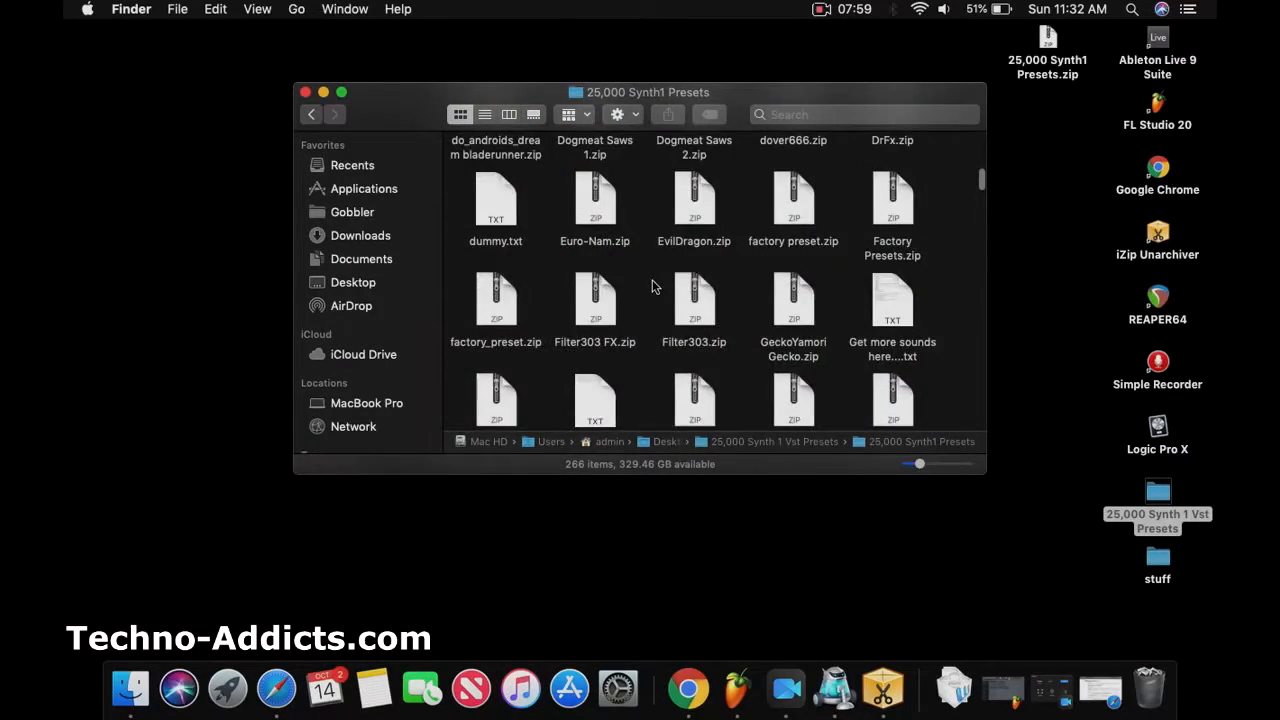
left_click(312, 112)
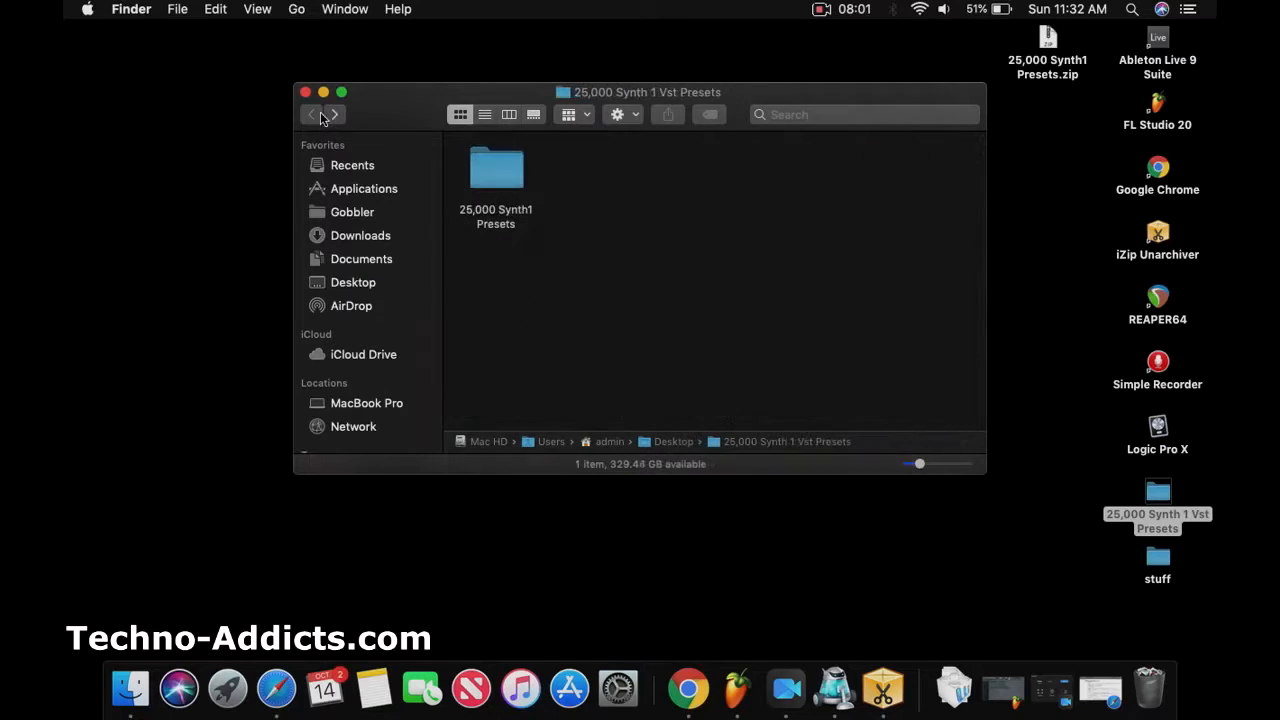
left_click(496, 168)
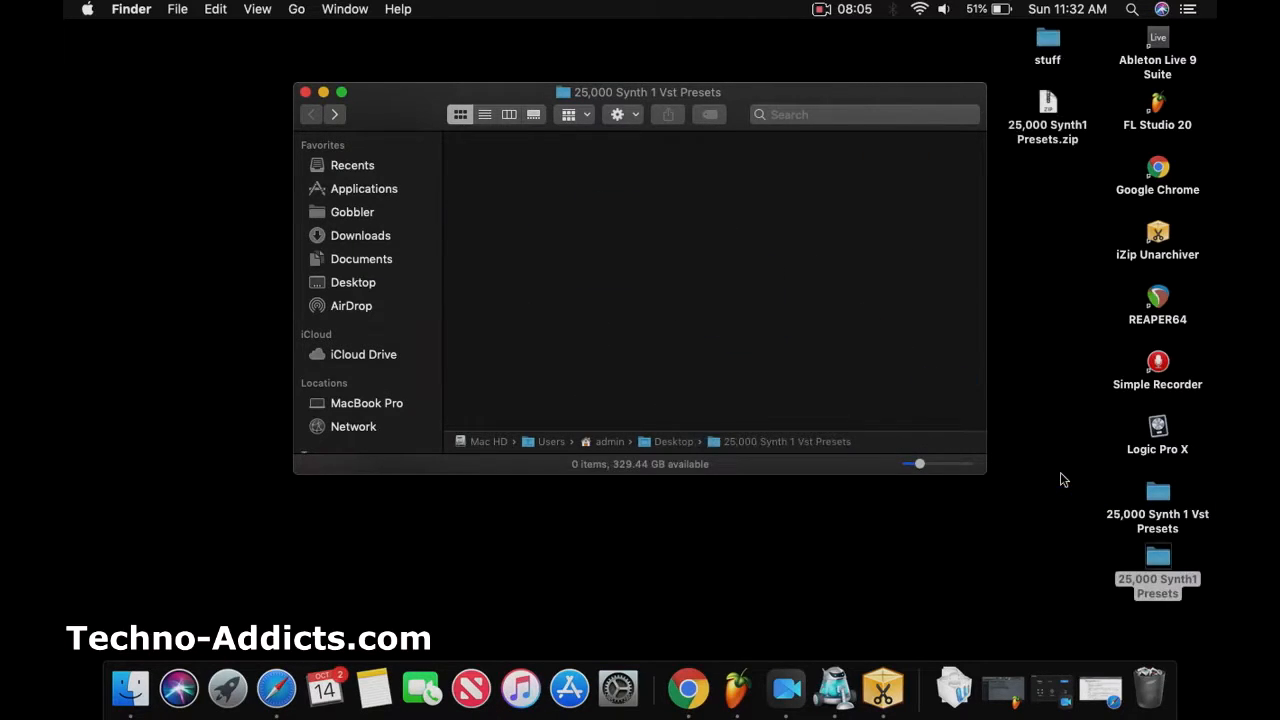
mouse_move(440, 168)
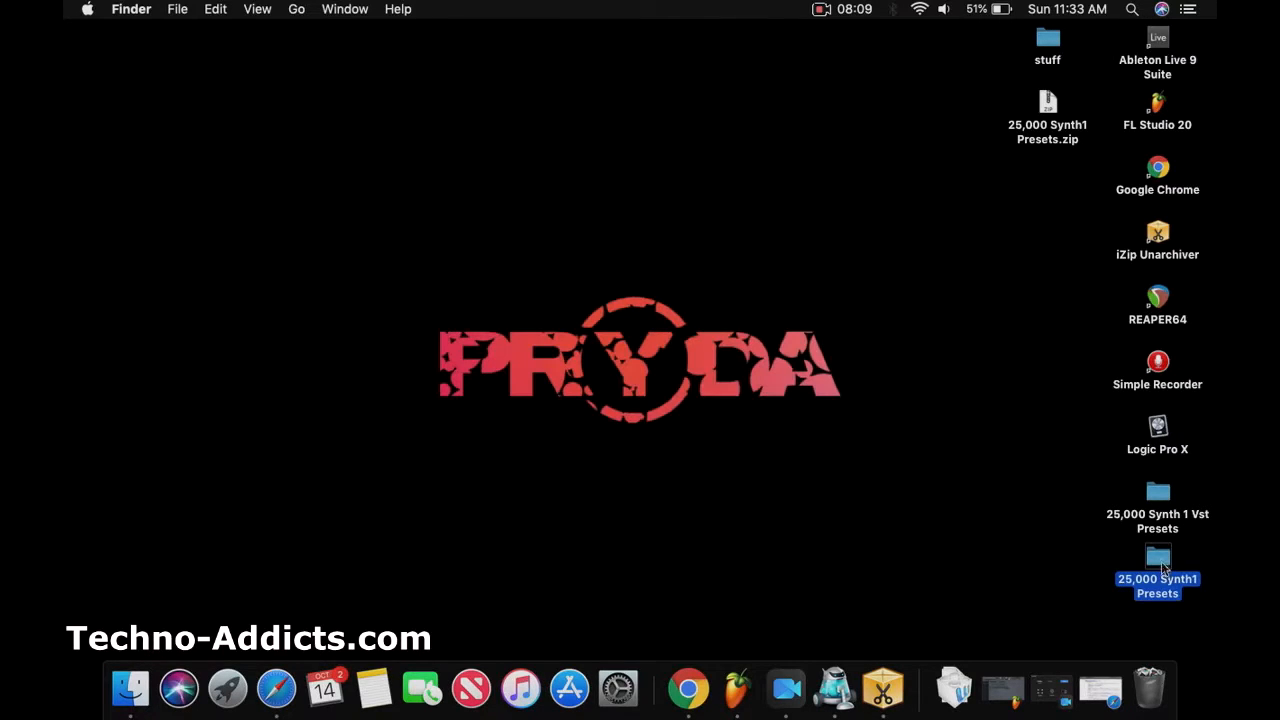
double_click(1156, 556)
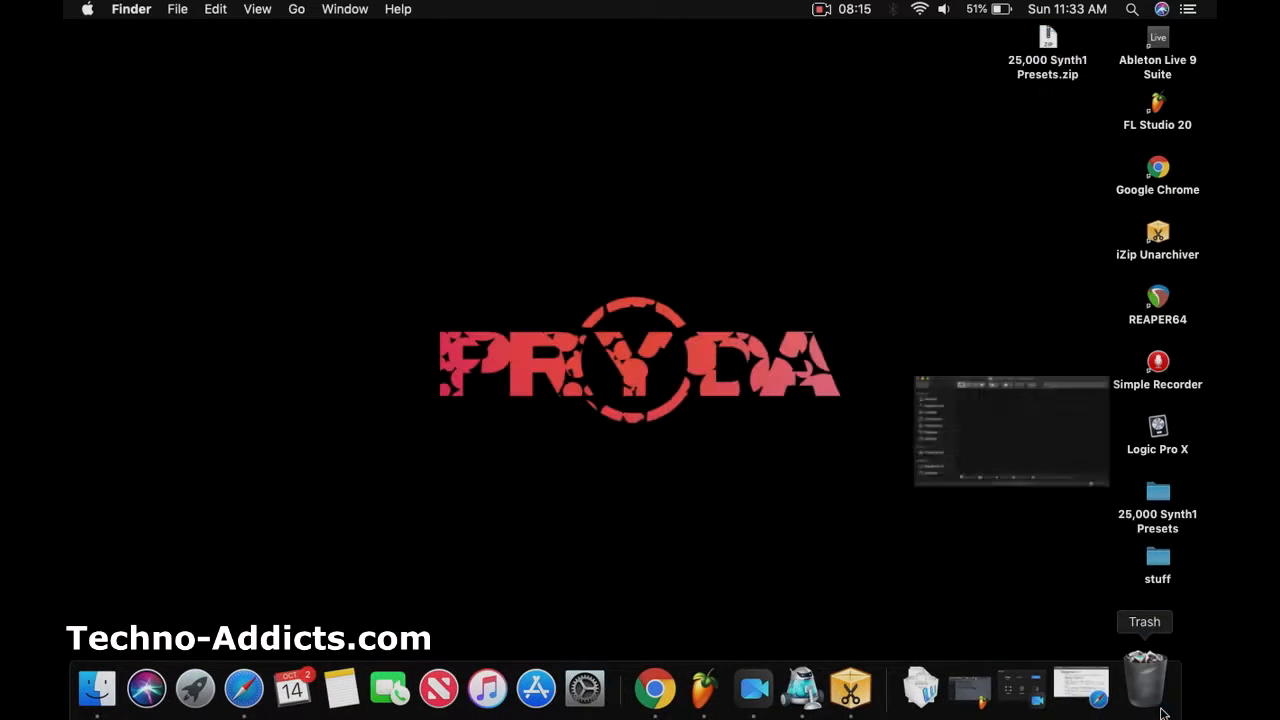
double_click(1156, 490)
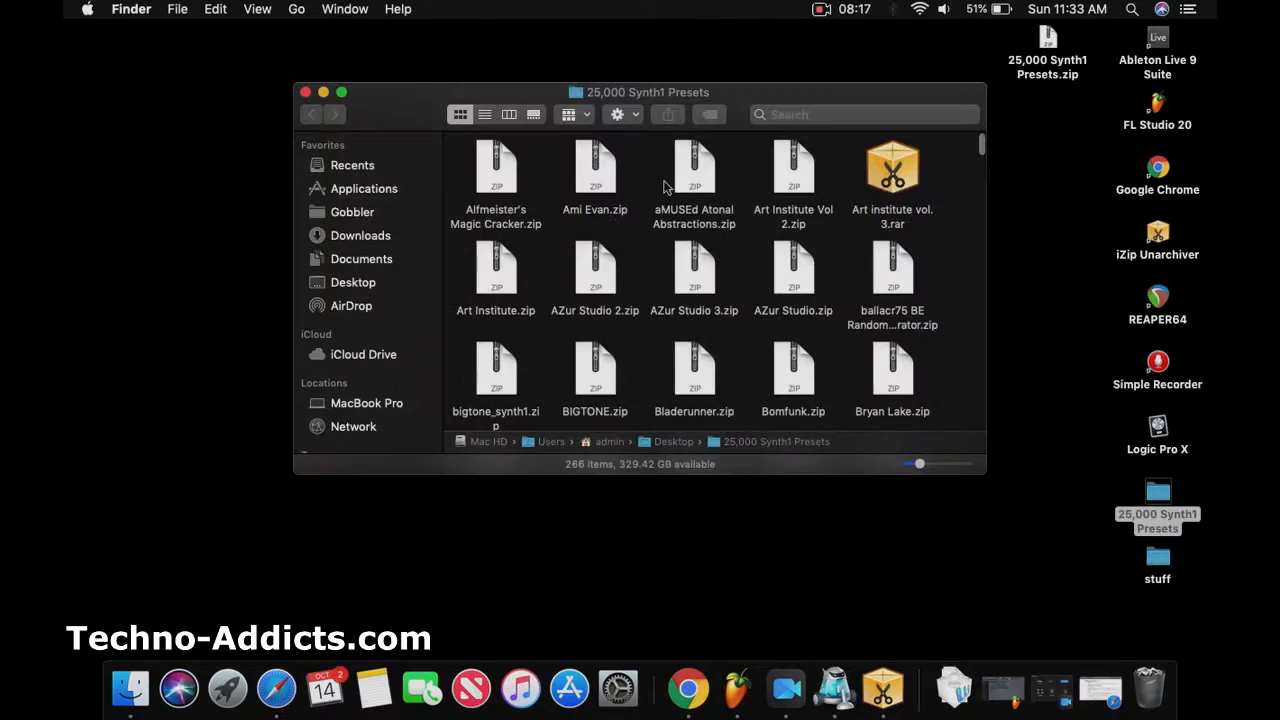
mouse_move(322, 100)
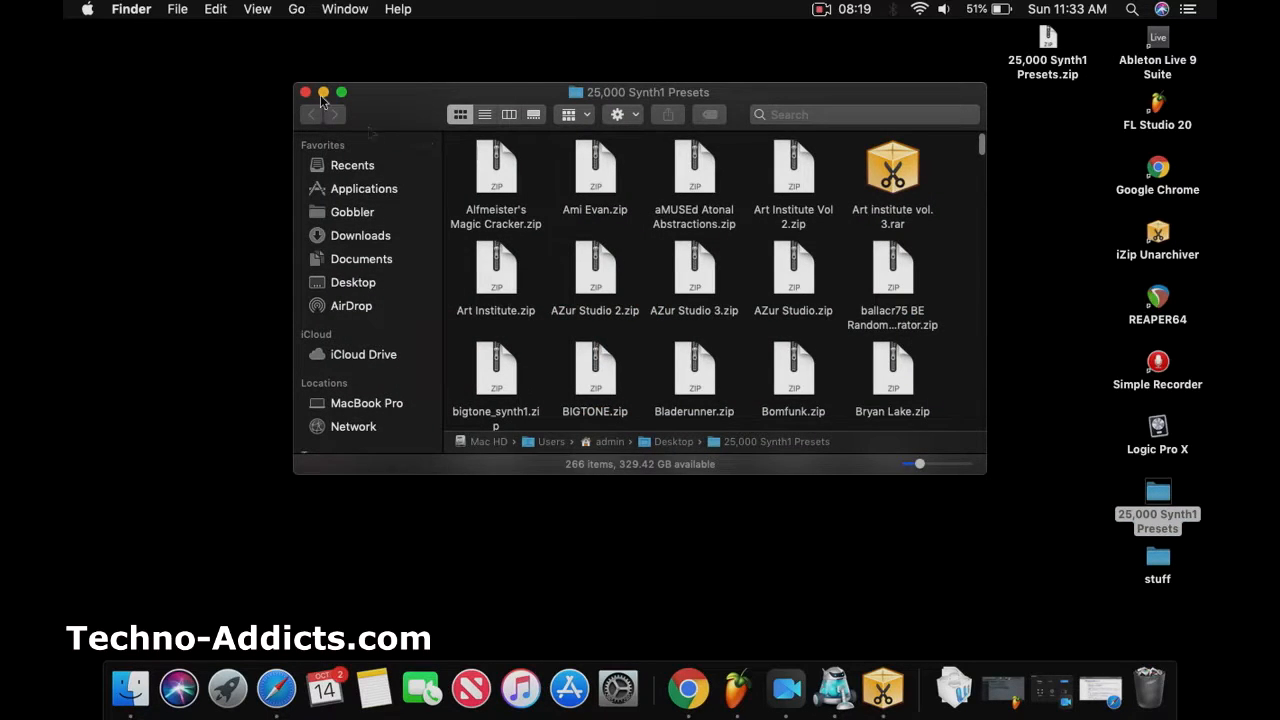
left_click(304, 92)
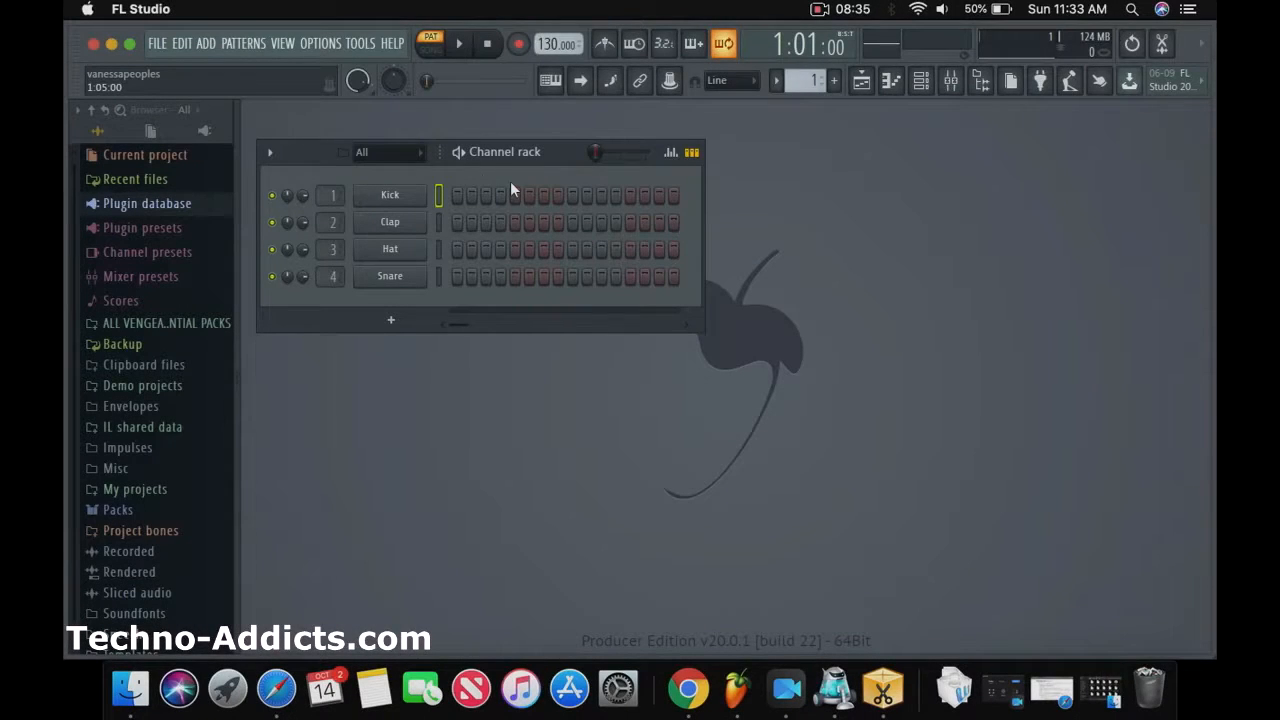
- Add Synth1 VST (64bit) as a new channel from the ADD menu
left_click(244, 44)
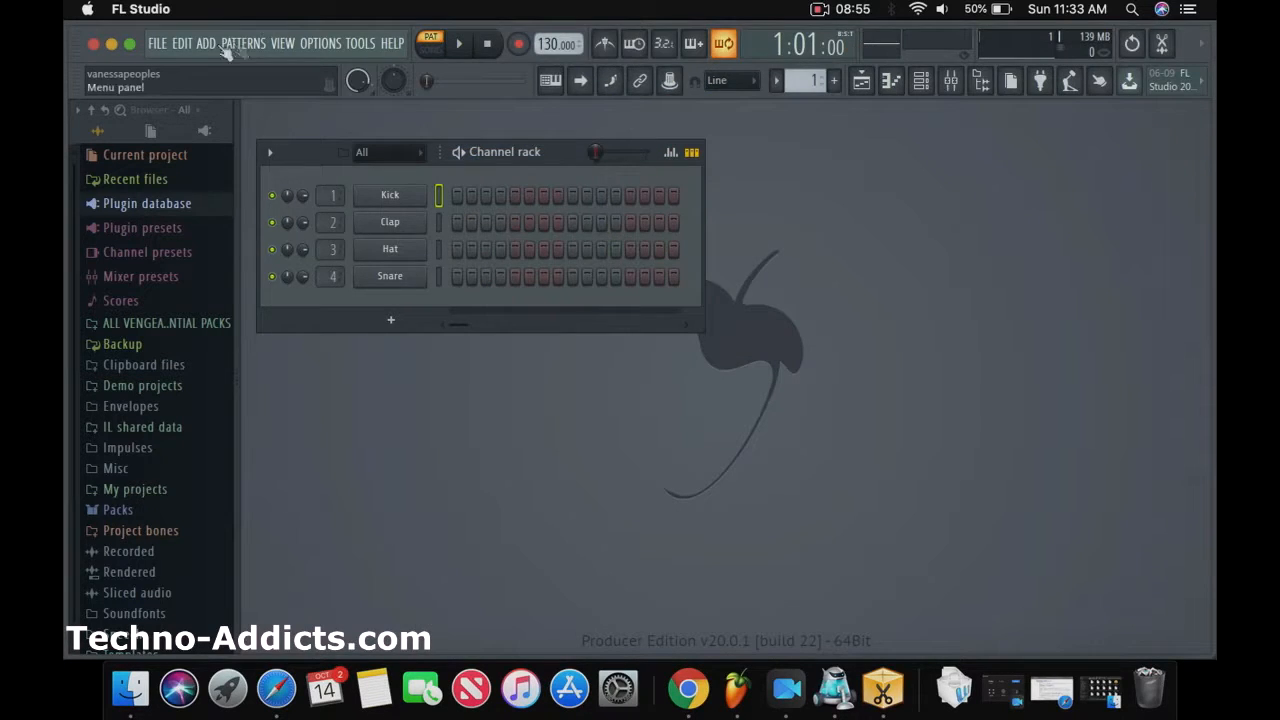
left_click(208, 44)
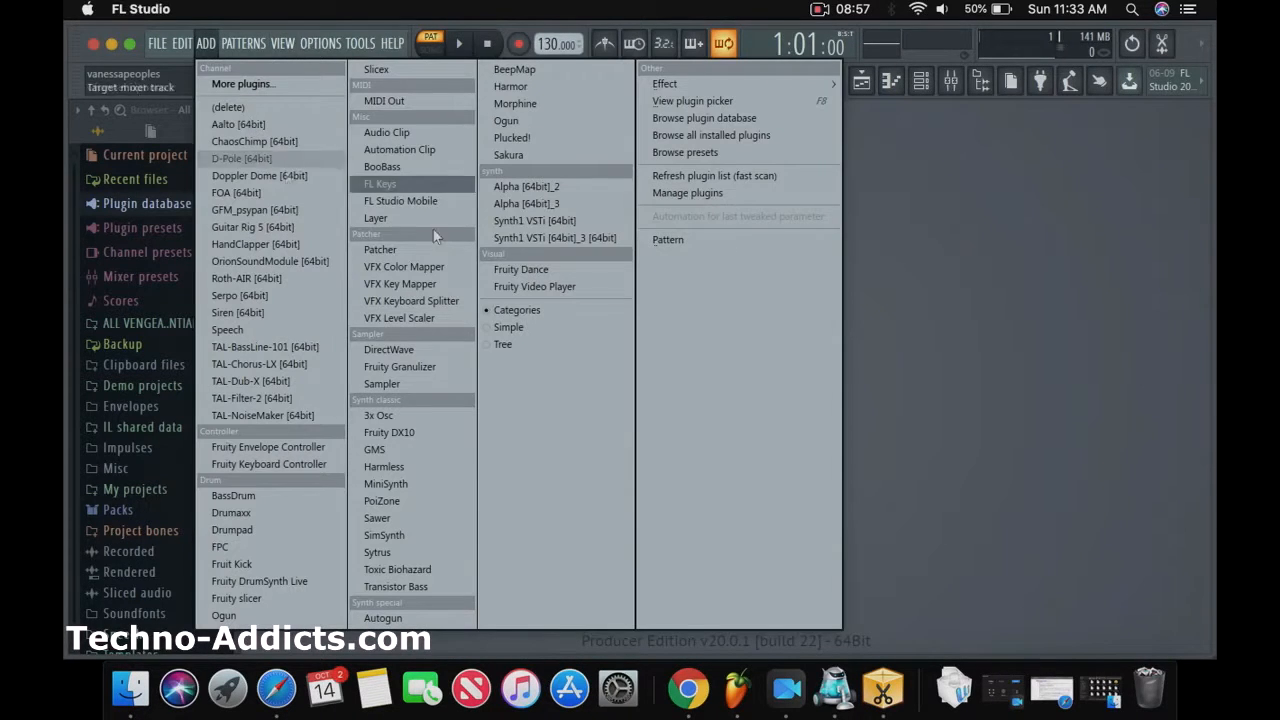
left_click(524, 220)
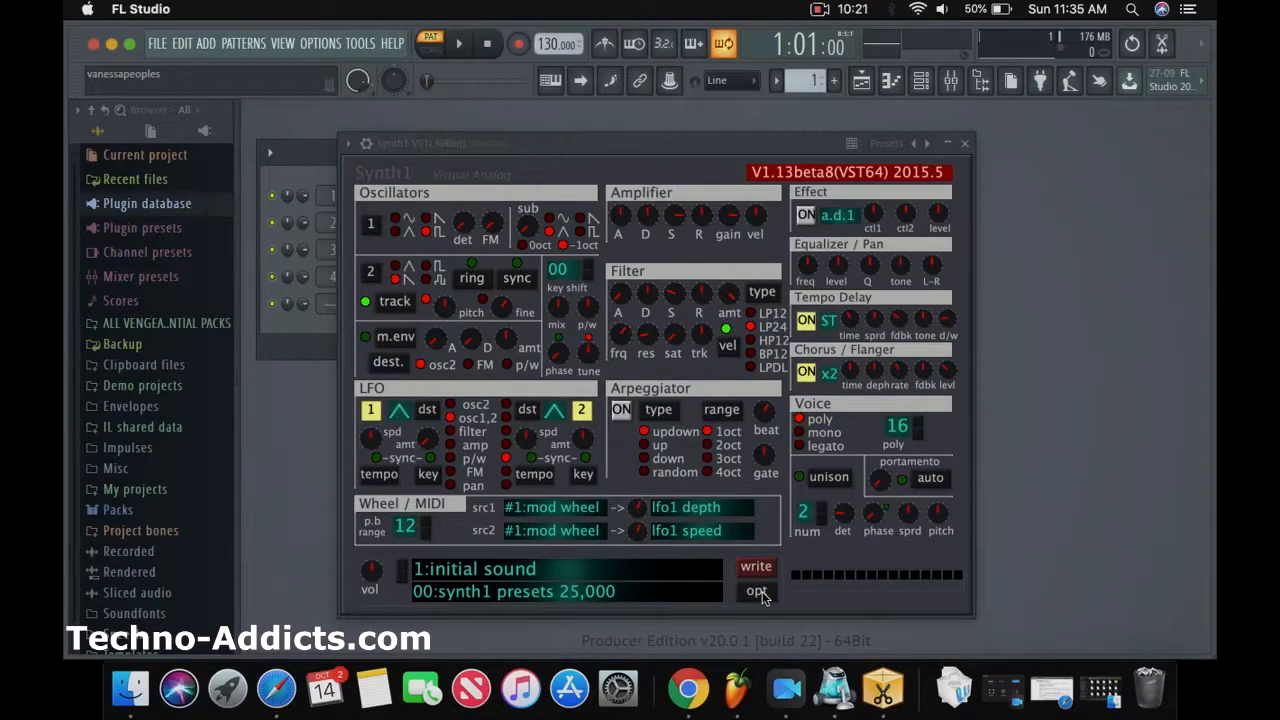
- In Synth1's options, set the ExtBank(zip) folder to Desktop > 25,000 Synth1 Presets and apply
left_click(756, 592)
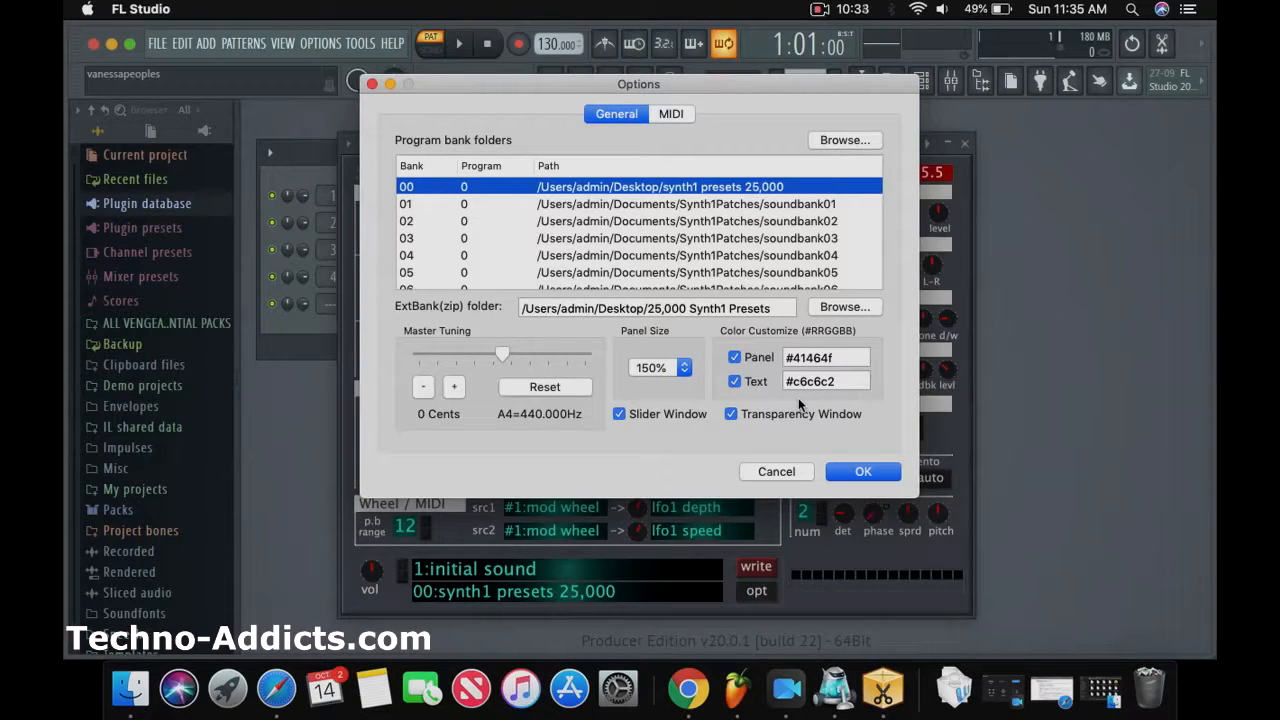
mouse_move(748, 210)
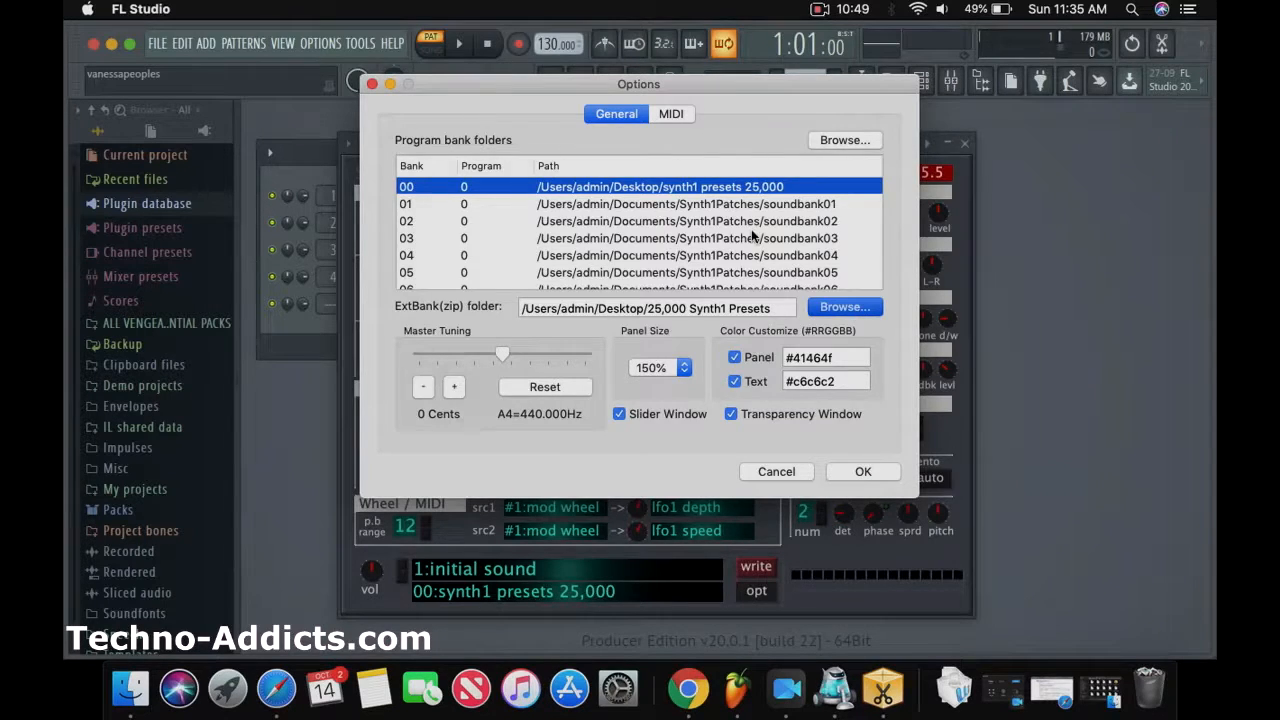
left_click(844, 308)
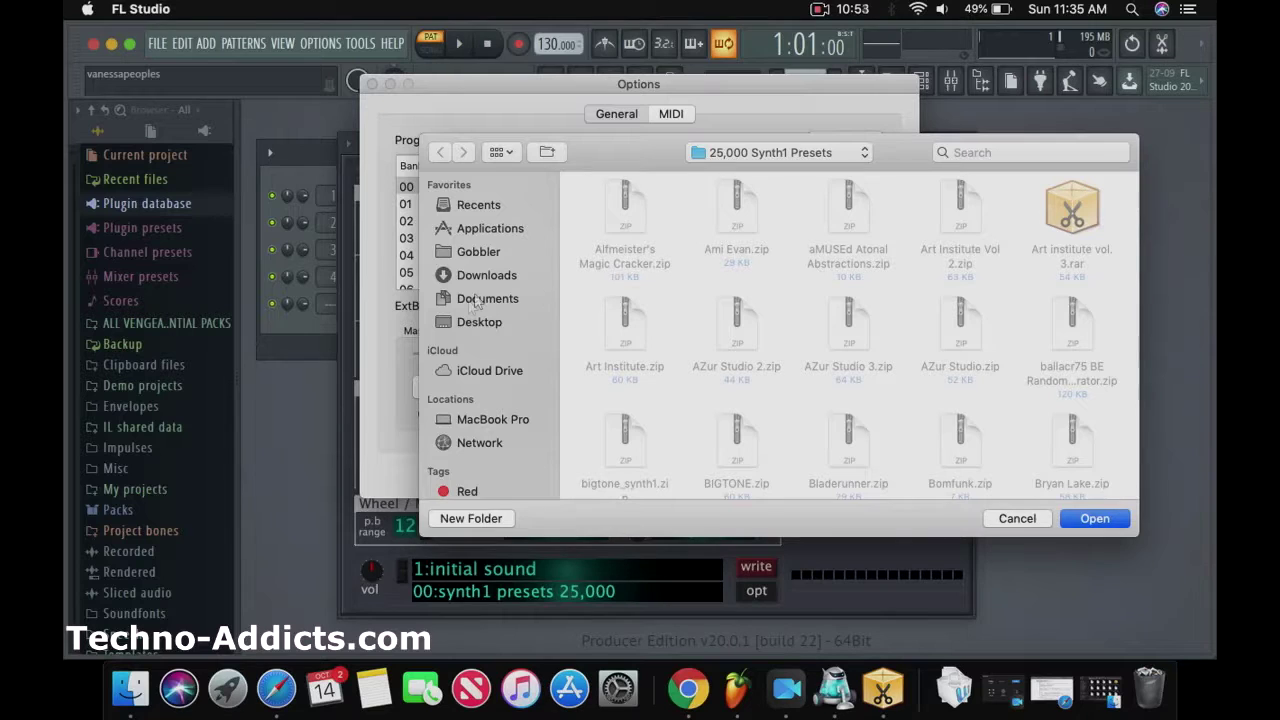
left_click(480, 320)
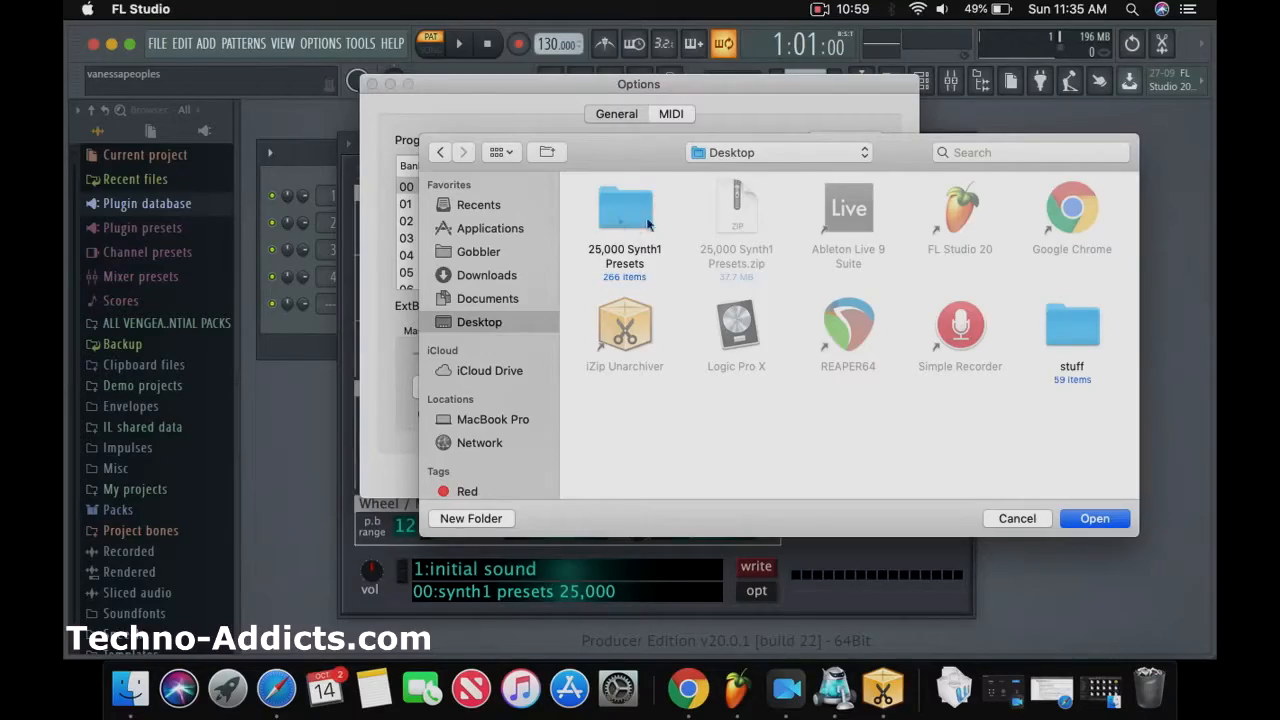
left_click(624, 206)
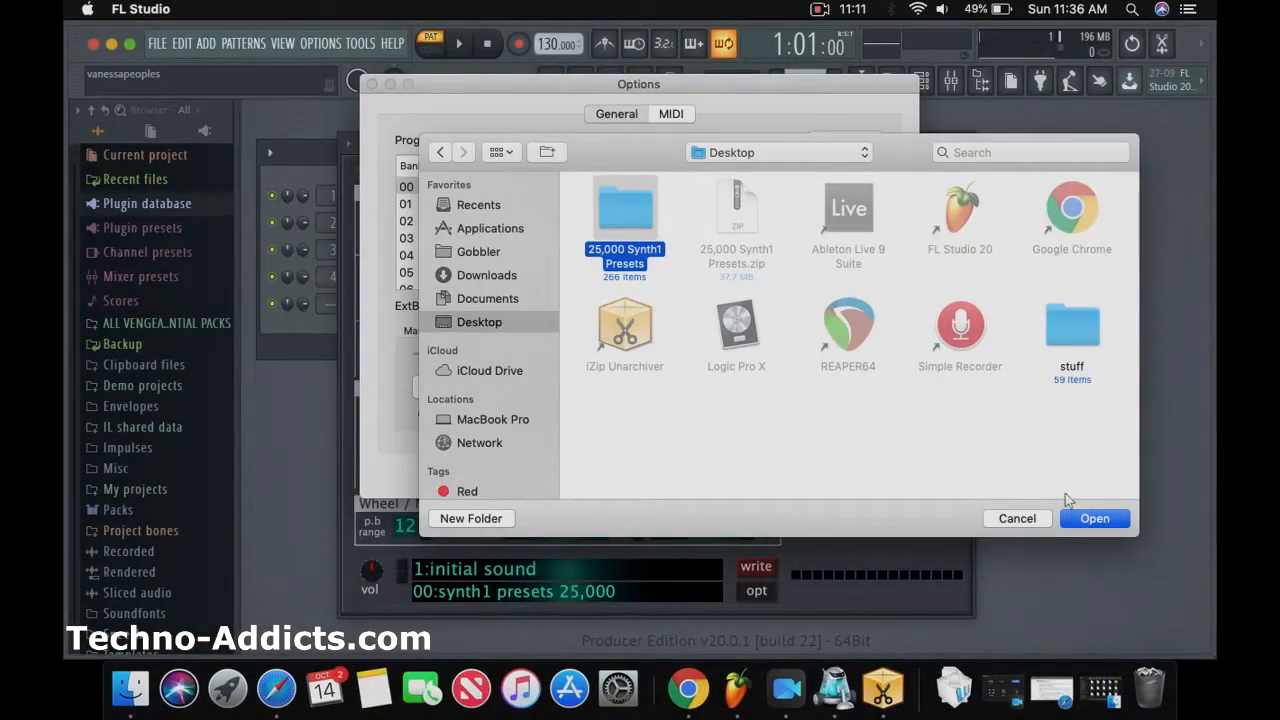
left_click(1094, 518)
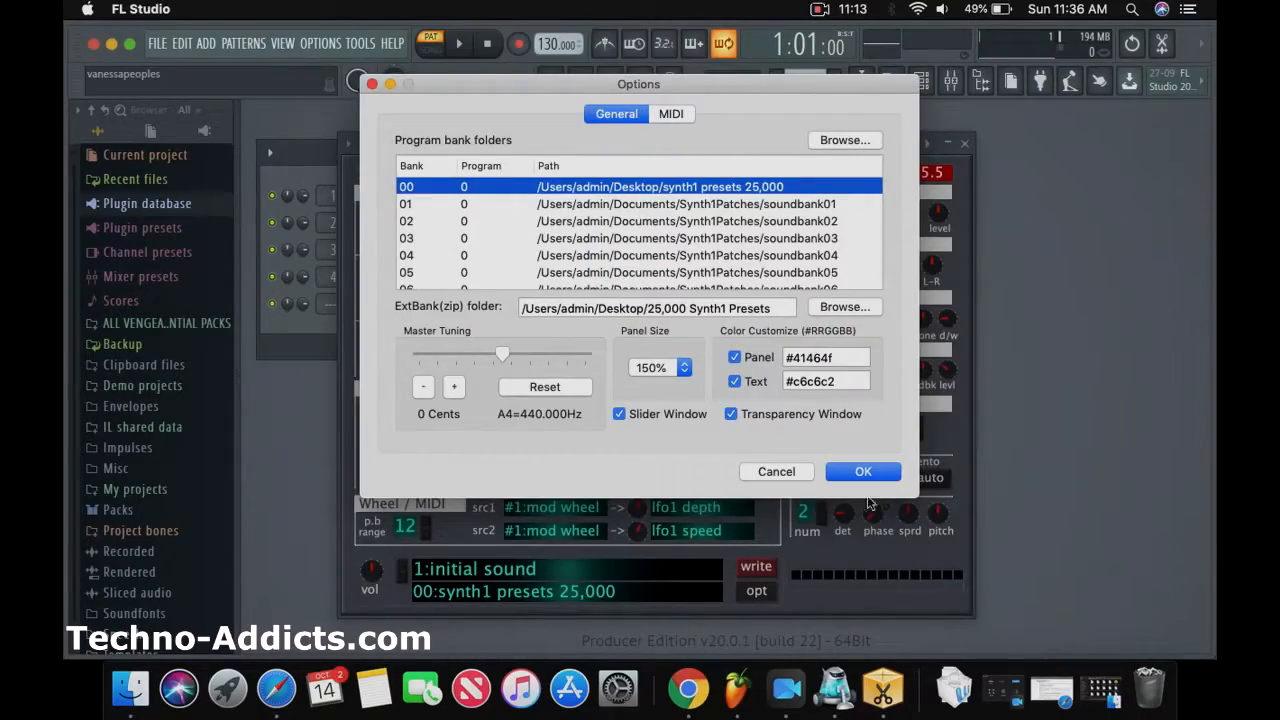
left_click(864, 472)
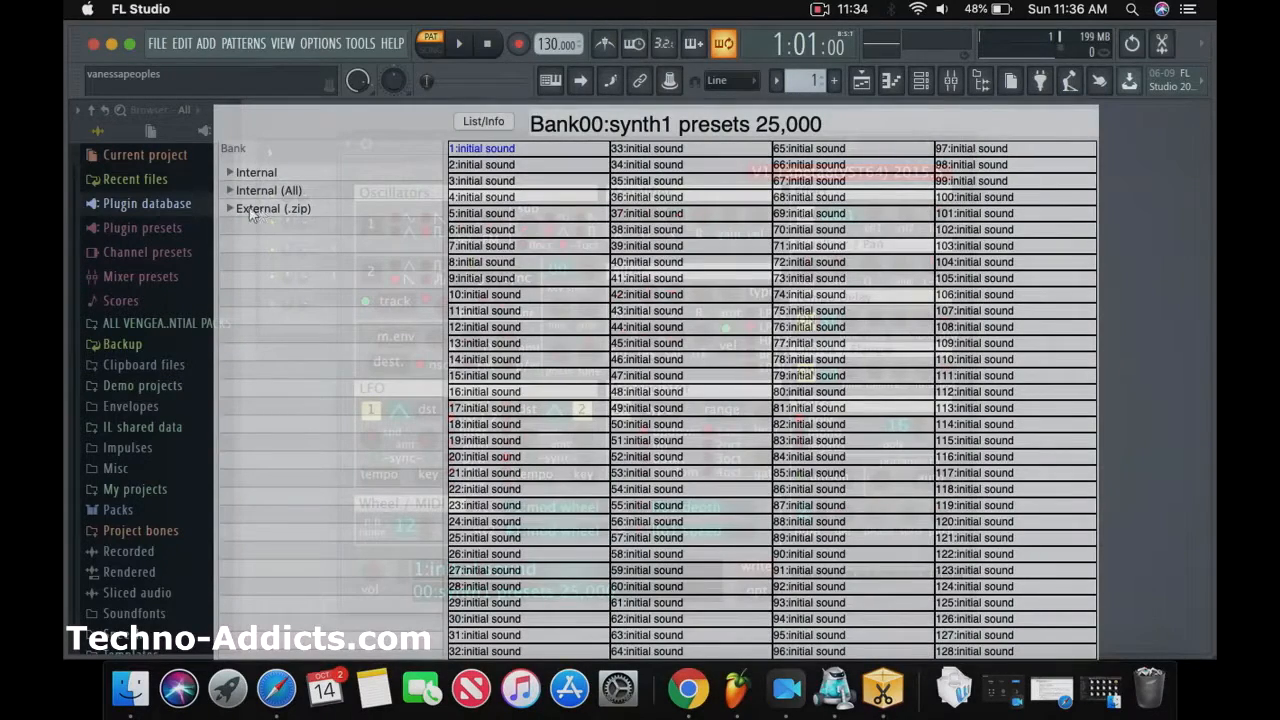
- Expand External (.zip) and browse the NordLeadII-A-08, Summa&DocT, Filtered FM and a two-sub-bank archive
left_click(232, 208)
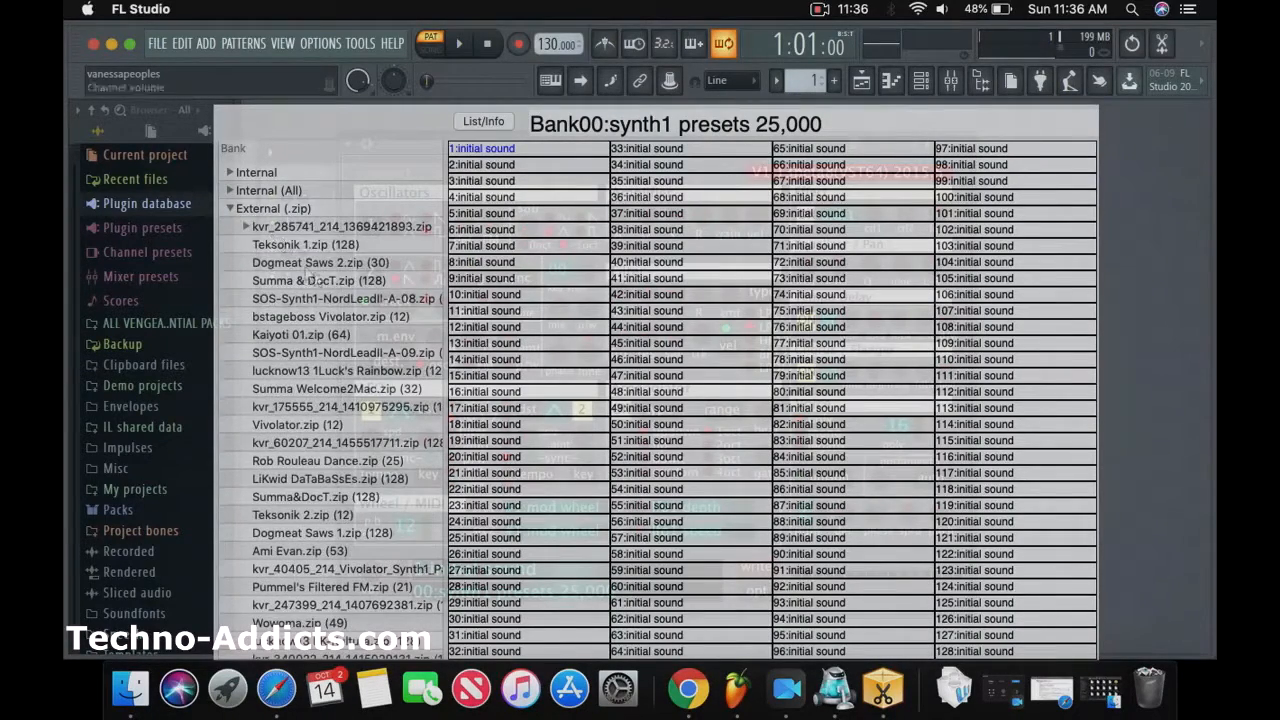
left_click(330, 298)
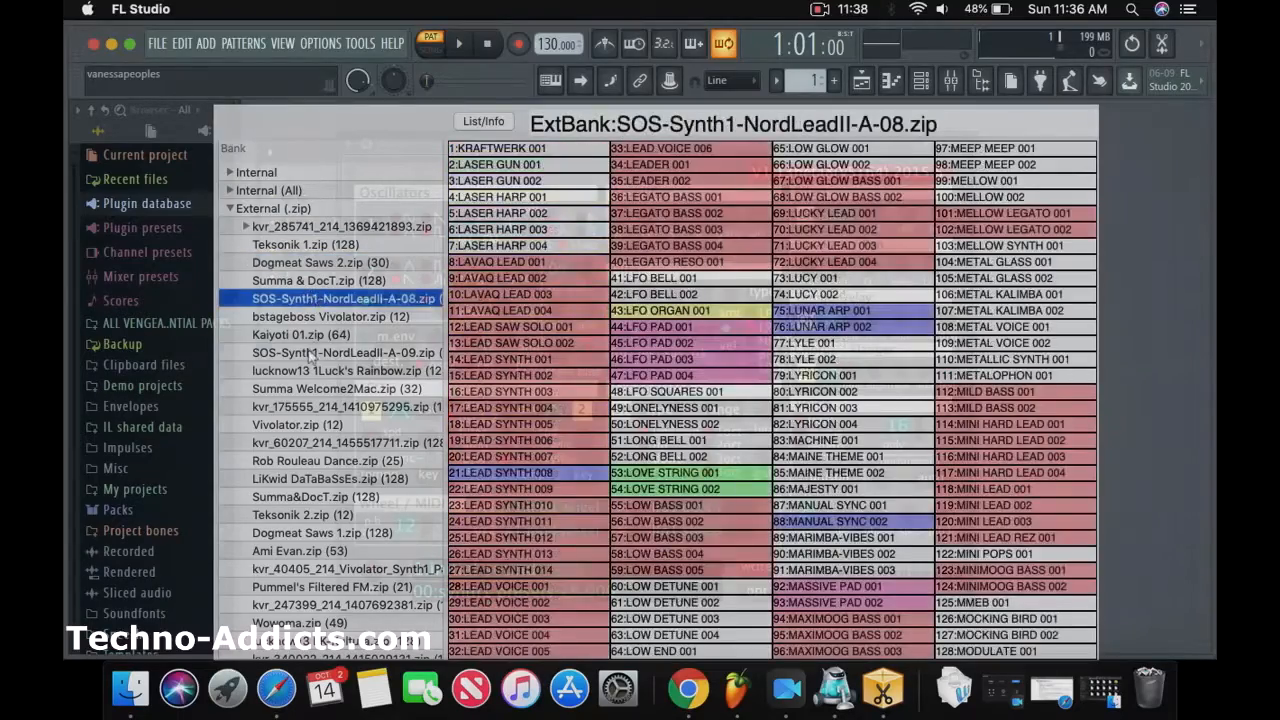
left_click(300, 550)
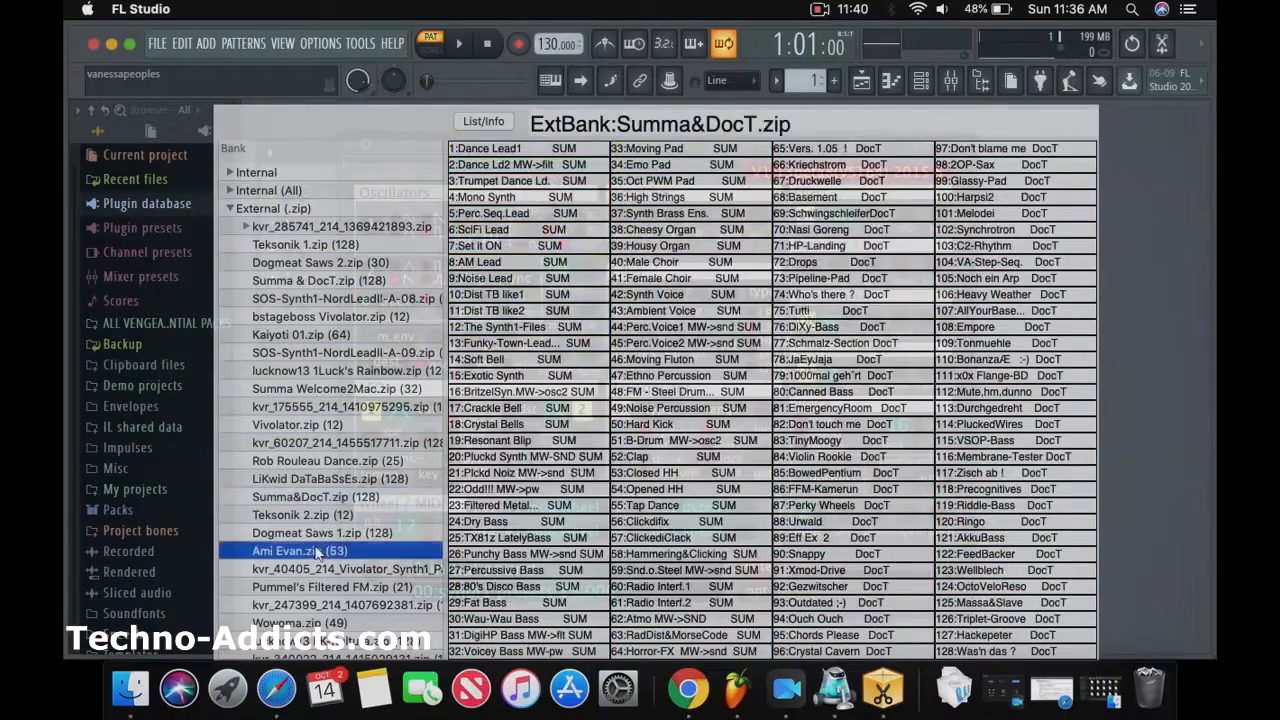
left_click(318, 588)
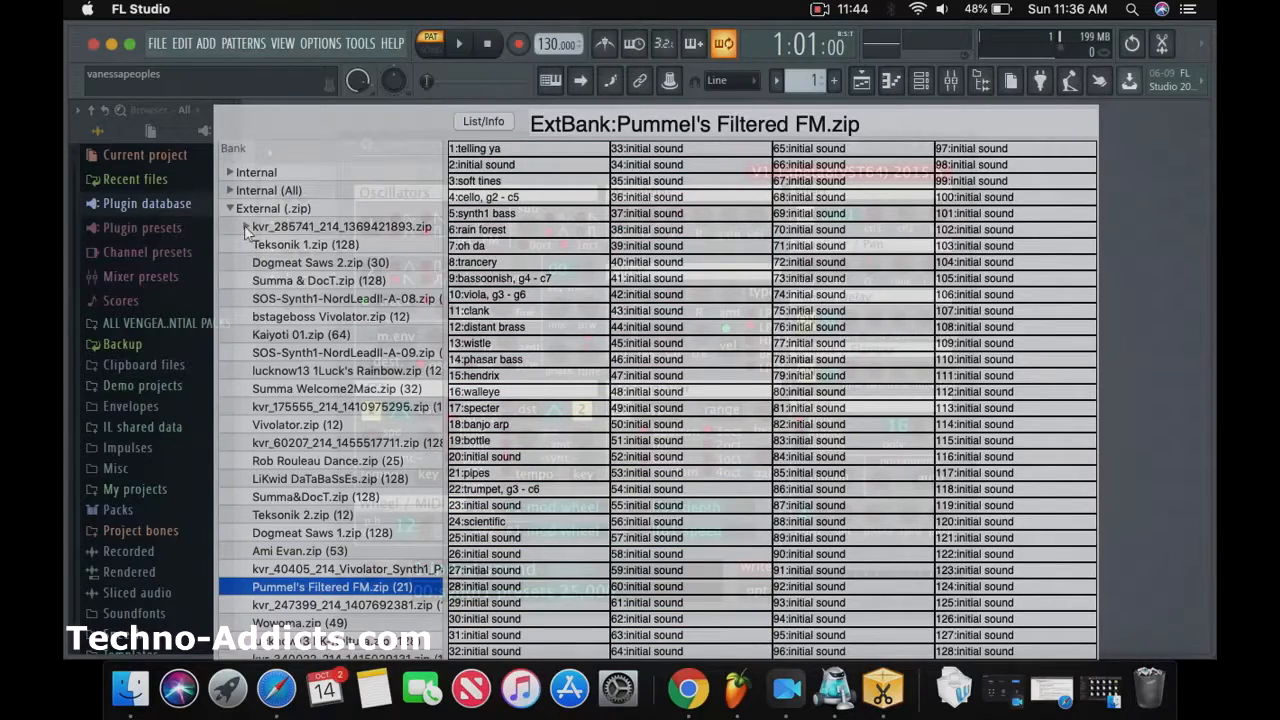
left_click(246, 228)
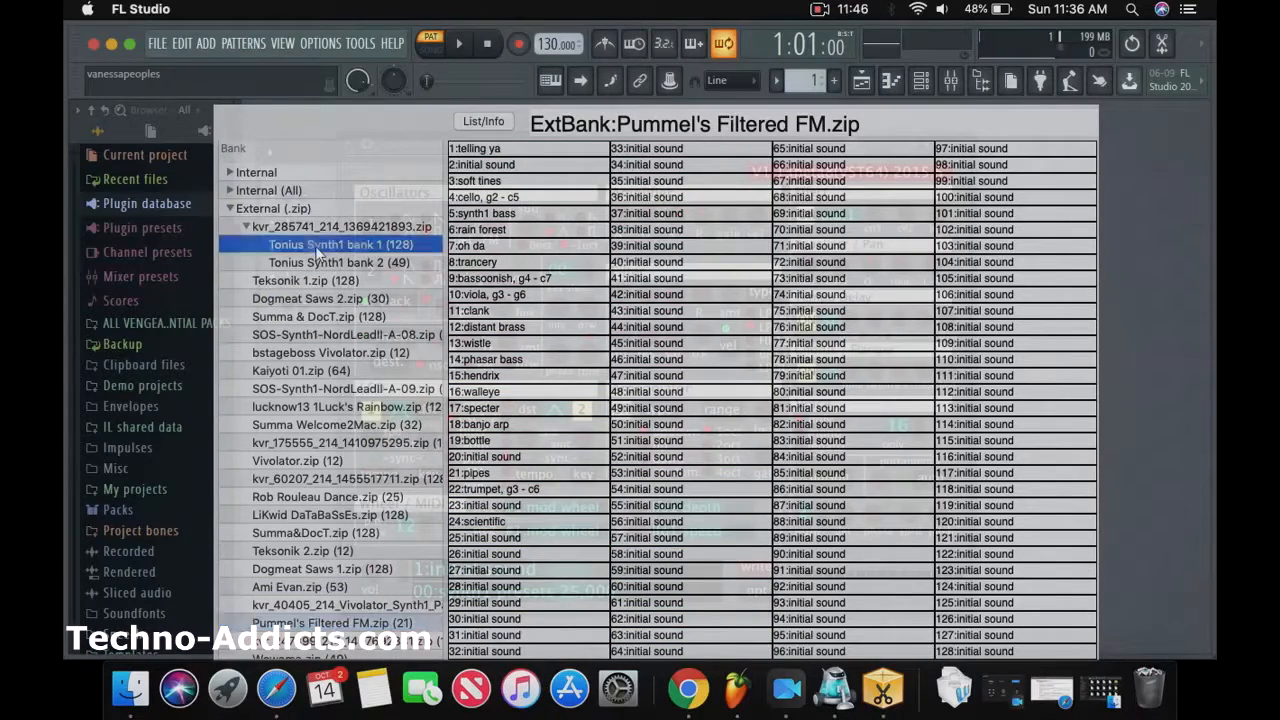
left_click(334, 262)
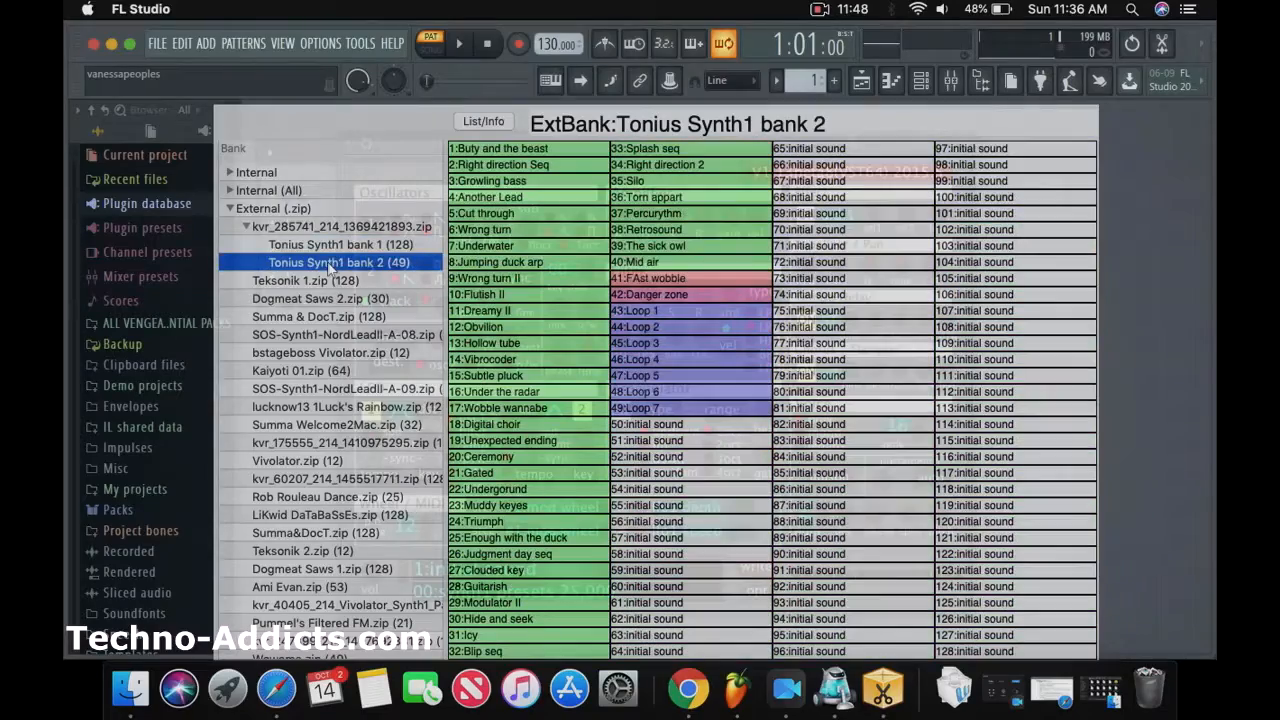
left_click(330, 244)
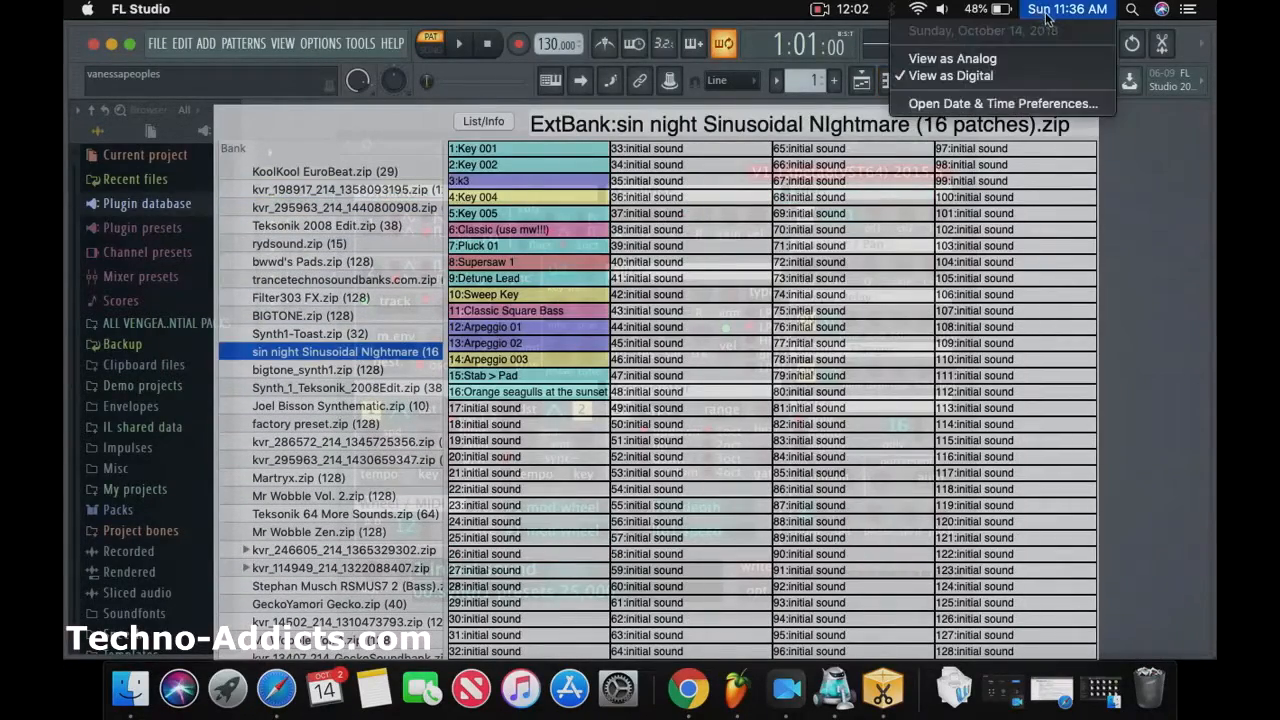
- Browse further zip banks: factory preset, organs and stabs, Preset Bank Vol 2 and Bank2
left_click(316, 424)
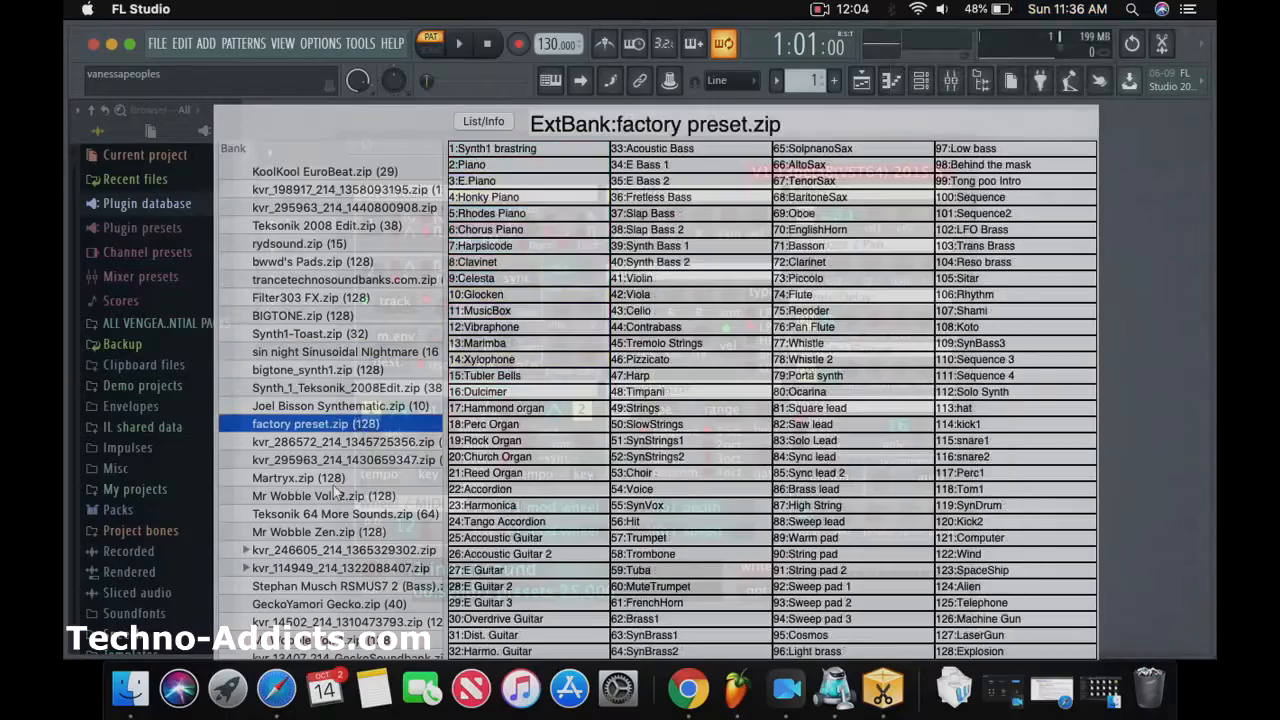
left_click(344, 488)
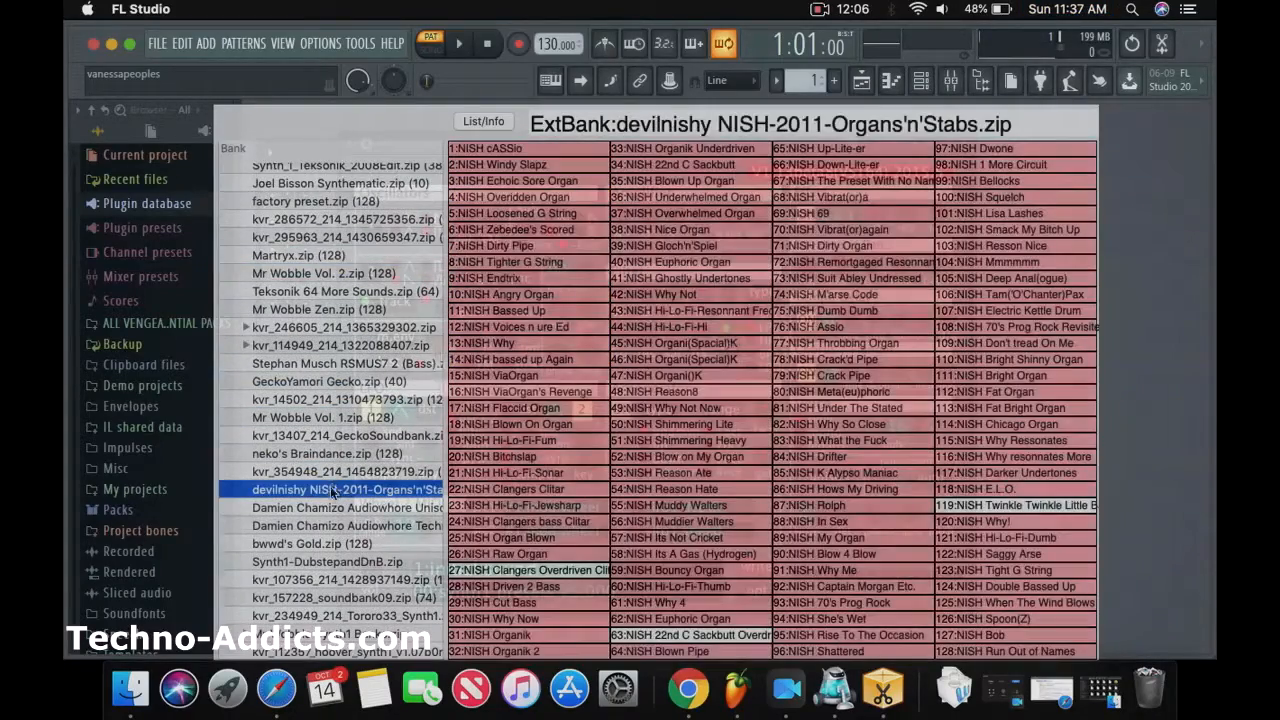
left_click(336, 408)
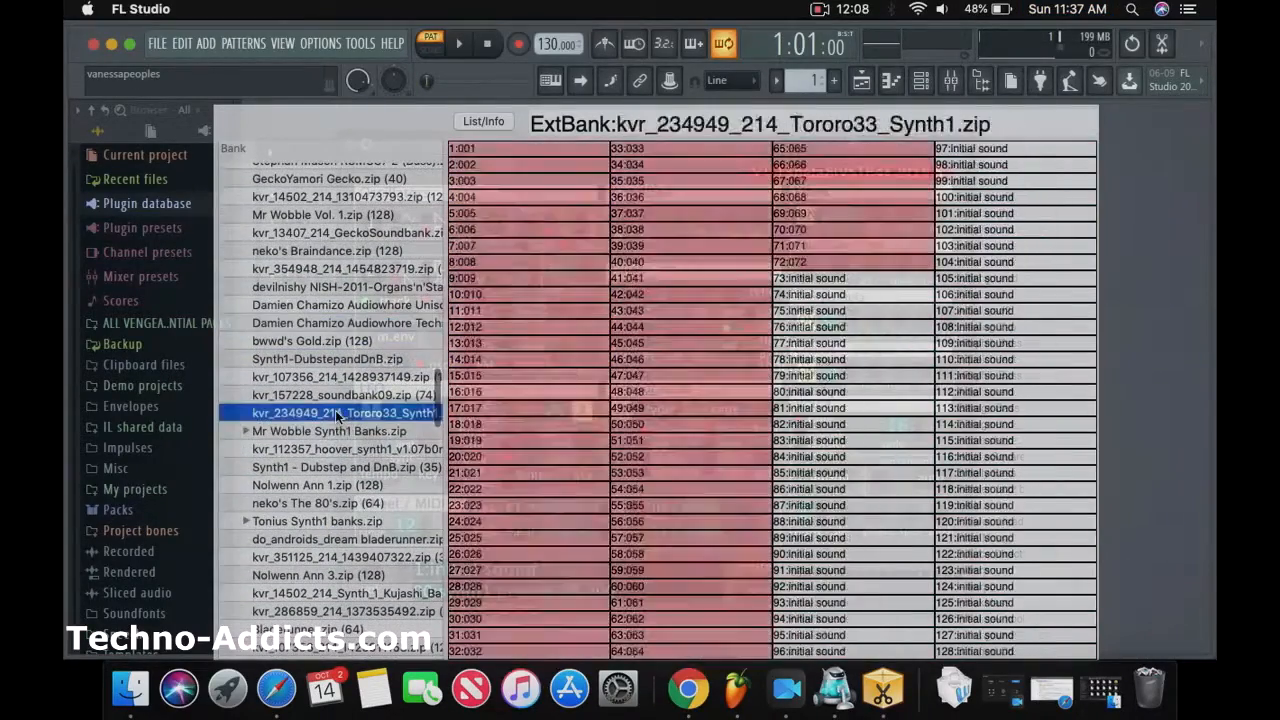
left_click(316, 504)
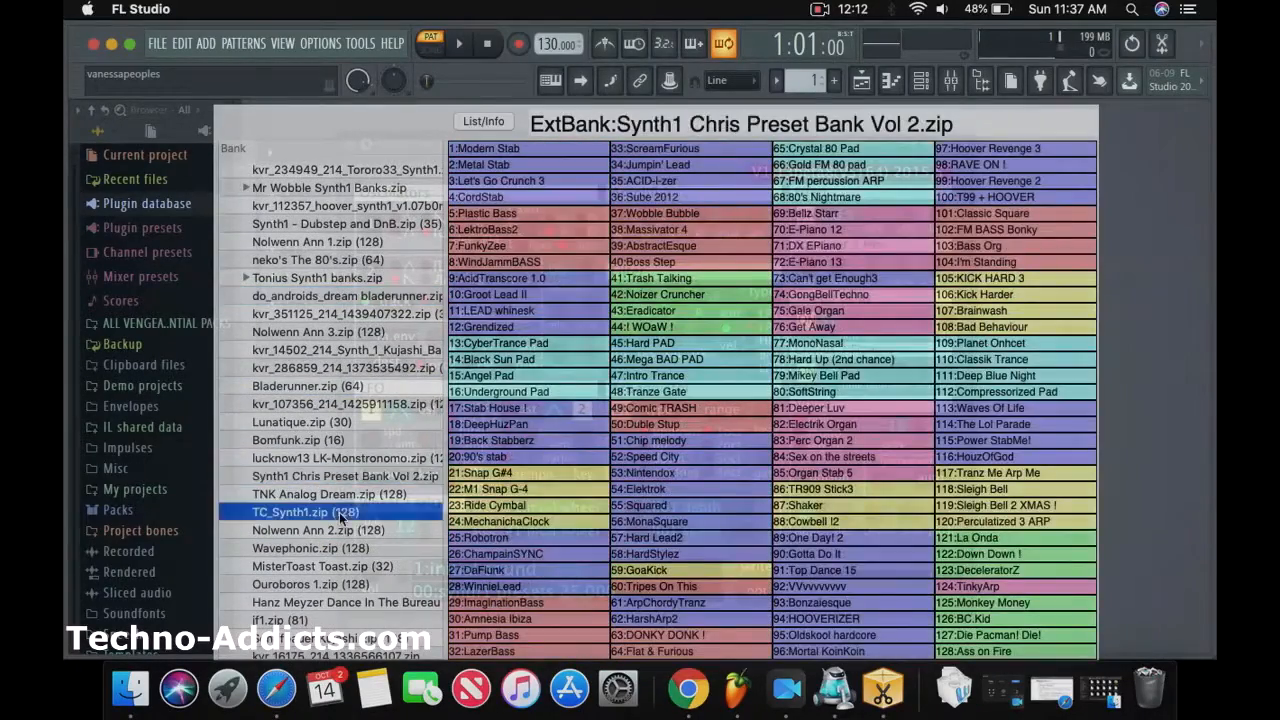
left_click(316, 348)
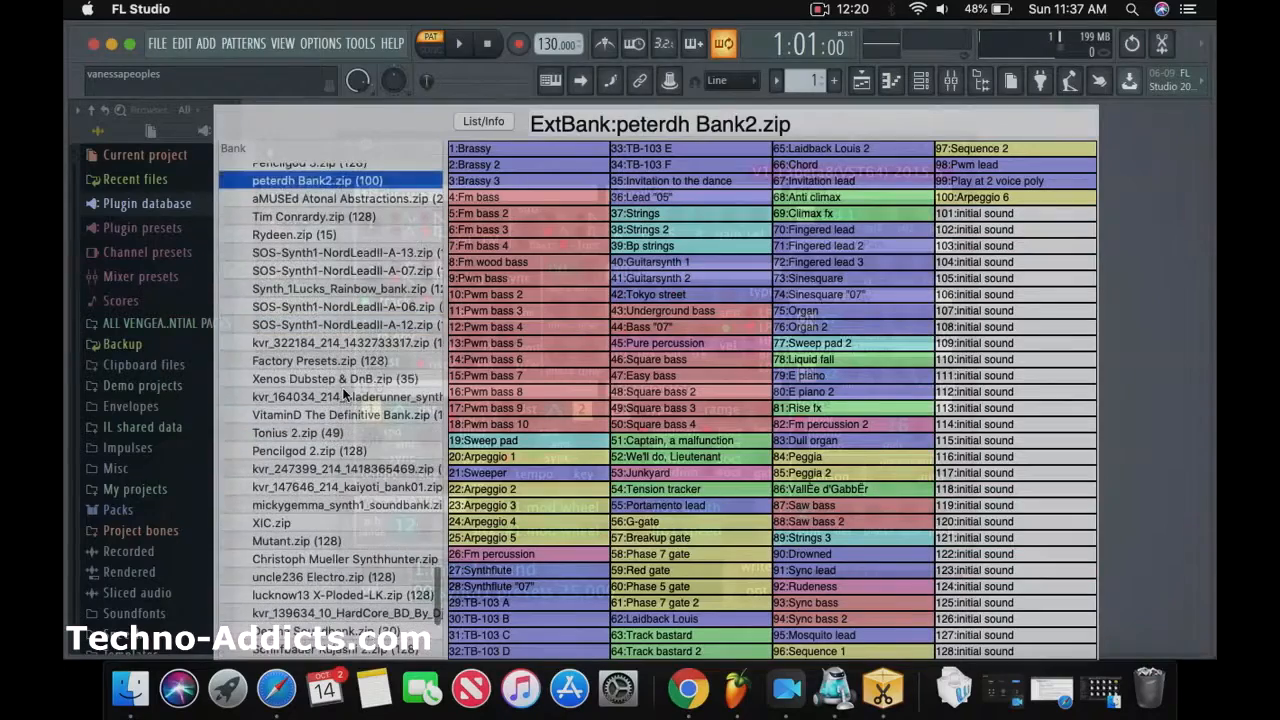
left_click(340, 396)
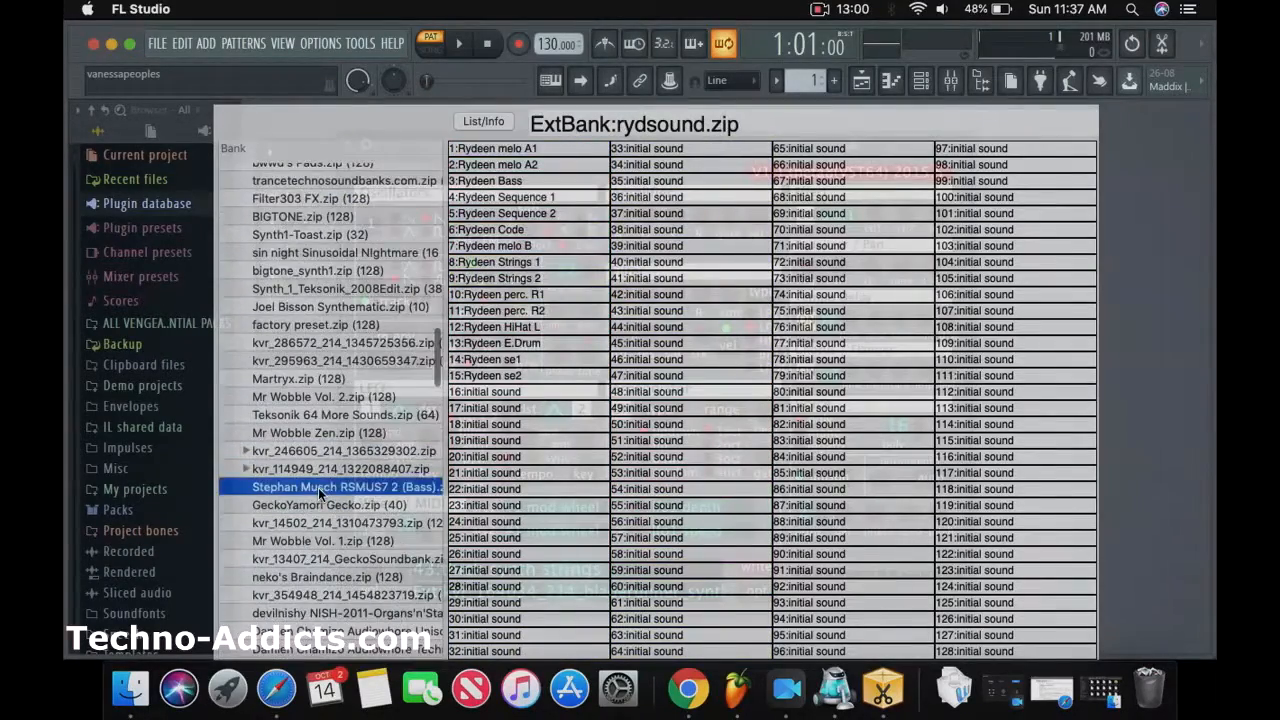
- Load patch 77 'Hit BASS 1 SM 1' from the Stephan Musch RSMUS7 2 (Bass) bank
double_click(340, 488)
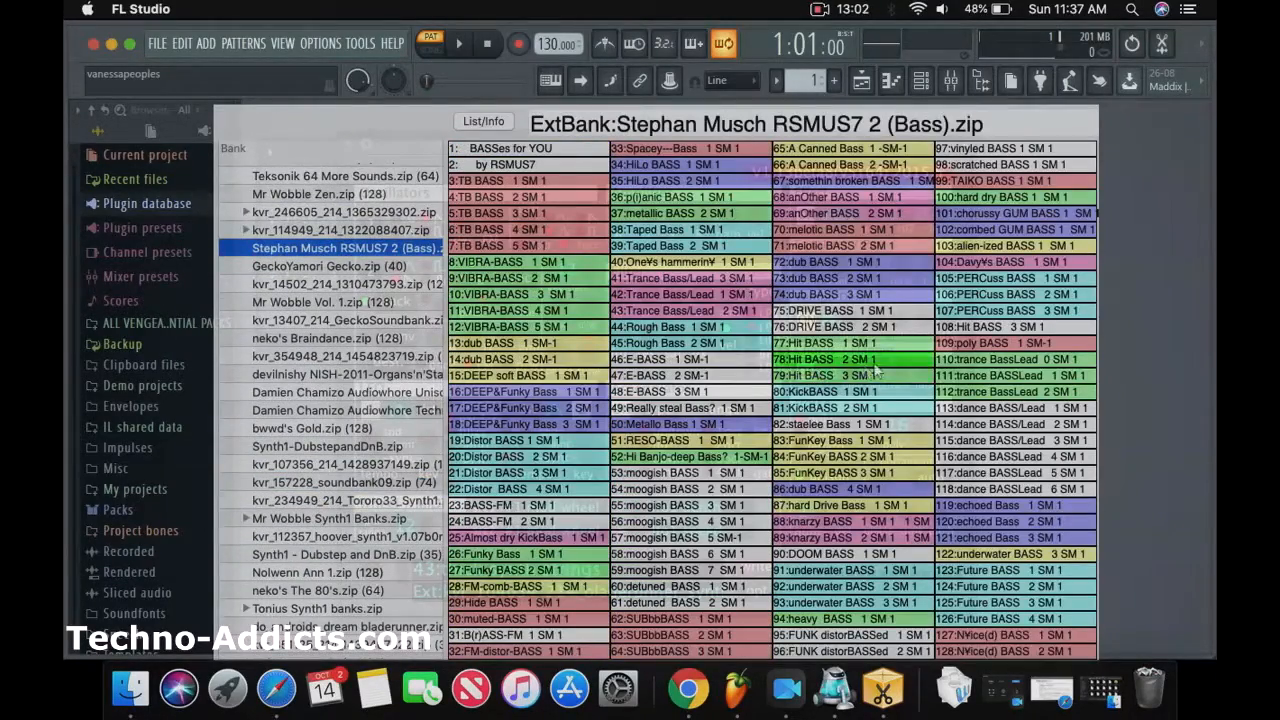
double_click(818, 358)
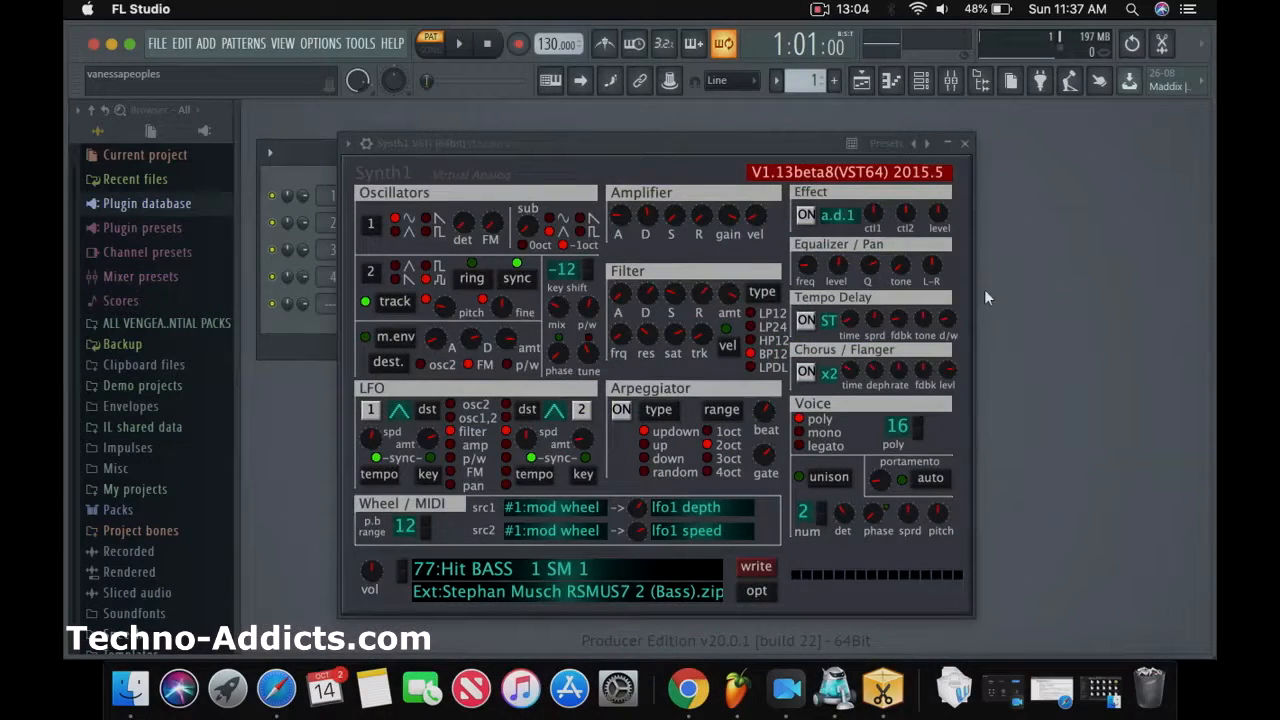